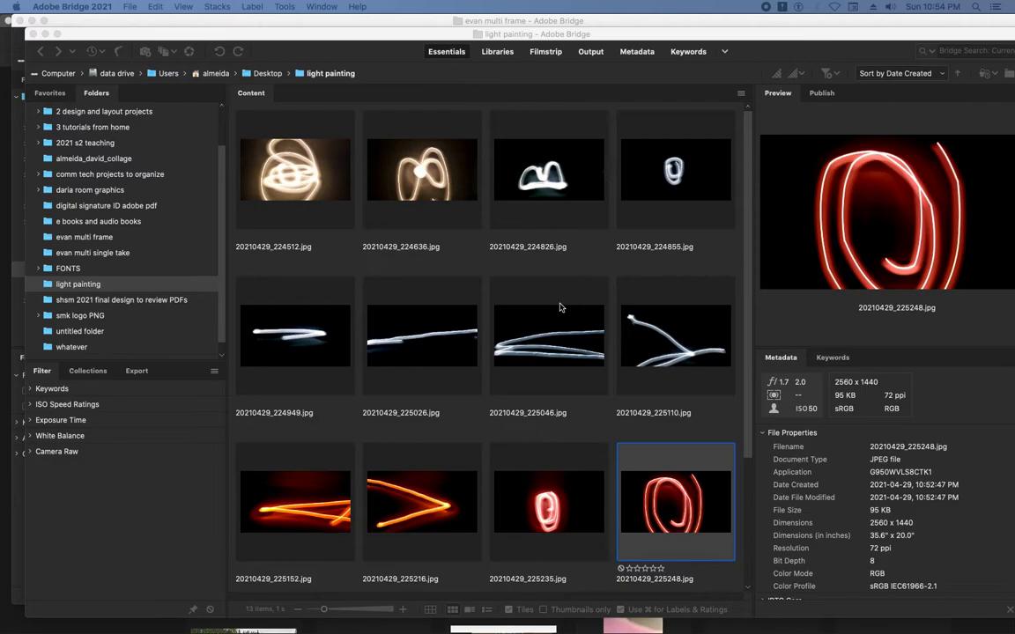
mouse_move(579, 546)
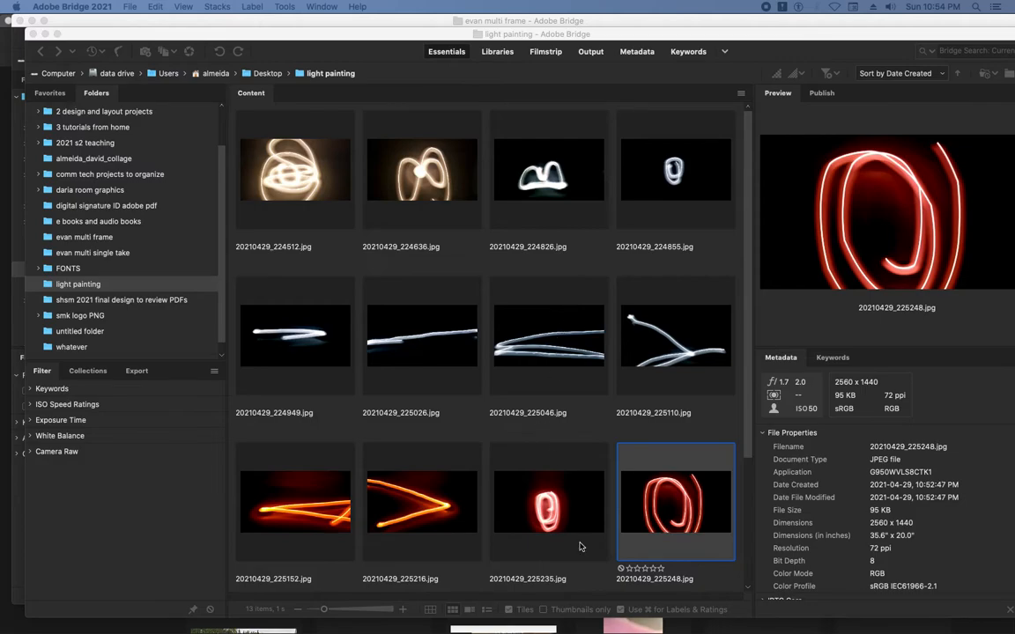
mouse_move(660, 570)
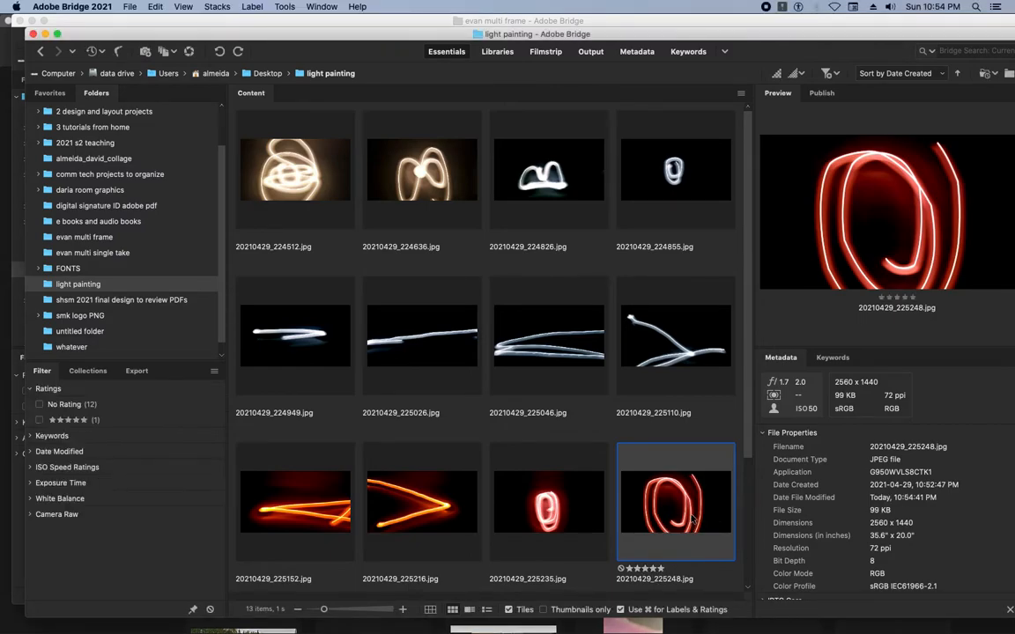
Step: Give the orange horizontal streak and white crossing-strokes photos five-star ratings in Bridge
click(421, 502)
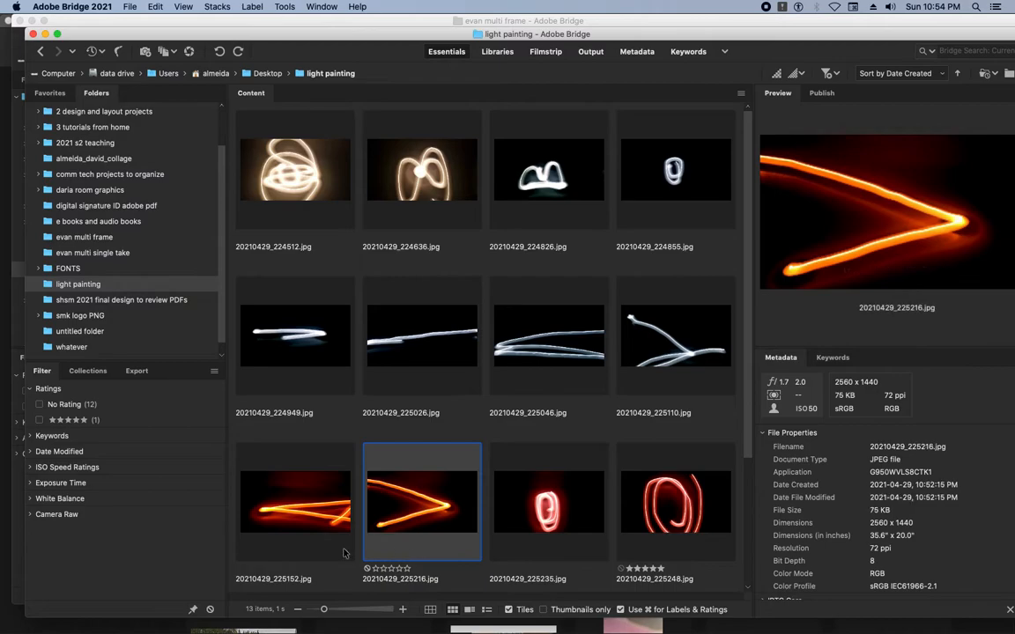
click(295, 502)
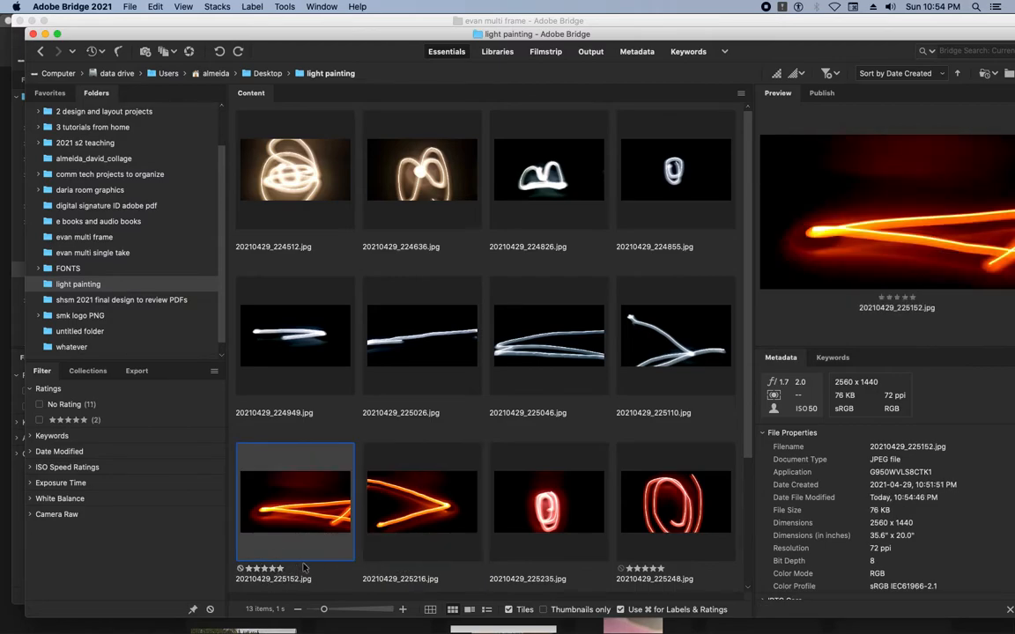
mouse_move(477, 377)
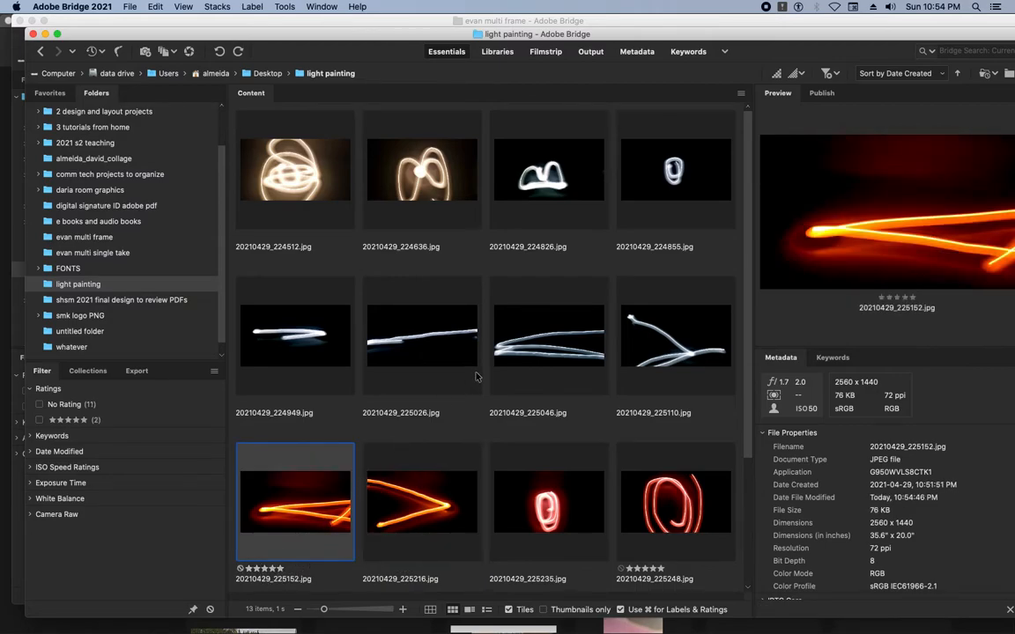
mouse_move(664, 389)
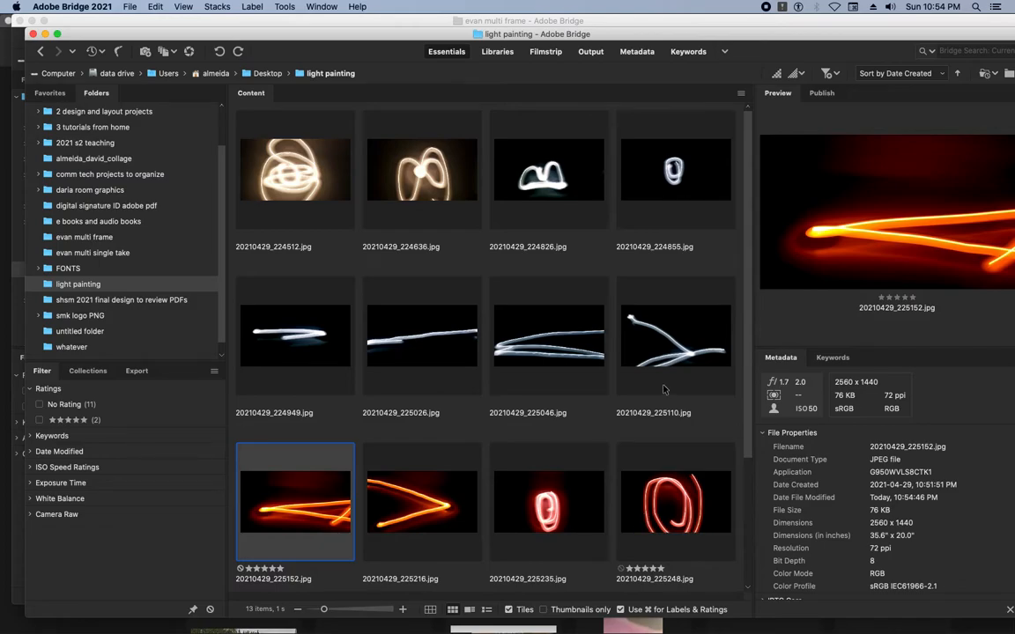
mouse_move(669, 359)
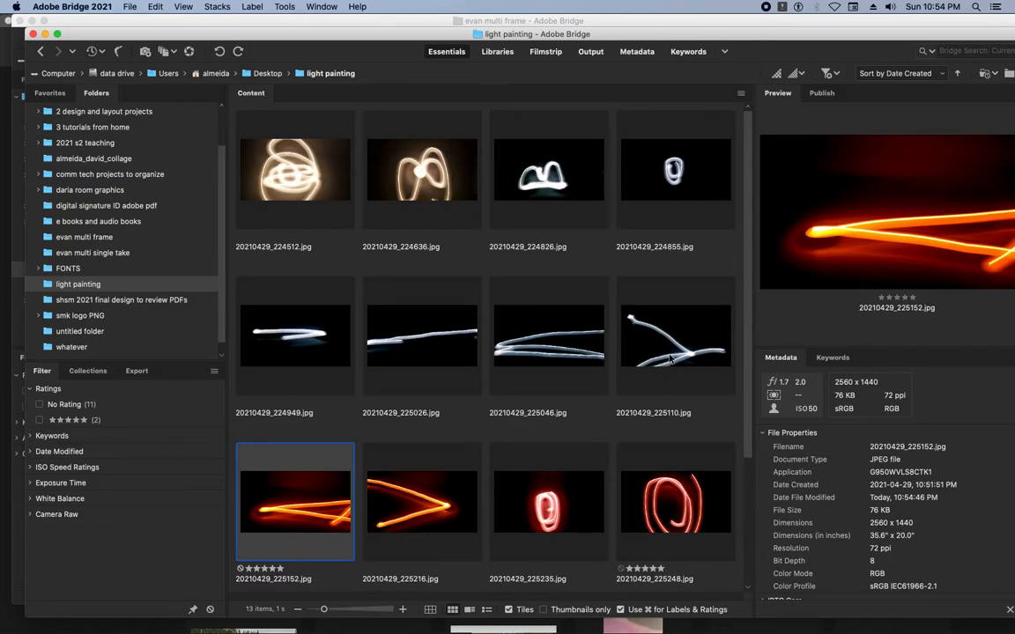
click(675, 335)
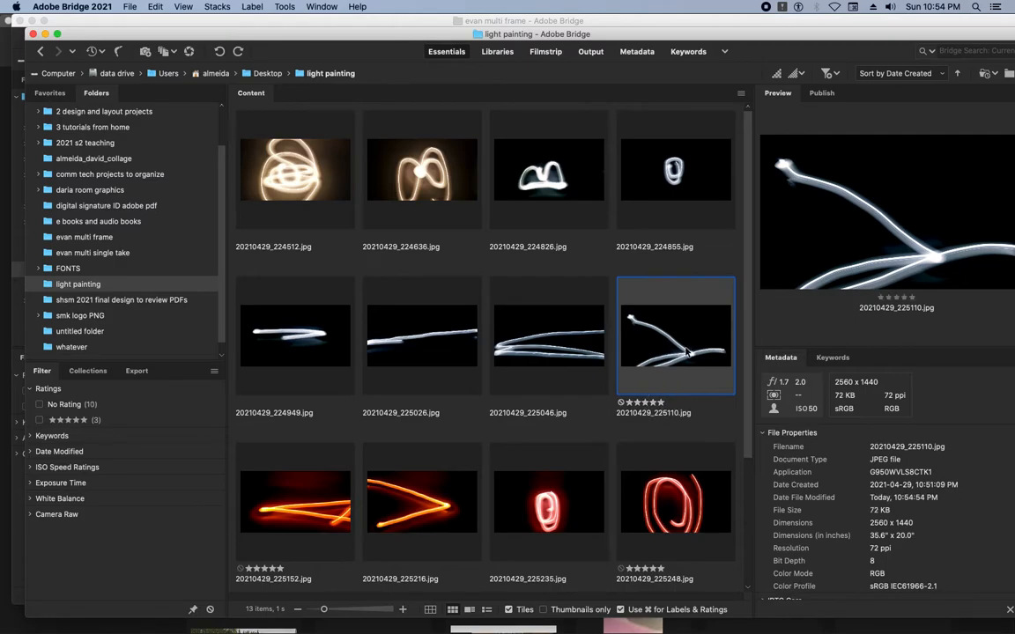
mouse_move(409, 87)
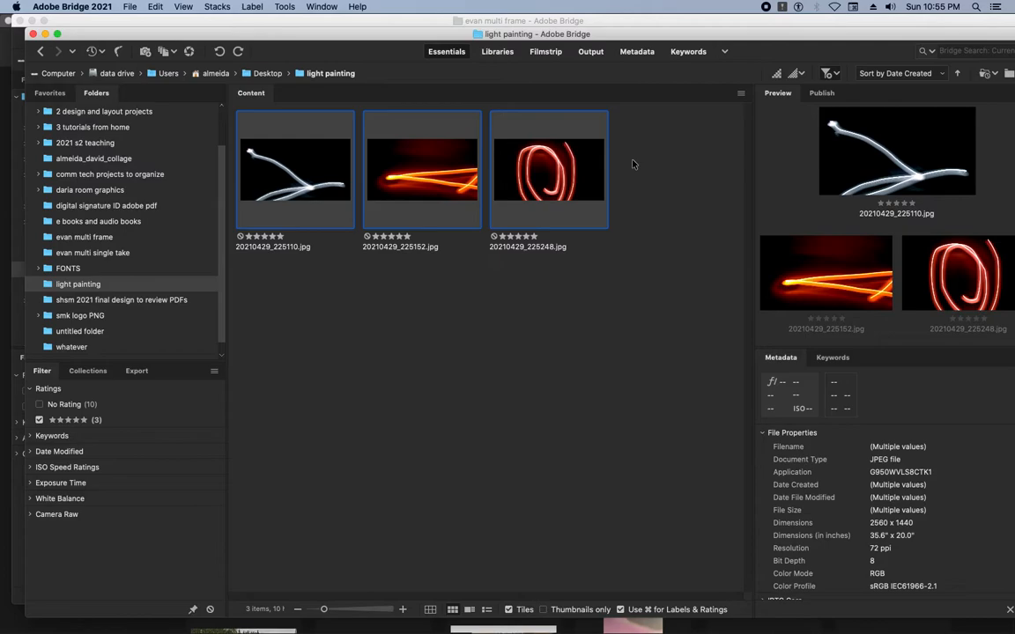
Step: Look through Bridge's Tools > Photoshop menu for commands that hand files to Photoshop
click(284, 6)
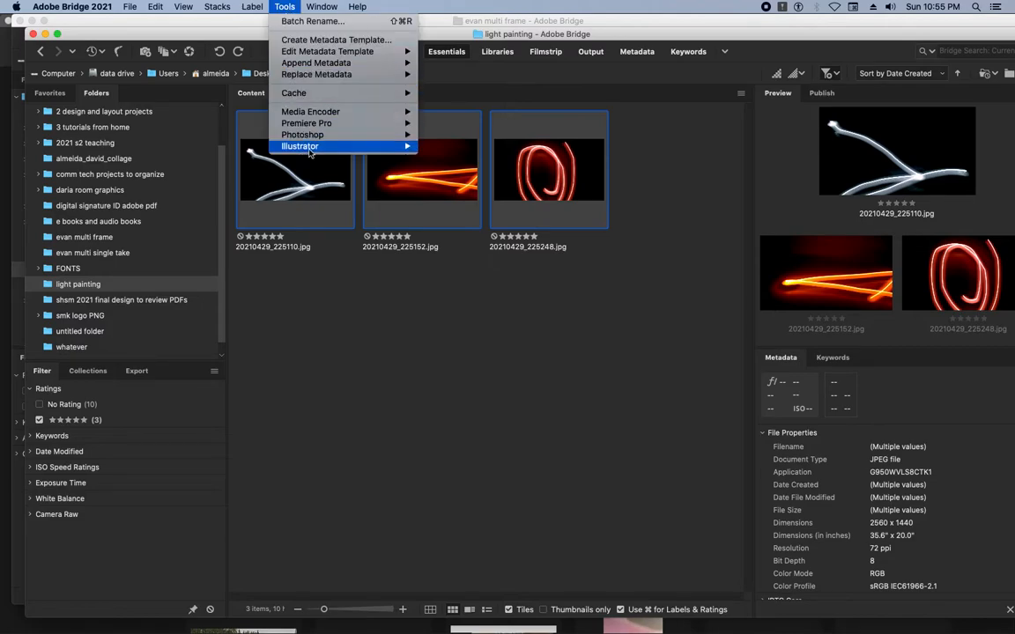
mouse_move(302, 134)
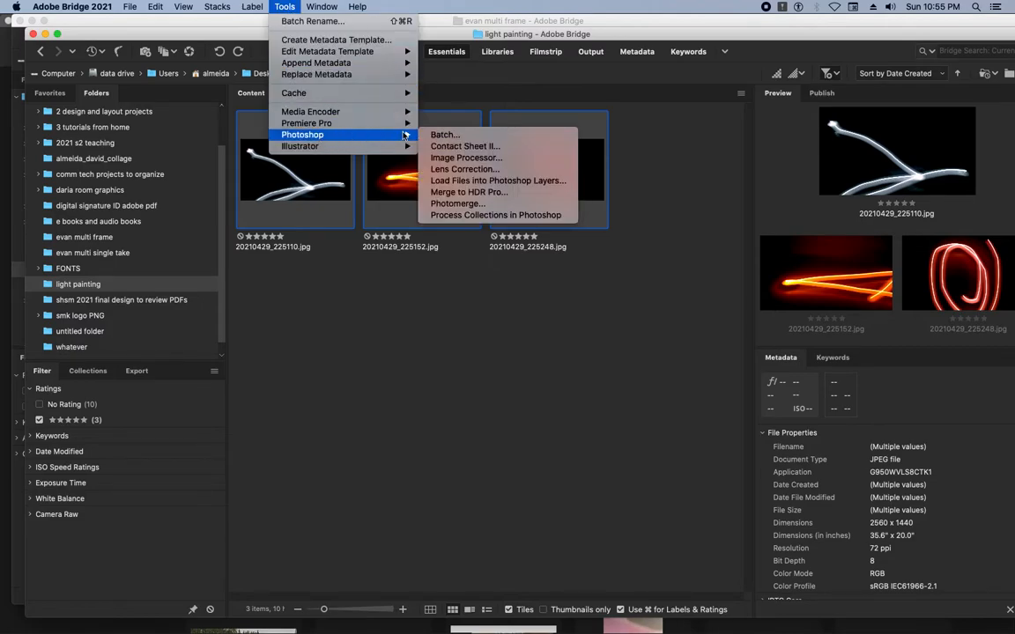
mouse_move(498, 181)
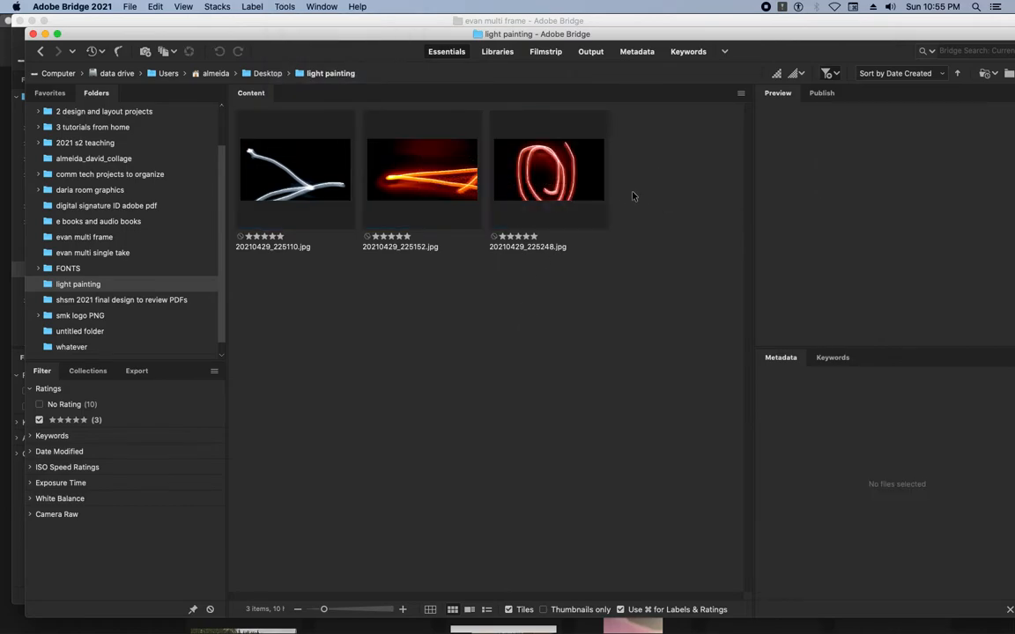
Step: Select the red loop and other five-star photos, then Load Files into Photoshop Layers, confirming Yes
click(548, 169)
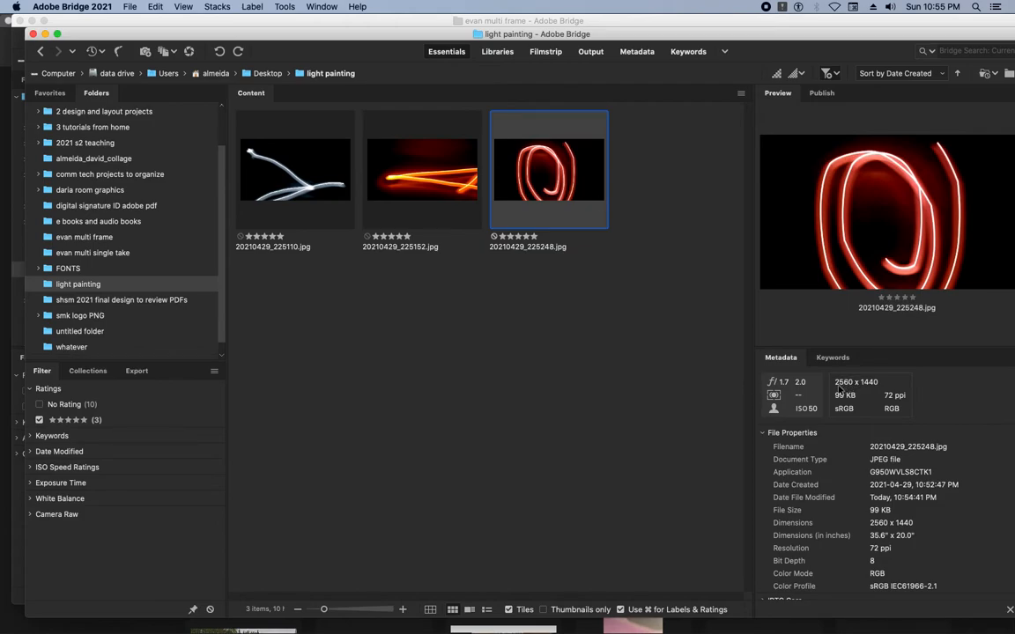
mouse_move(852, 392)
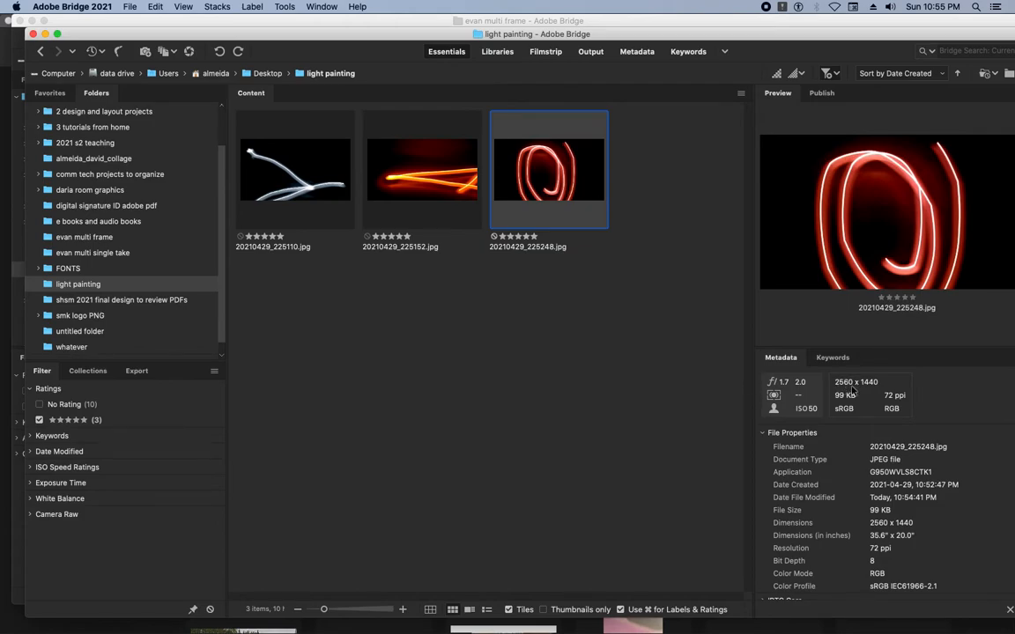
mouse_move(673, 339)
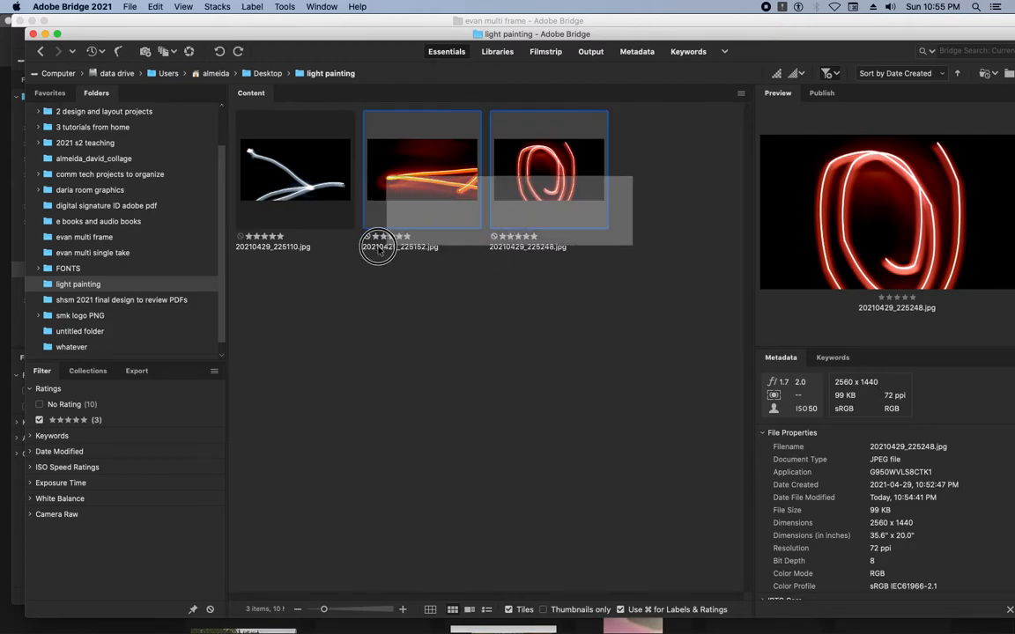
click(283, 6)
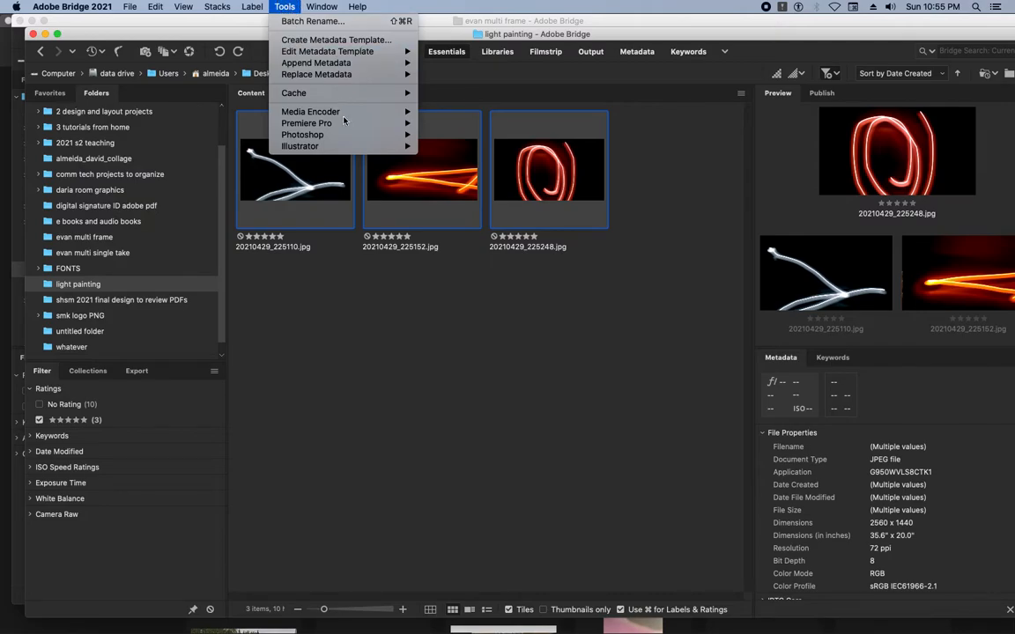
mouse_move(302, 133)
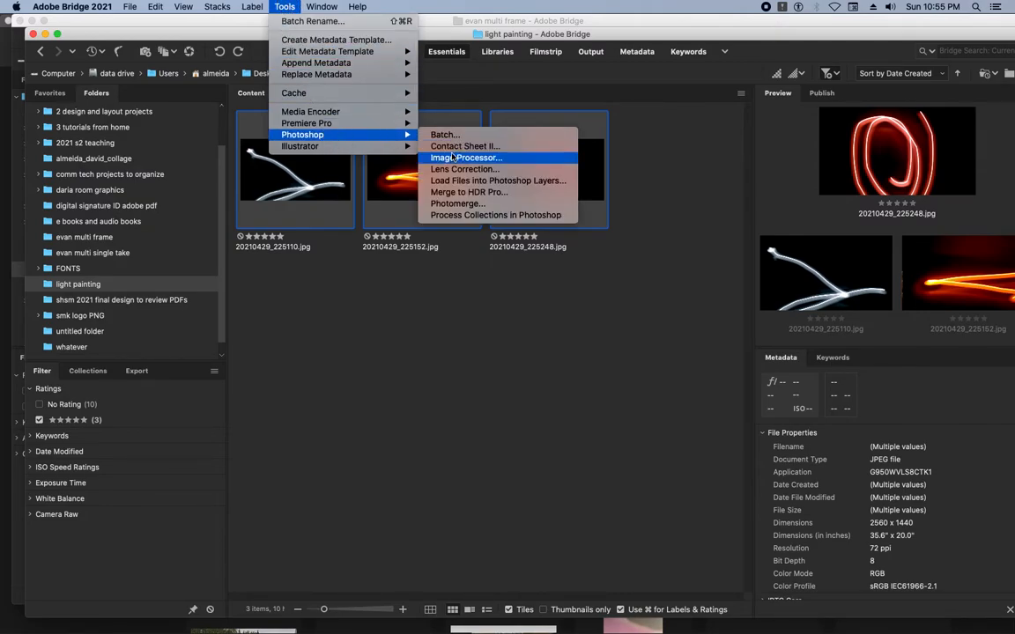
mouse_move(497, 181)
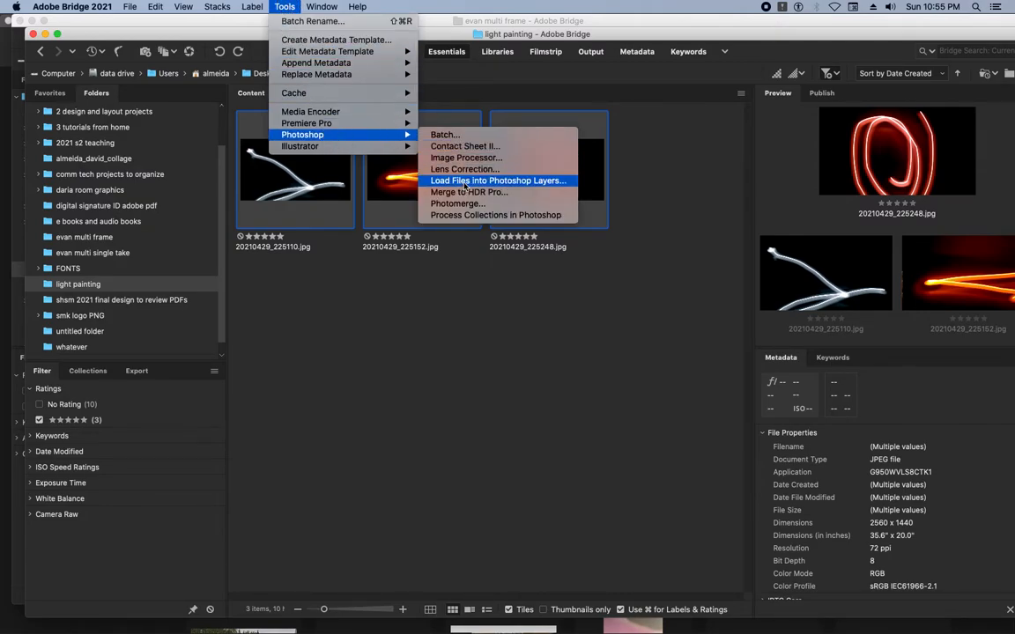
click(497, 181)
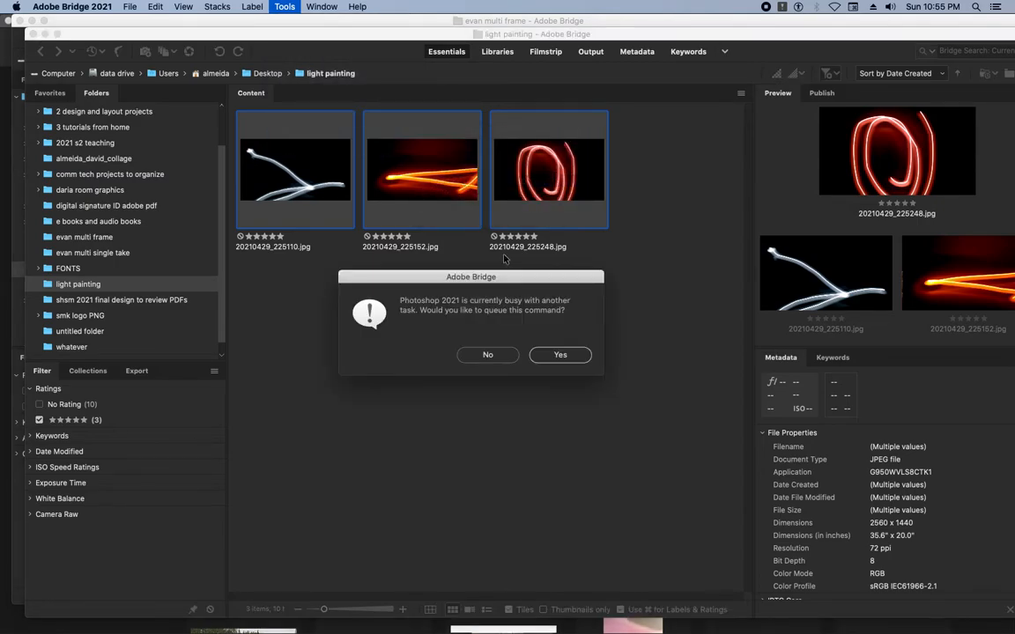
click(559, 355)
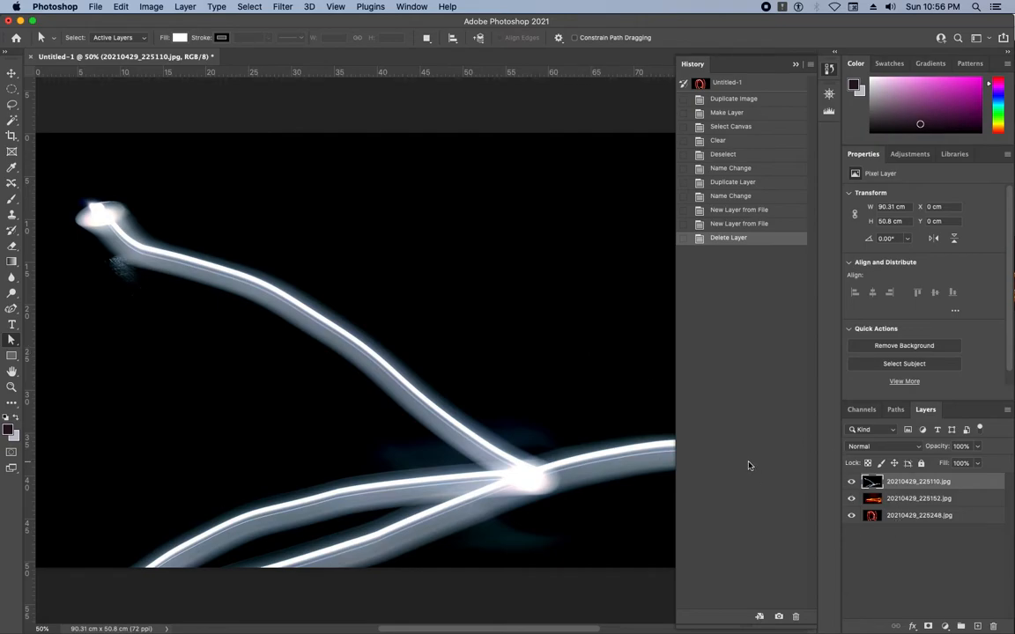
Step: Open Photoshop's File menu once the photos are stacked as layers in Untitled-1
click(95, 7)
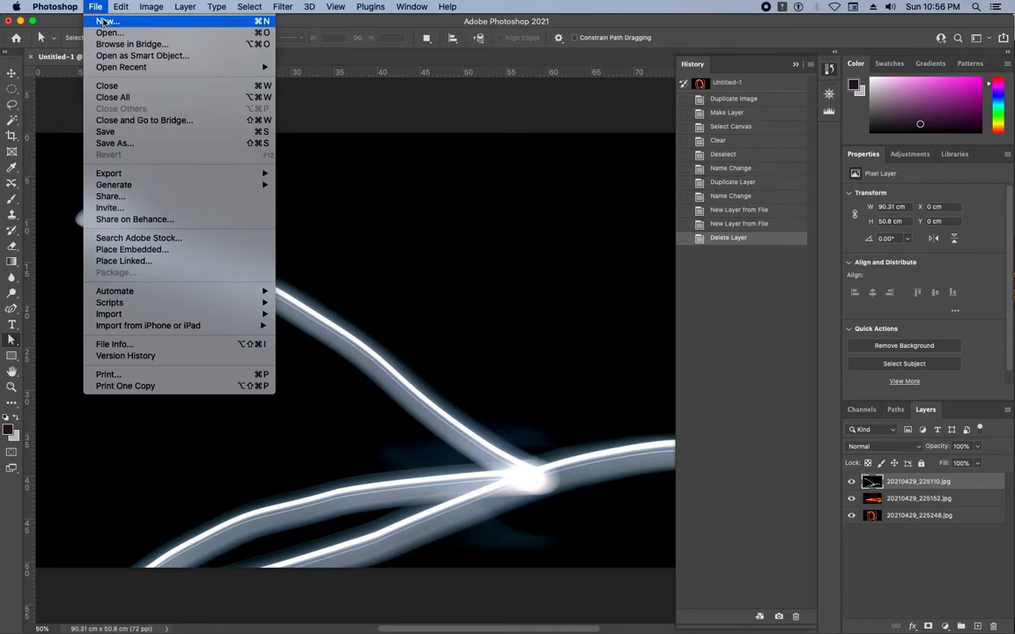
Step: Start a new document using the Print Tabloid preset in landscape orientation
click(106, 21)
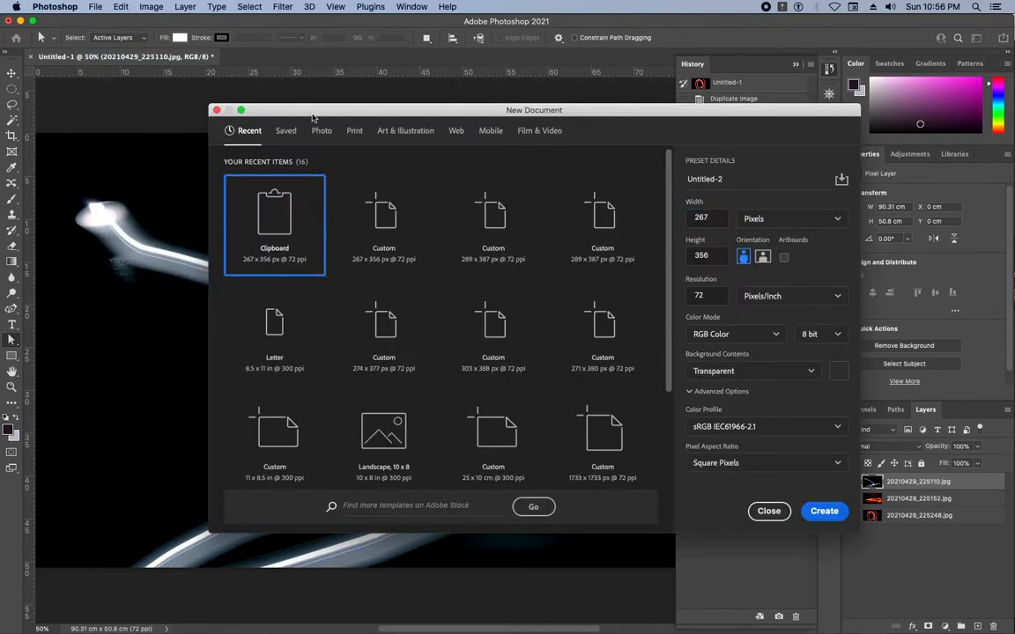
mouse_move(302, 140)
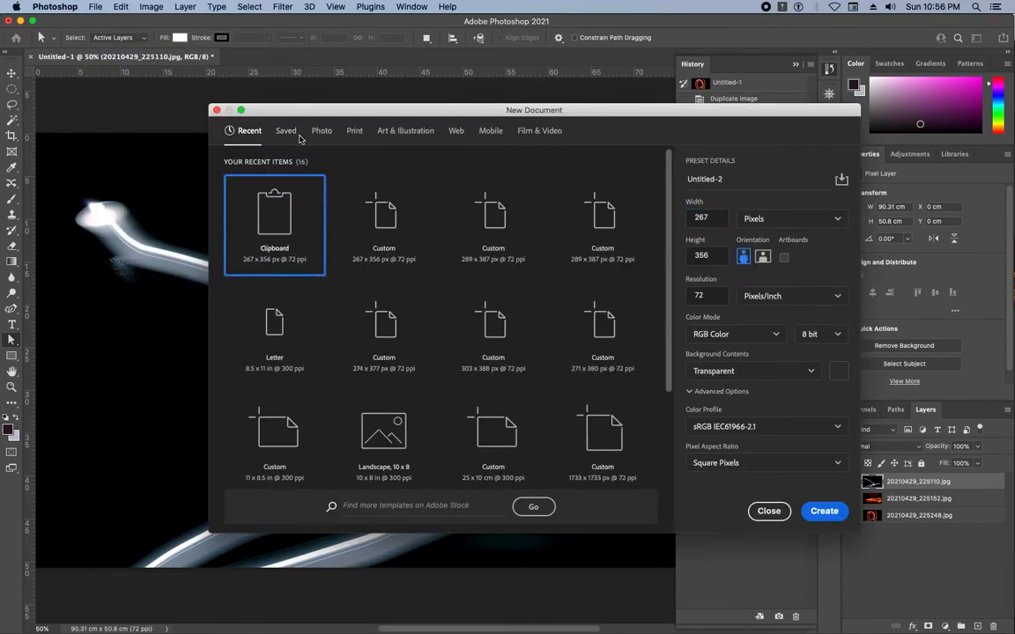
click(322, 131)
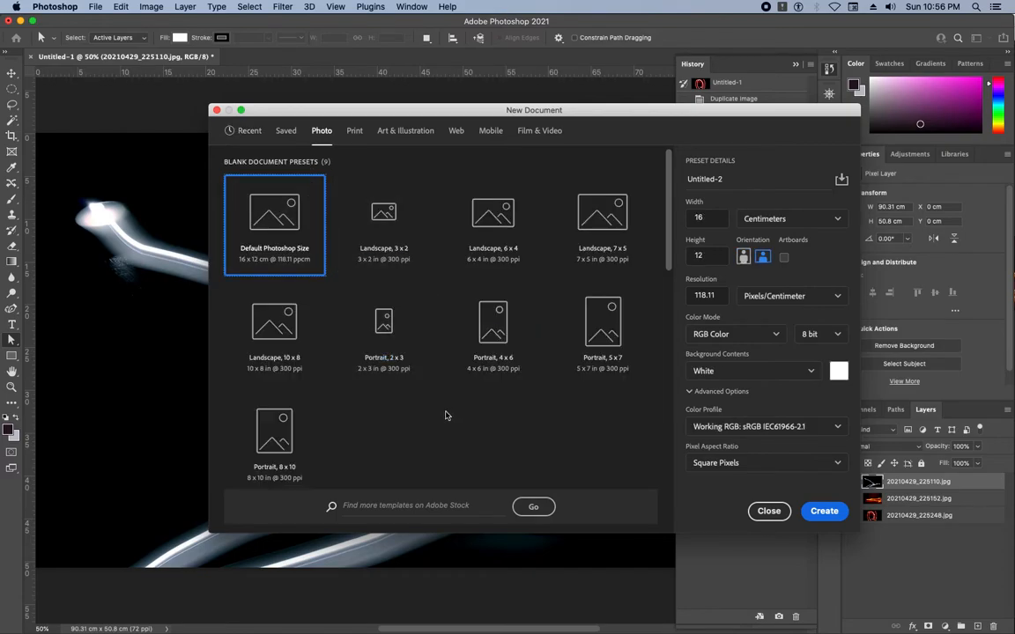
mouse_move(274, 432)
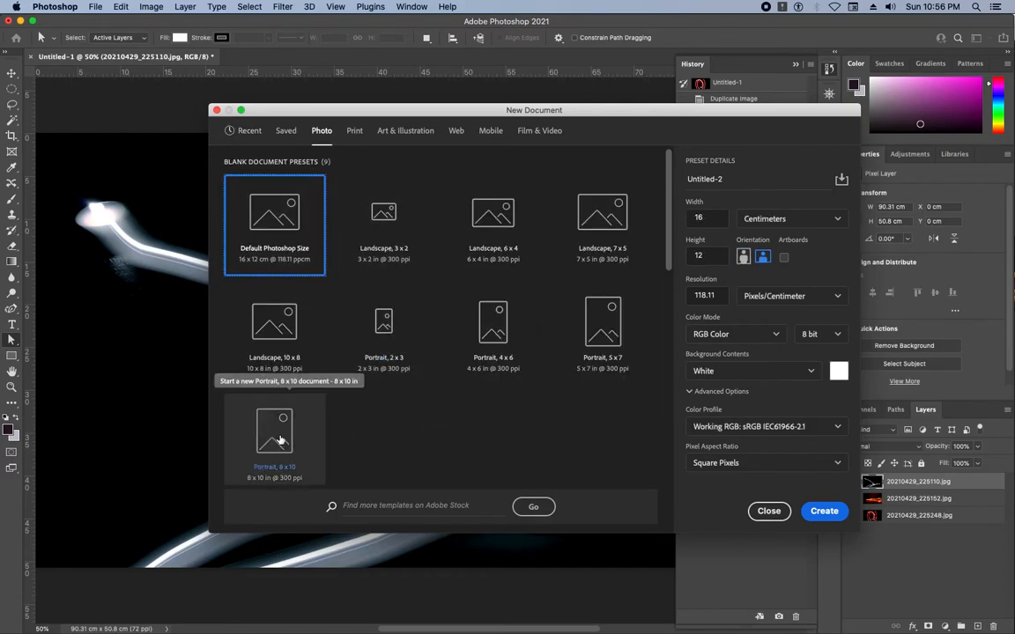
mouse_move(351, 163)
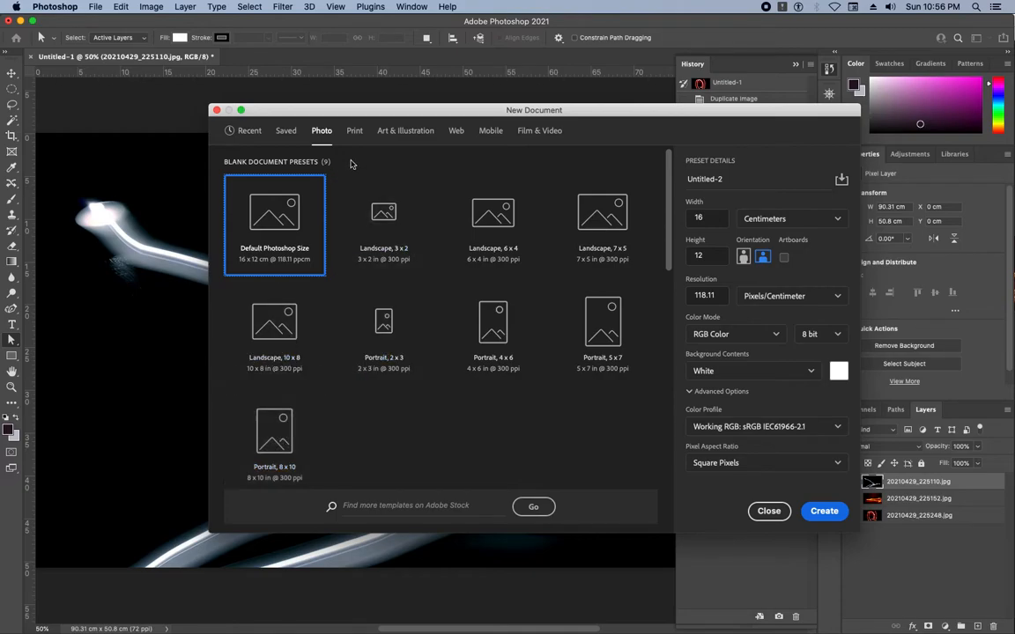
click(354, 130)
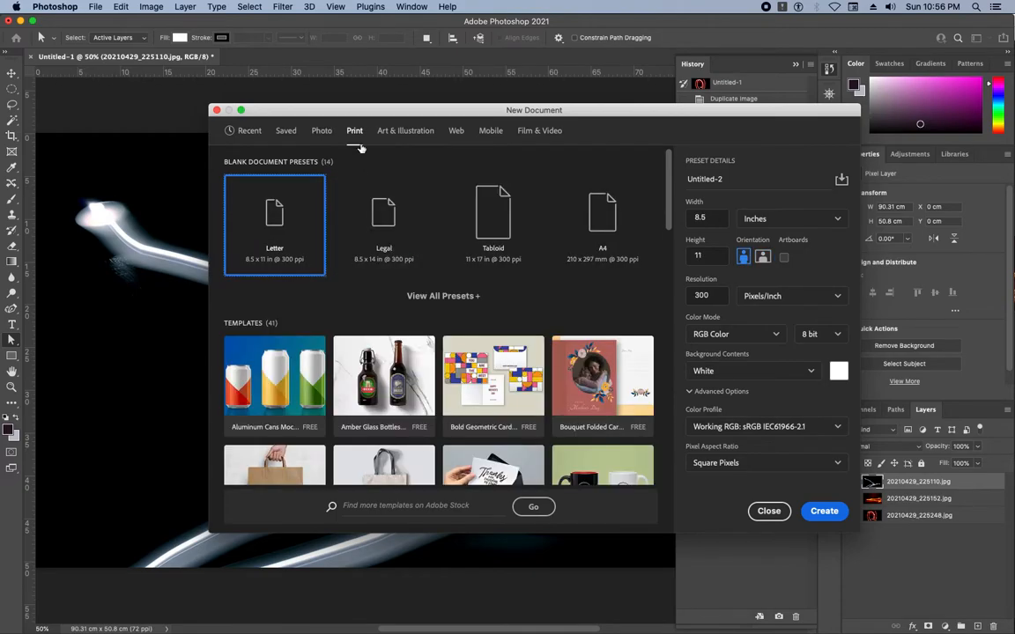
click(492, 215)
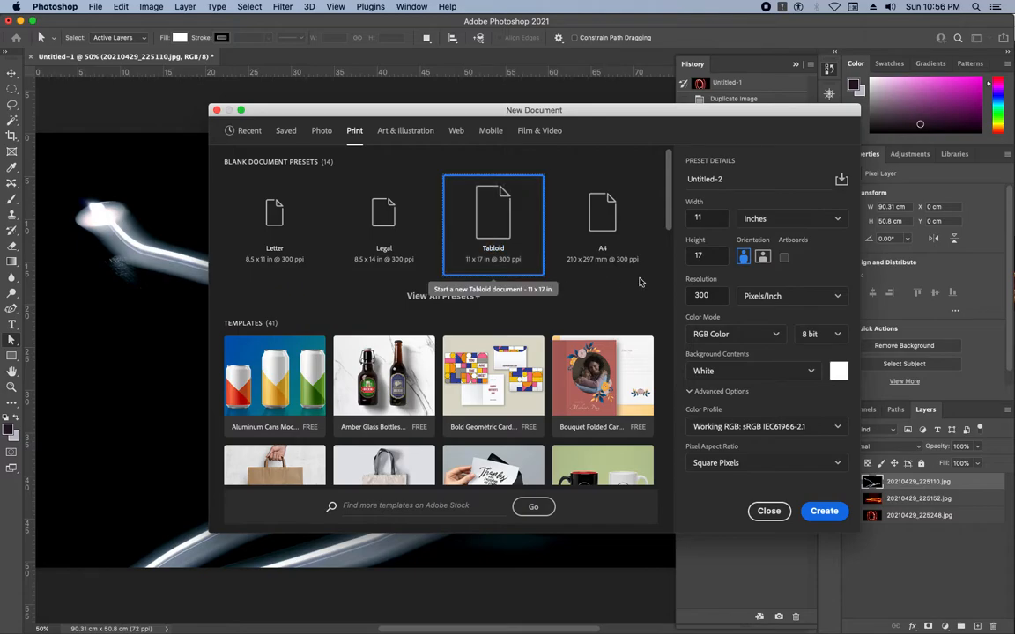
click(763, 256)
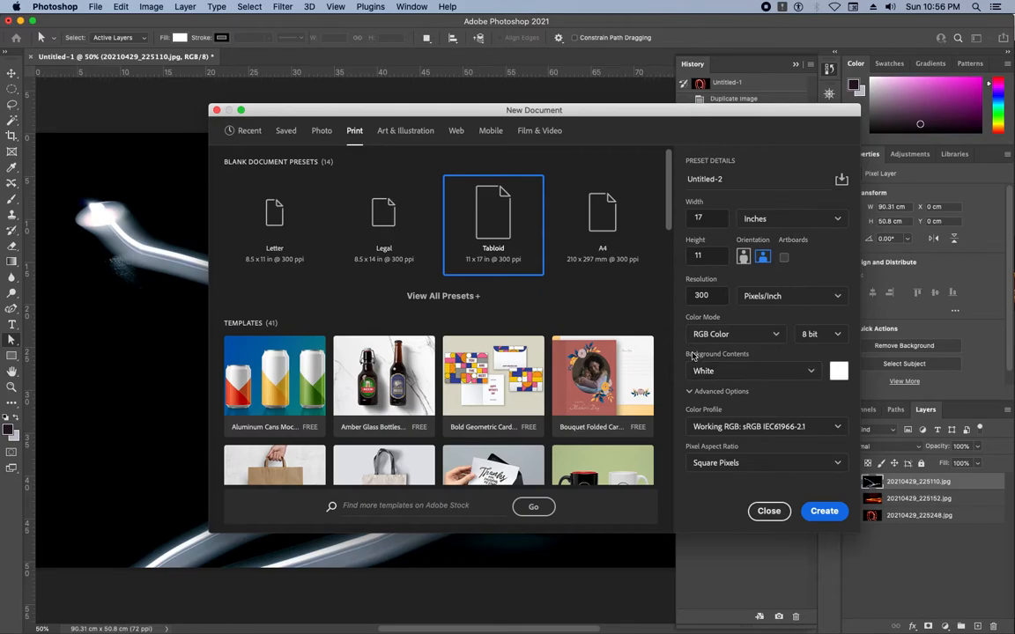
Step: Reapply the landscape Tabloid preset at 300 ppi and create the blank document
click(443, 295)
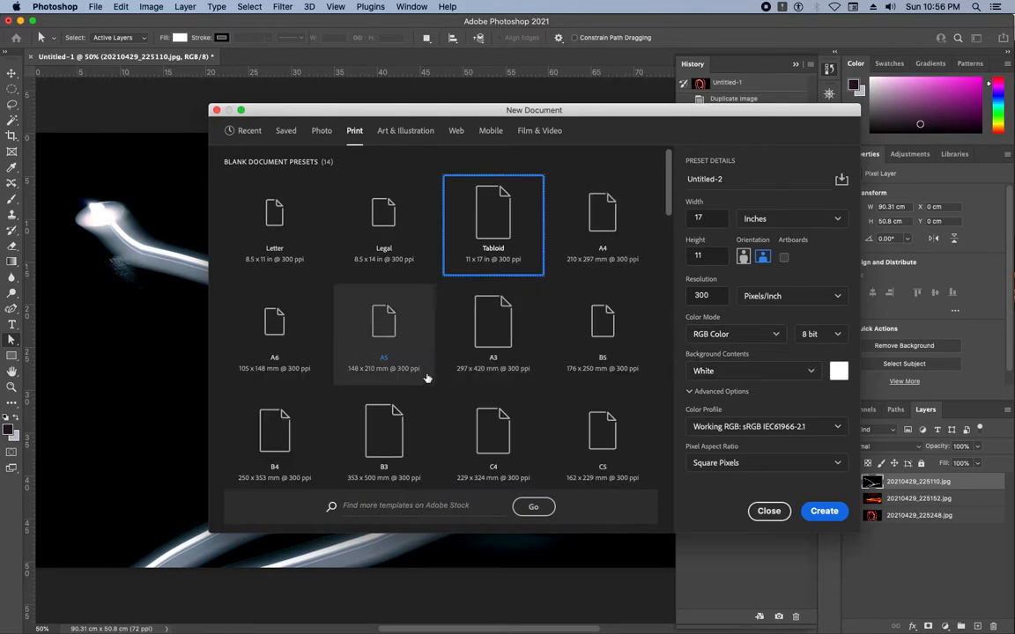
scroll(down, 3)
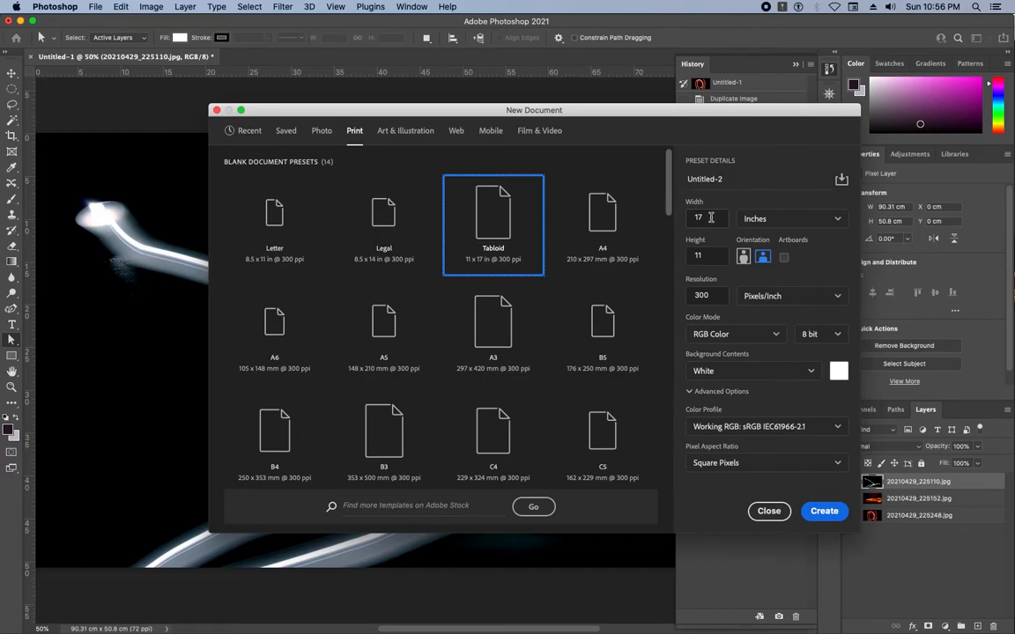
click(705, 217)
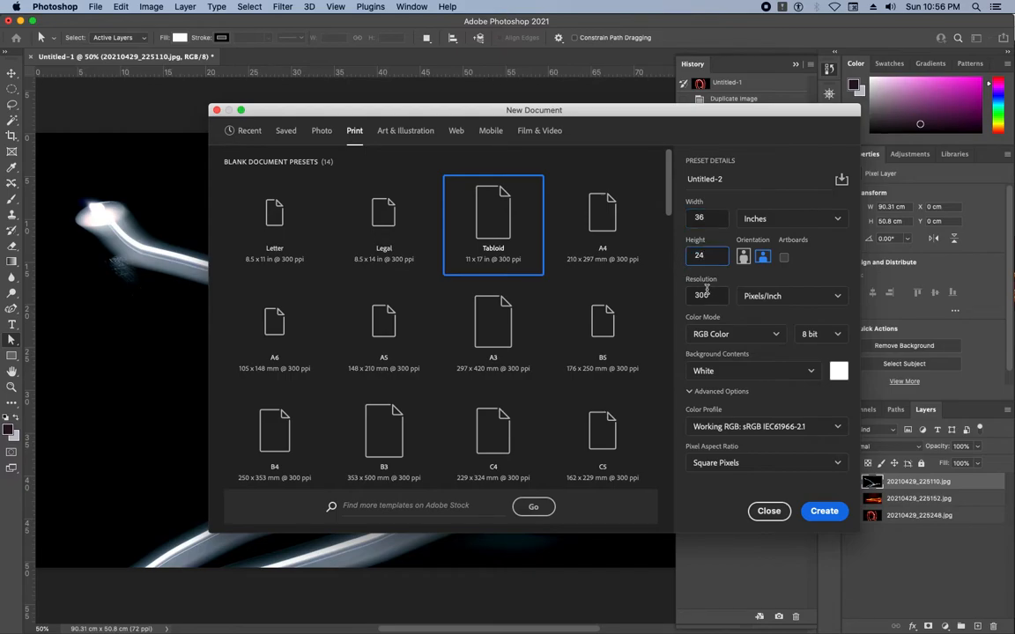
mouse_move(808, 267)
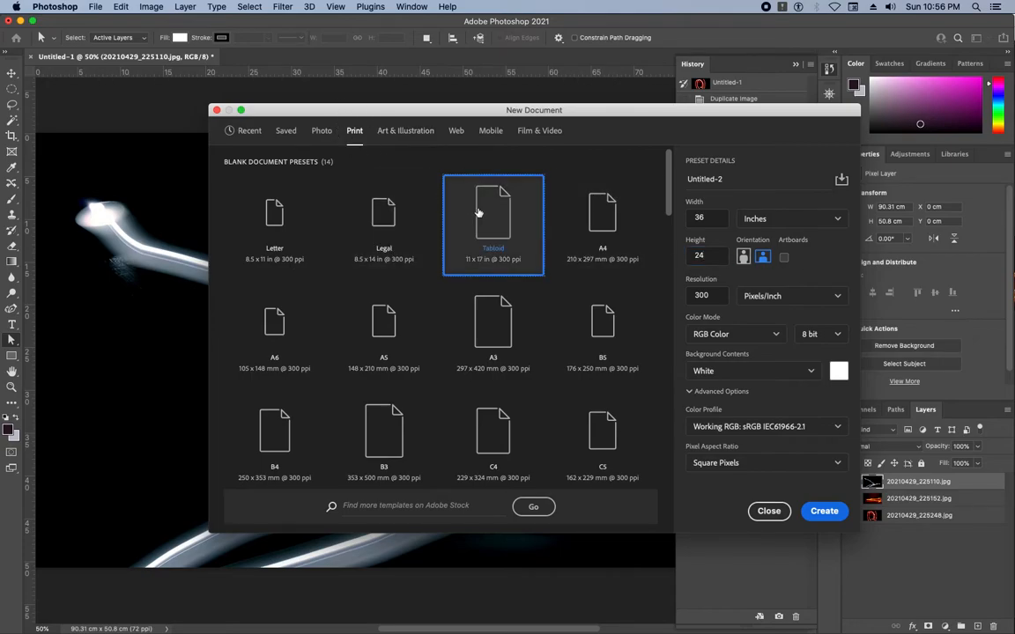
mouse_move(416, 232)
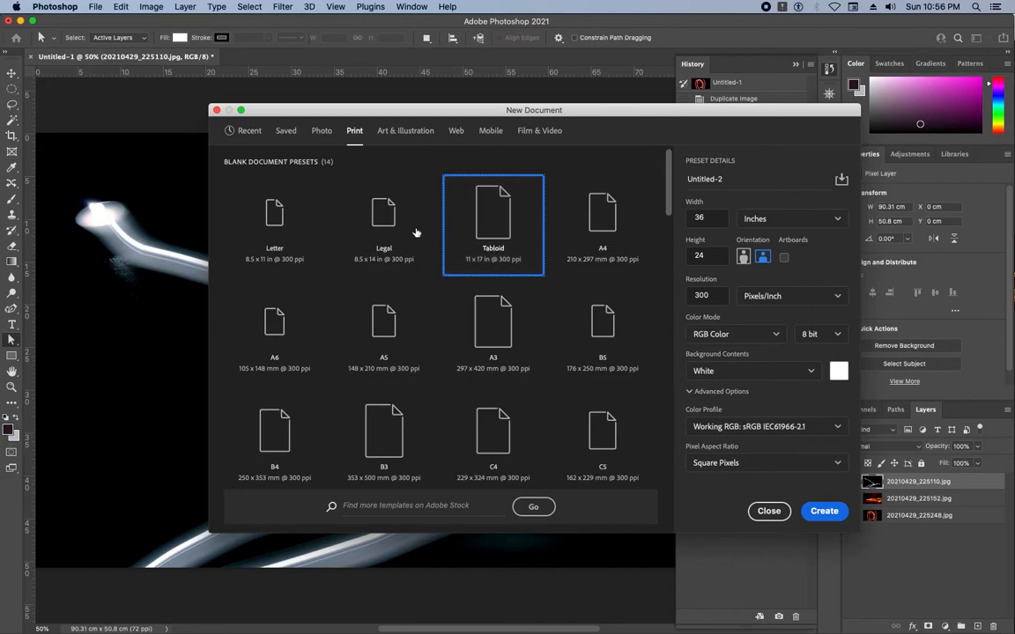
click(493, 216)
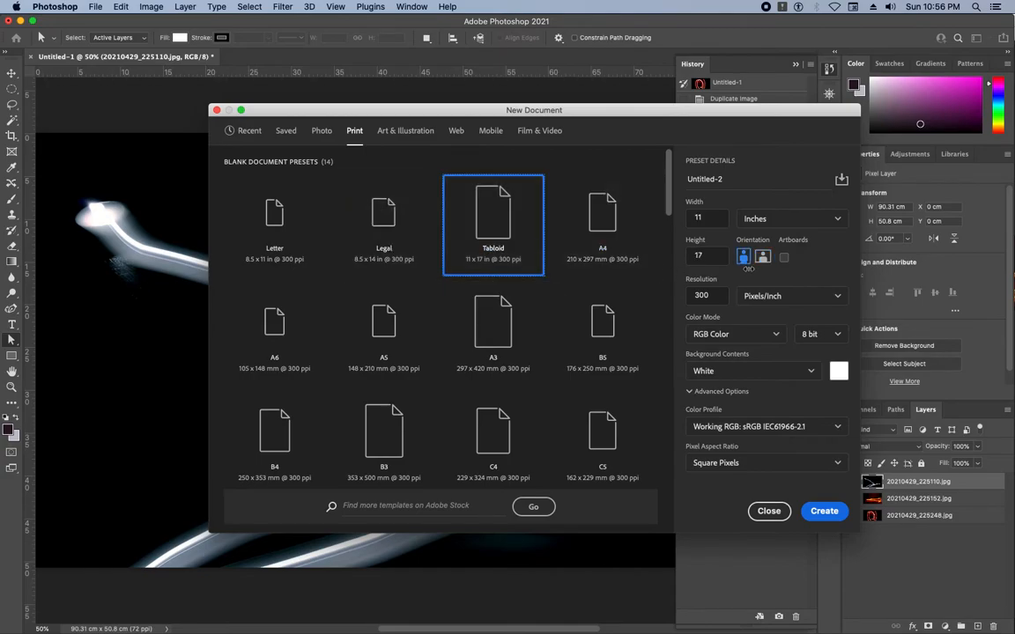
click(763, 257)
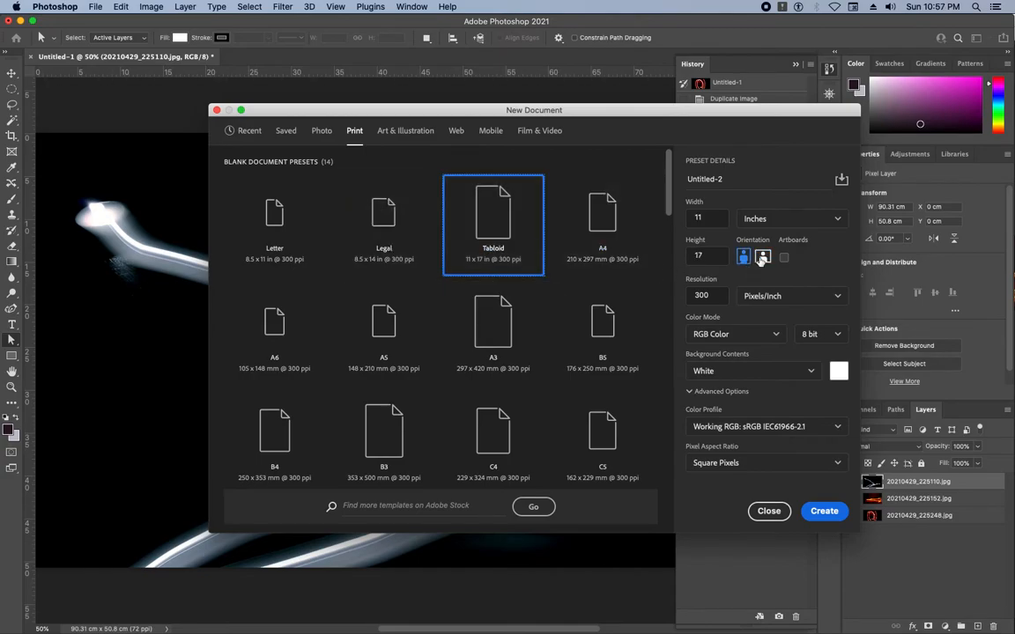
click(762, 257)
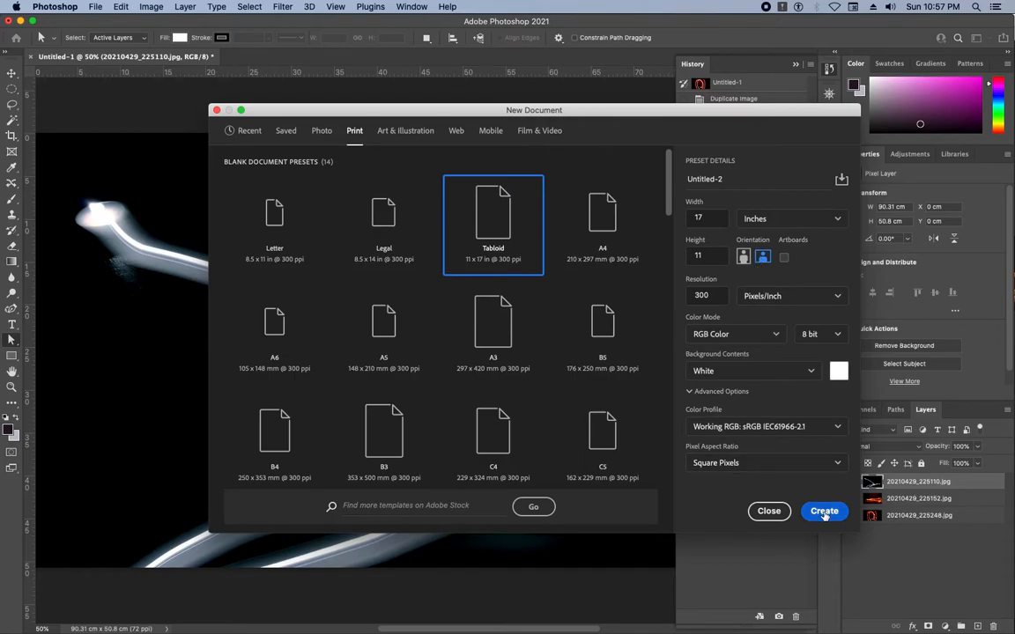
click(823, 511)
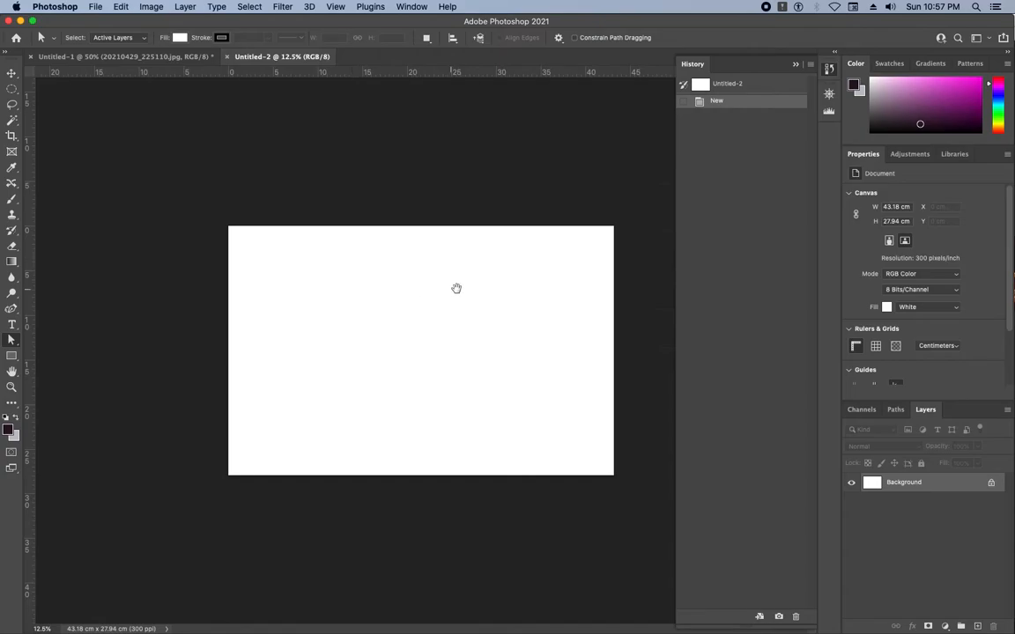
click(123, 56)
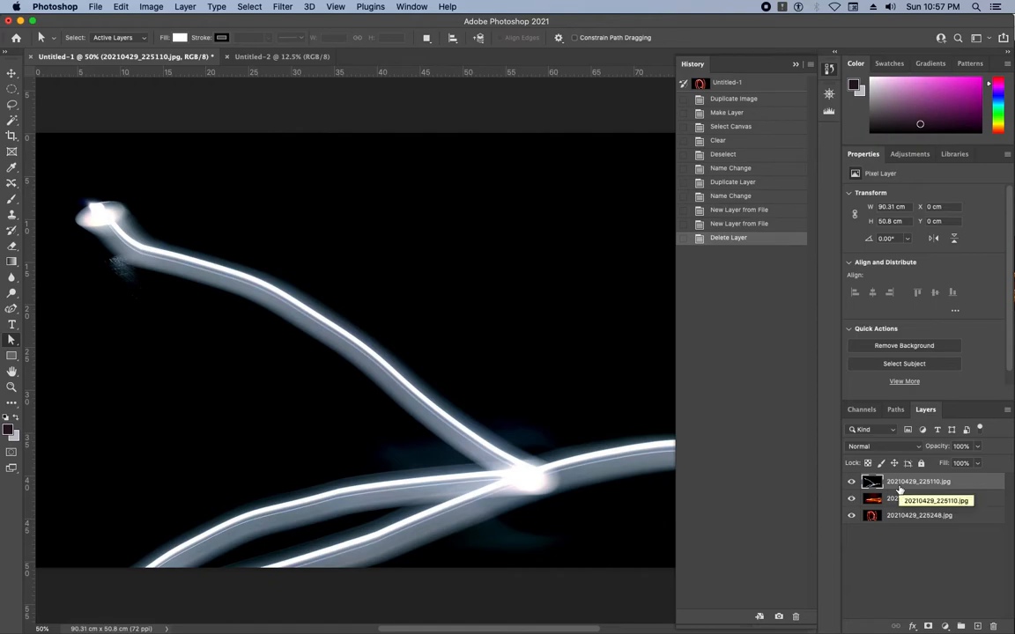
click(282, 56)
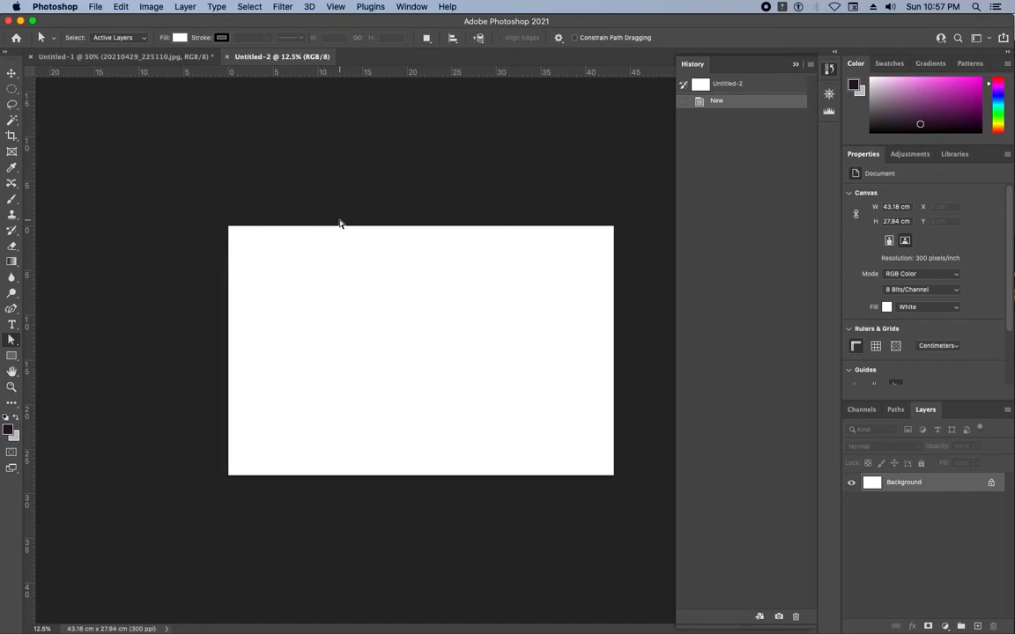
mouse_move(192, 73)
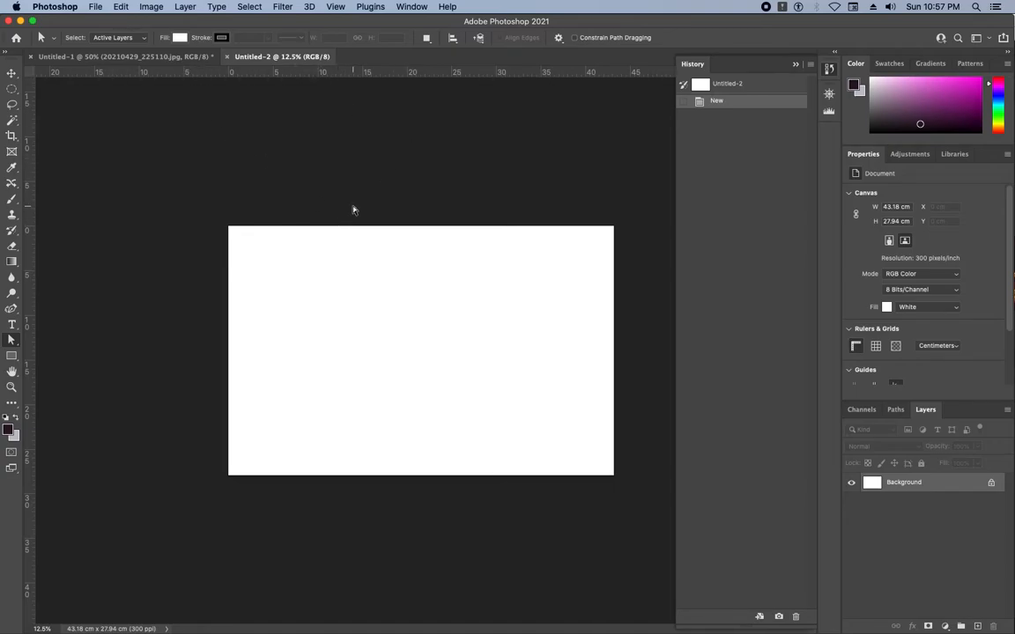
mouse_move(272, 601)
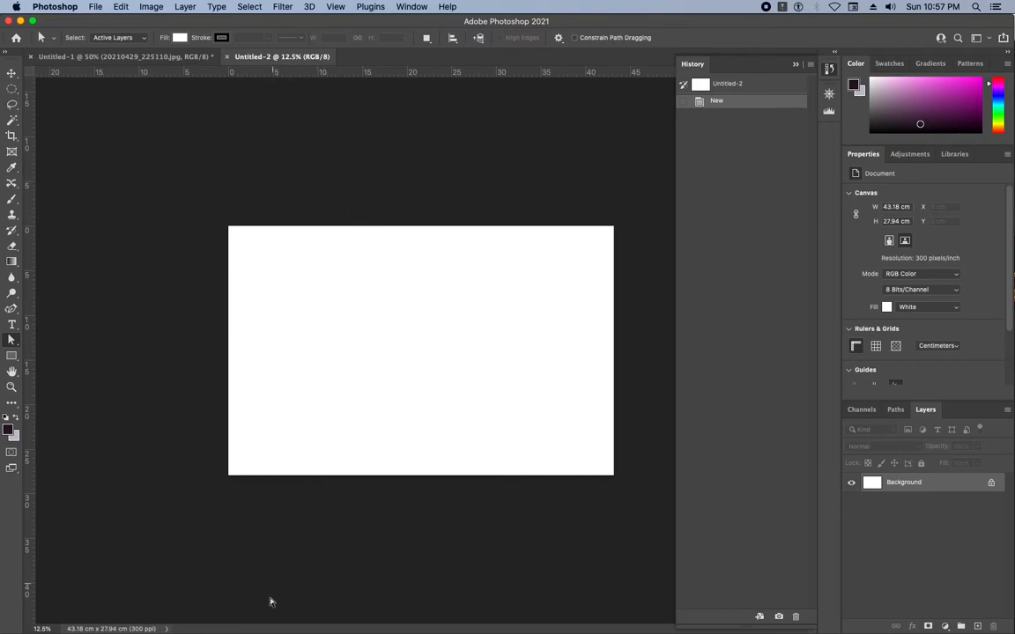
mouse_move(483, 617)
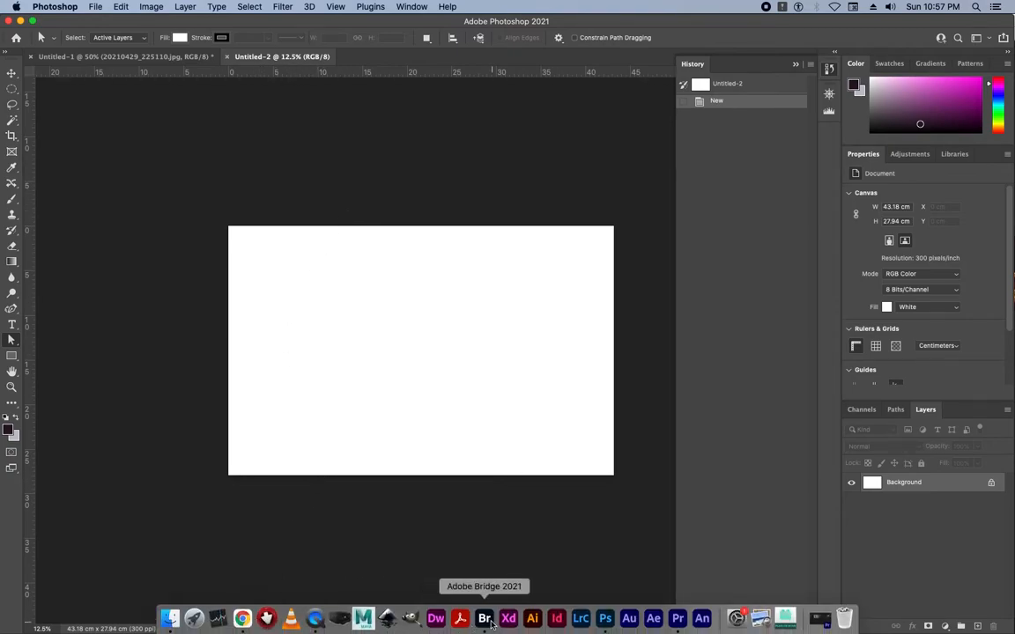
click(484, 618)
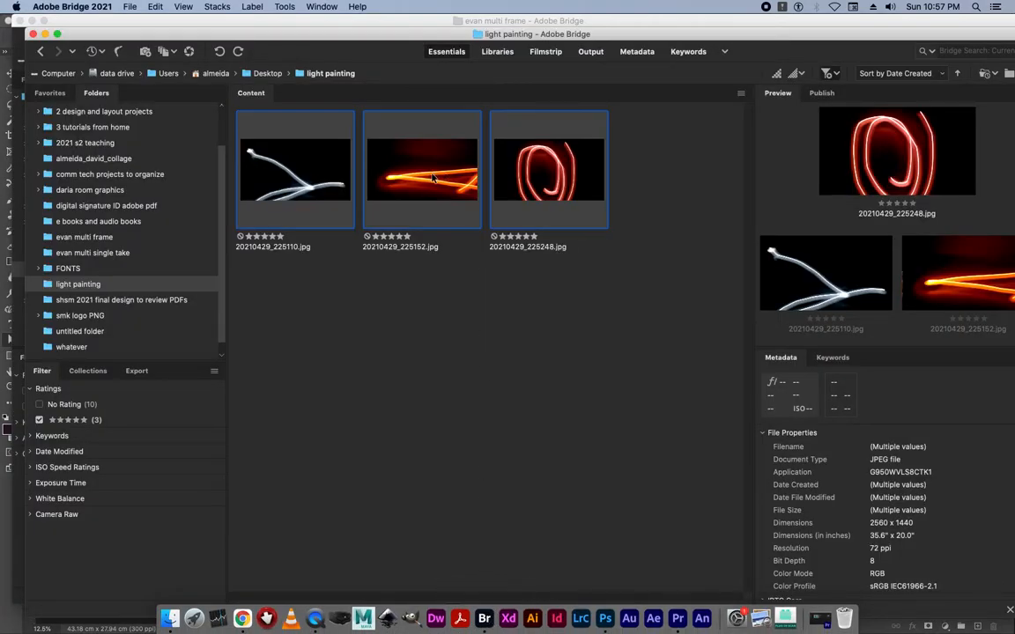
mouse_move(605, 619)
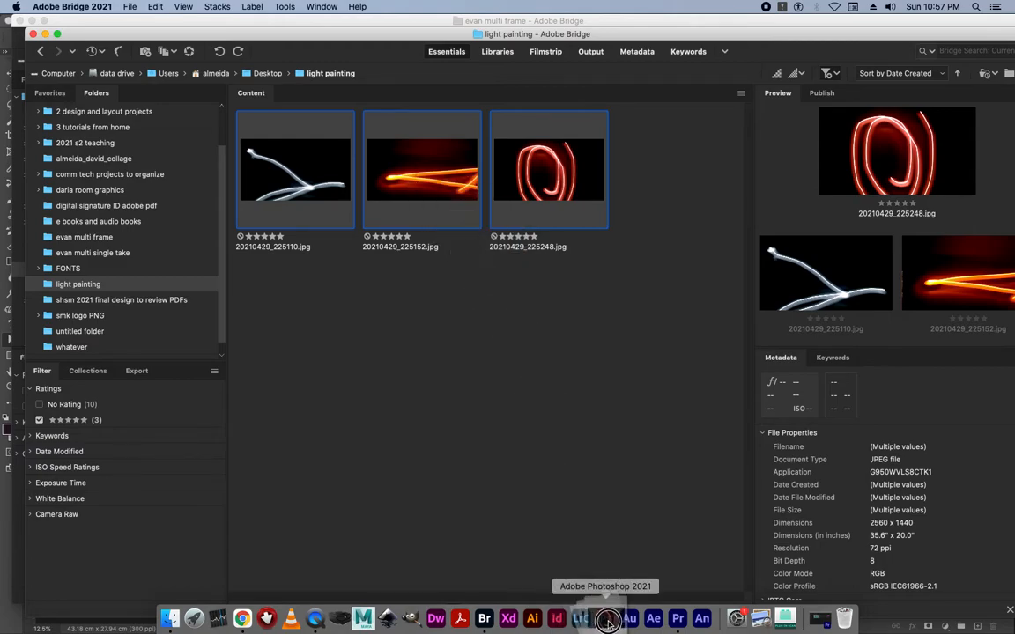
click(606, 617)
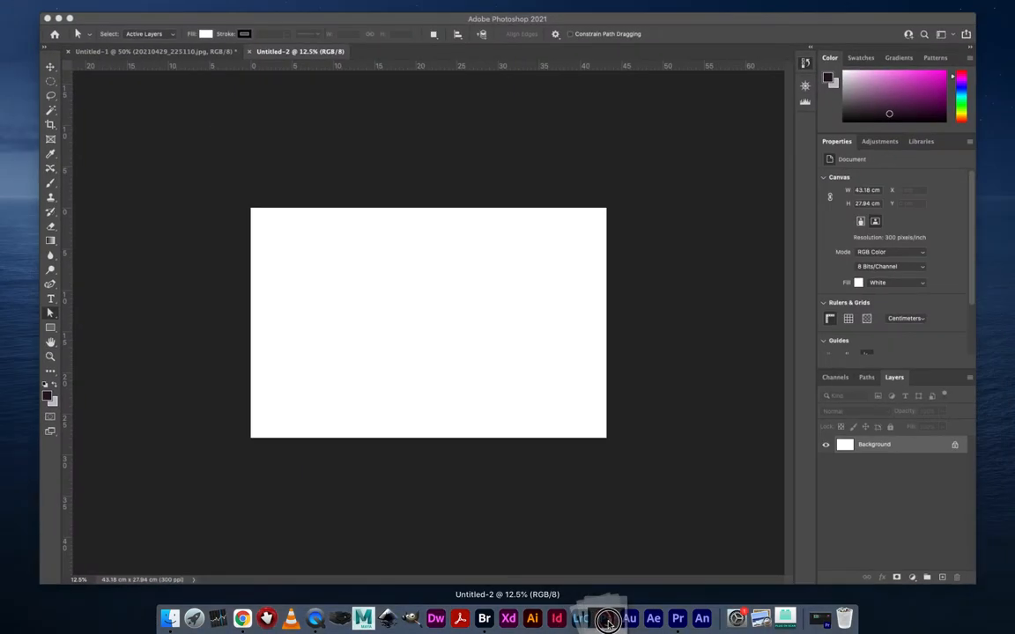
Step: Place the three light-painting JPEGs in the tabloid document and rasterize a placed layer
click(605, 617)
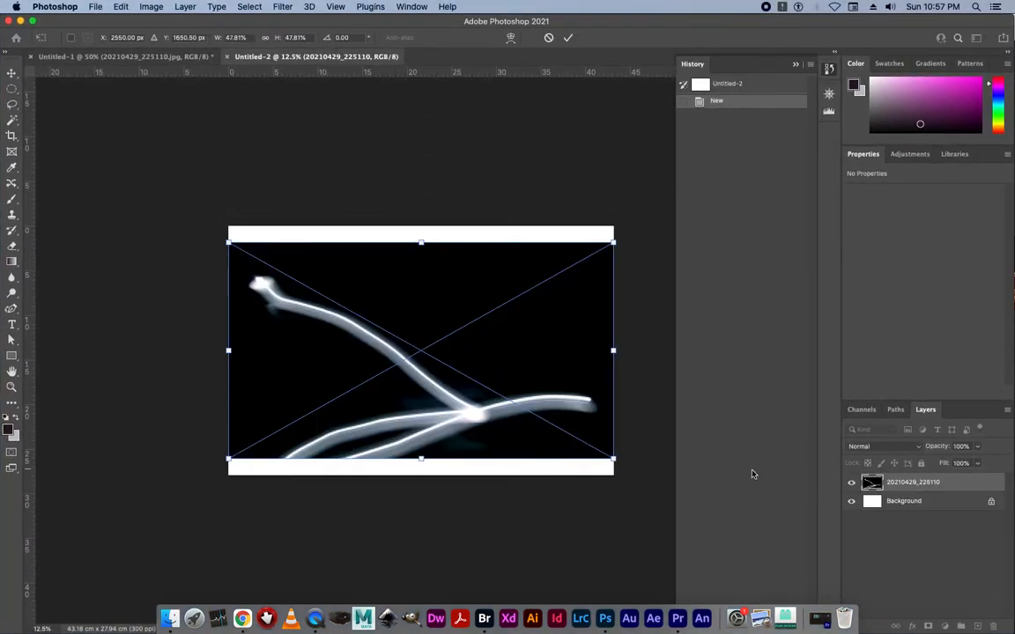
mouse_move(506, 369)
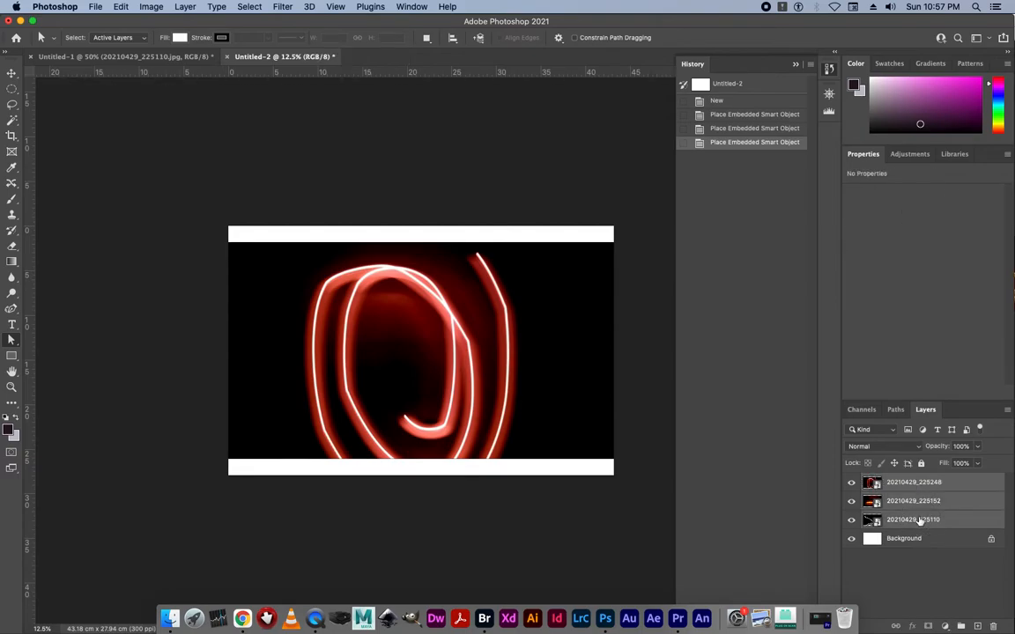
right_click(913, 520)
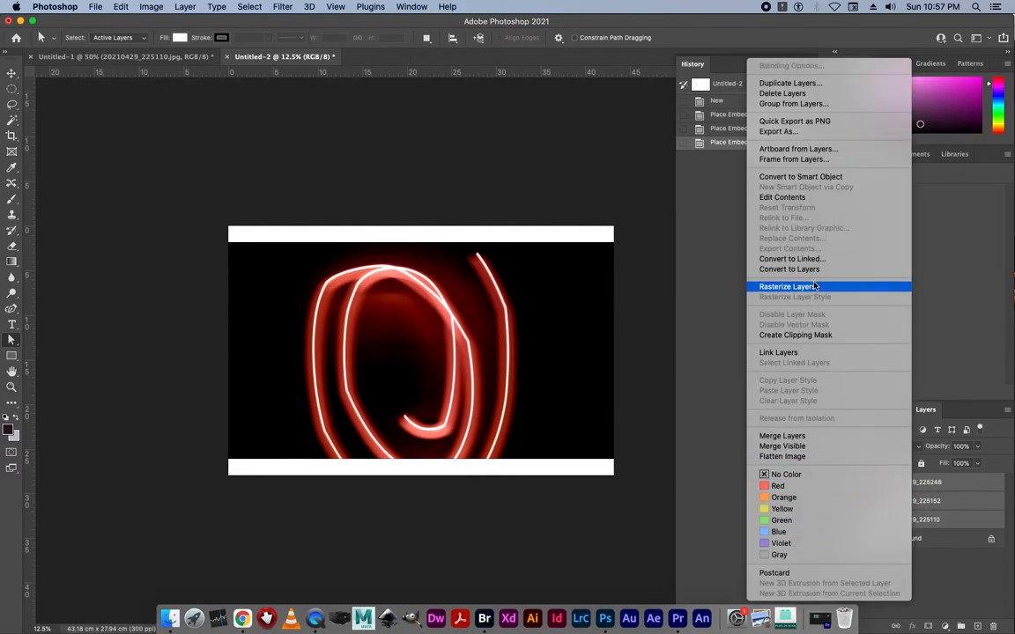
click(787, 287)
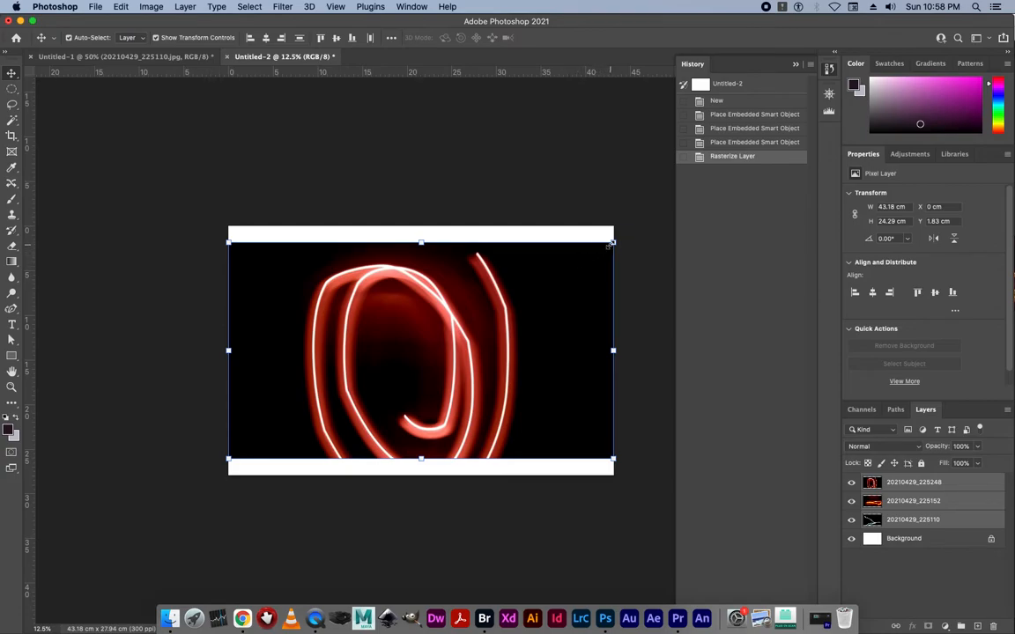
Step: Scale the red spiral layer until it exactly matches the canvas height, then commit
drag(612, 242, 633, 229)
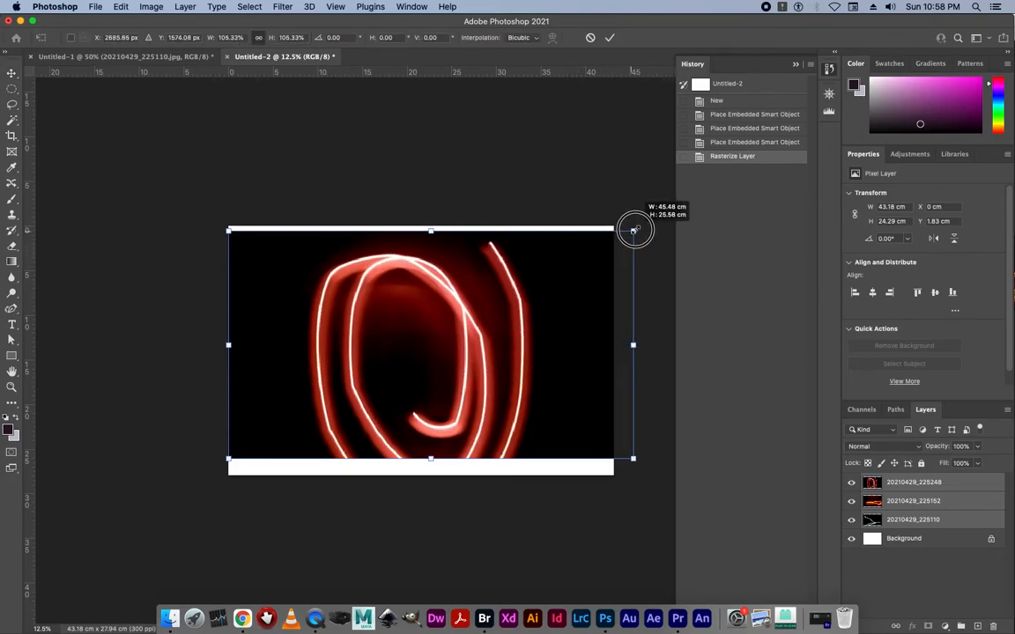
drag(634, 229, 643, 224)
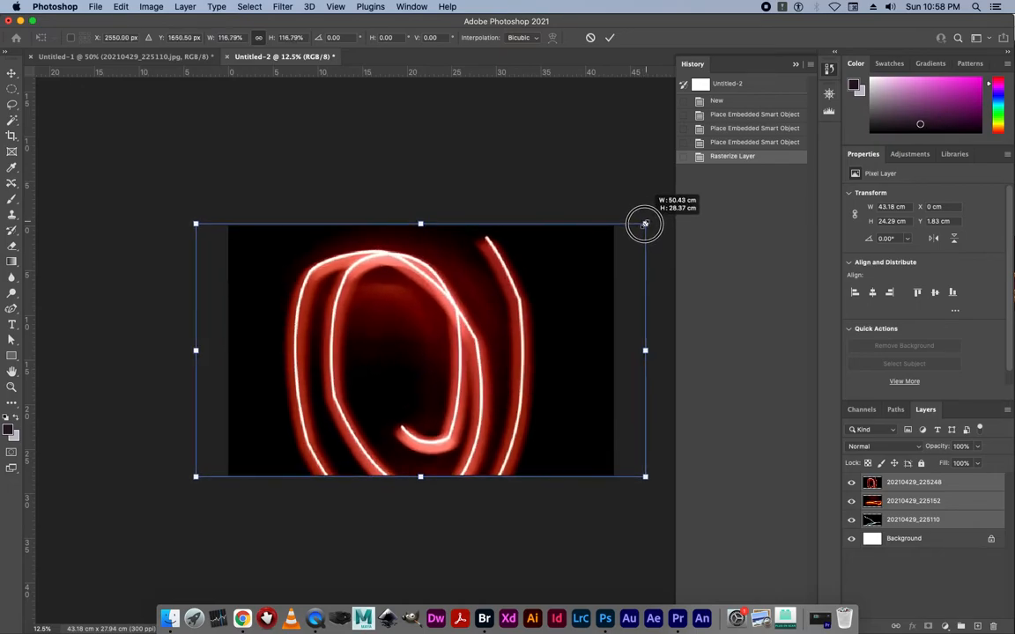
drag(644, 223, 641, 226)
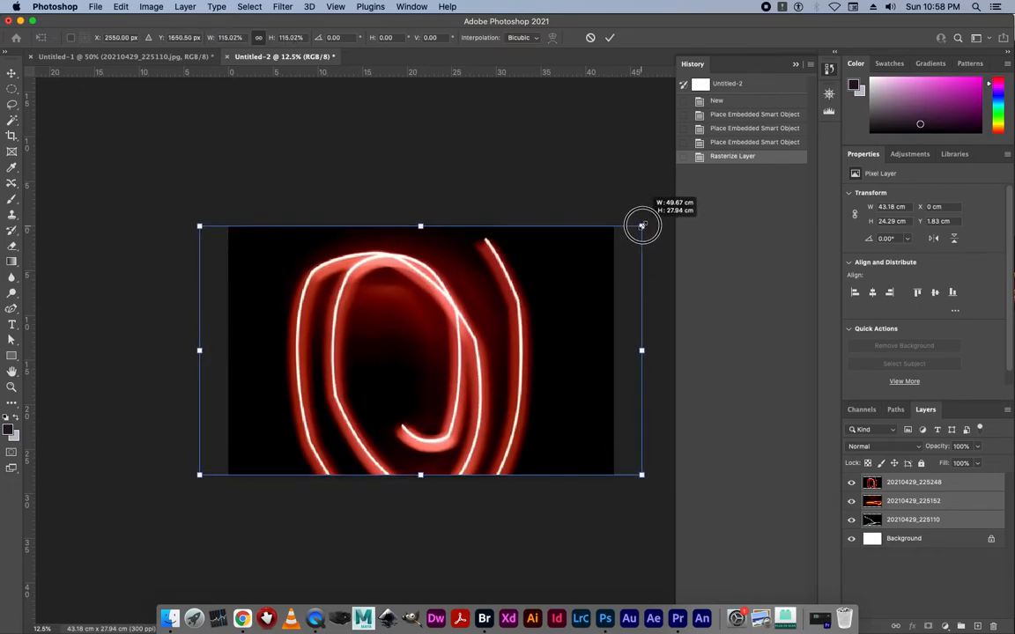
drag(642, 226, 643, 226)
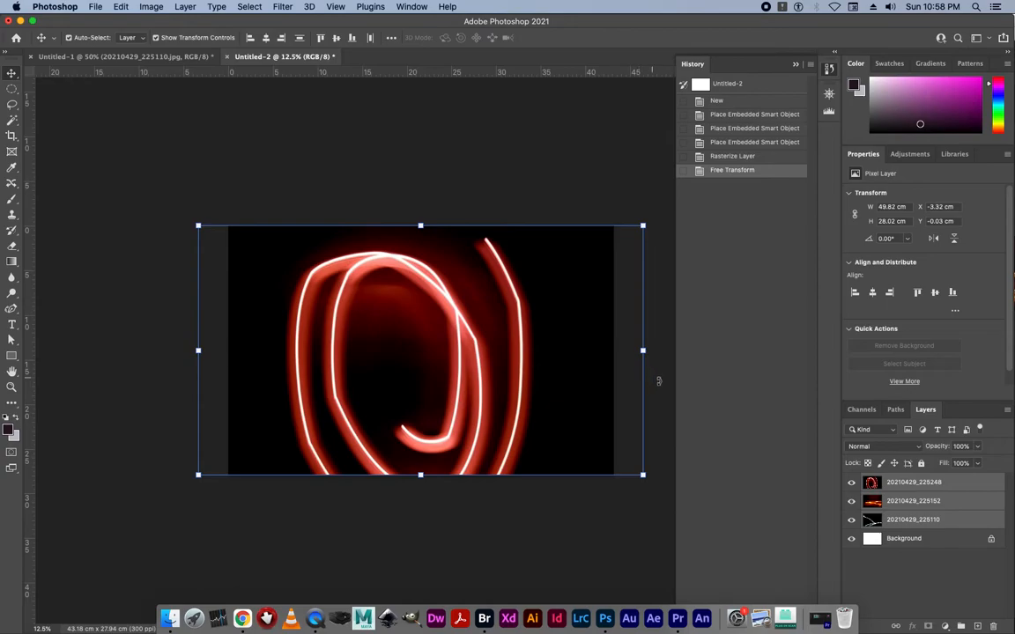
click(913, 500)
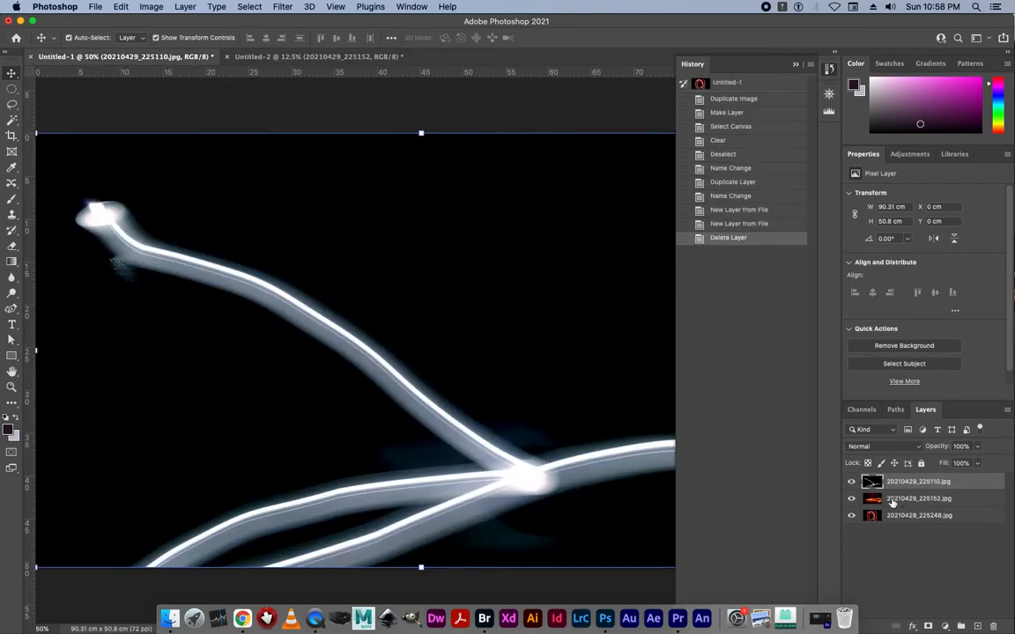
Step: Toggle the red, orange and white layers' visibility to preview each, leaving all three visible
click(317, 57)
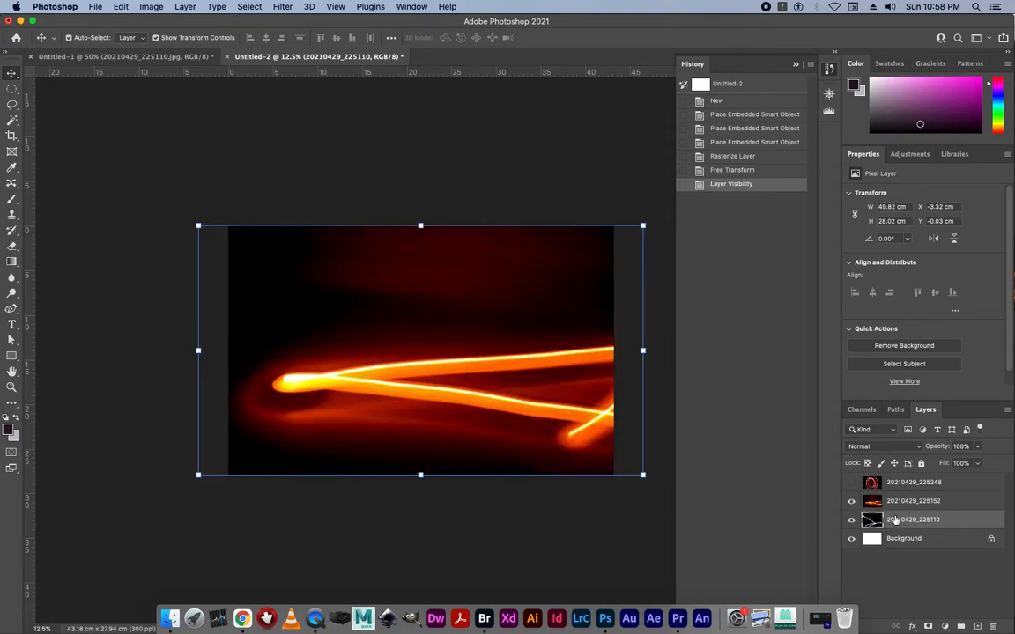
click(851, 519)
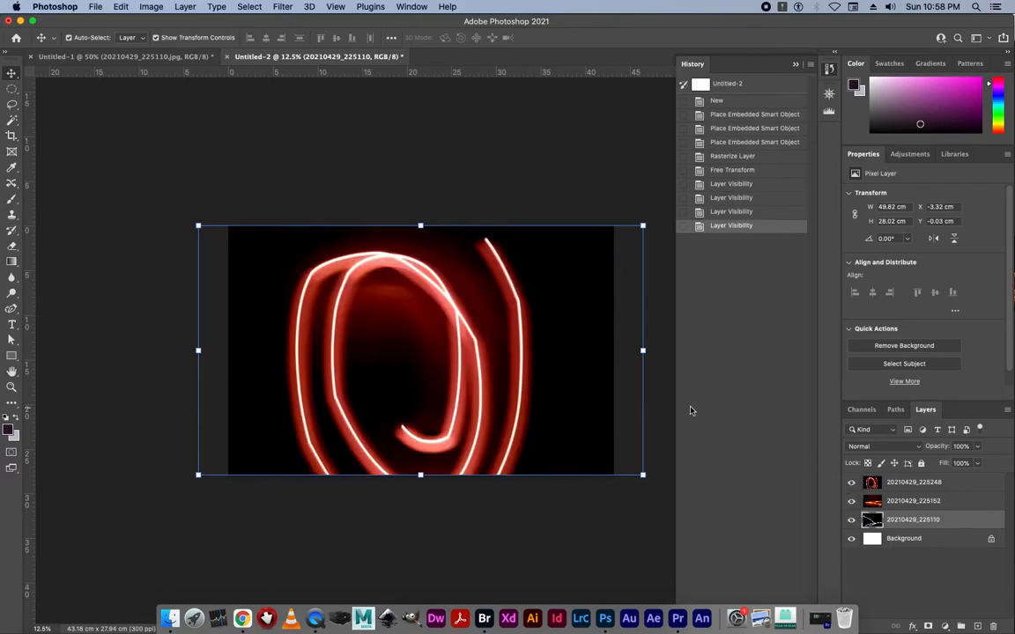
mouse_move(638, 404)
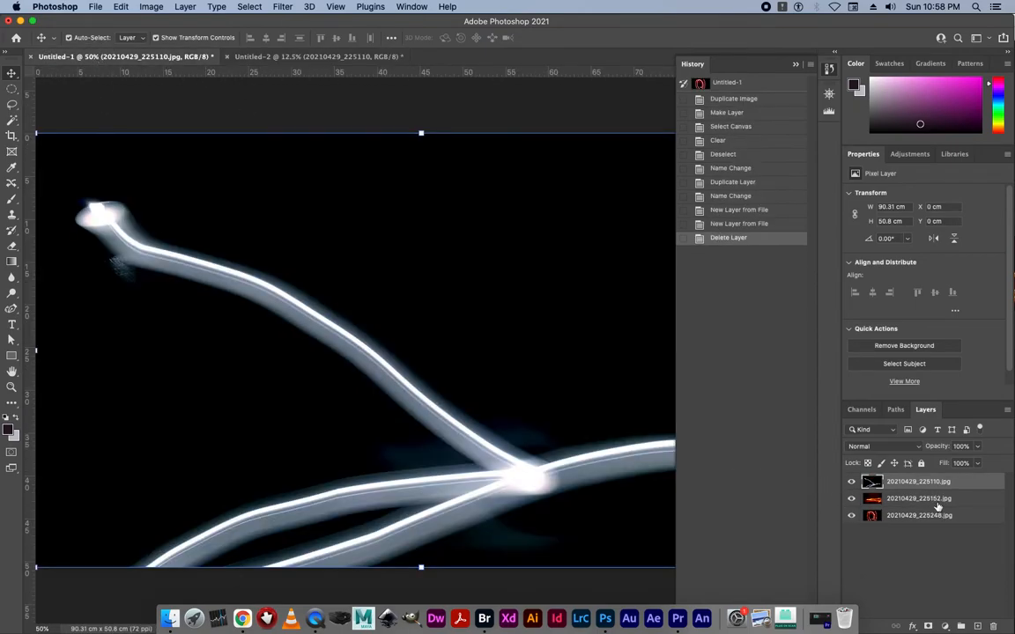
mouse_move(916, 502)
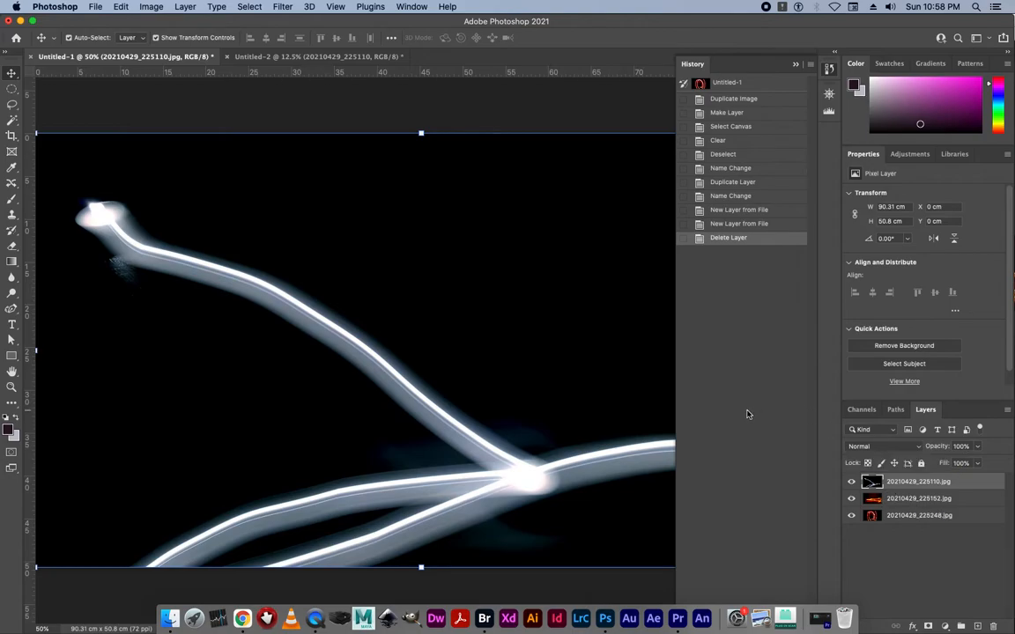
click(878, 445)
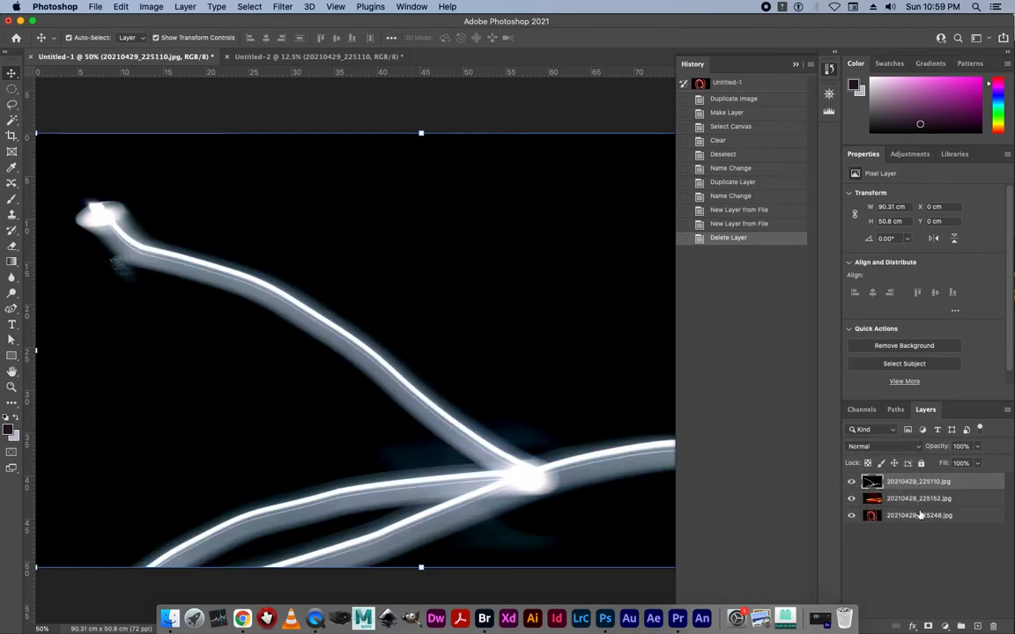
click(850, 481)
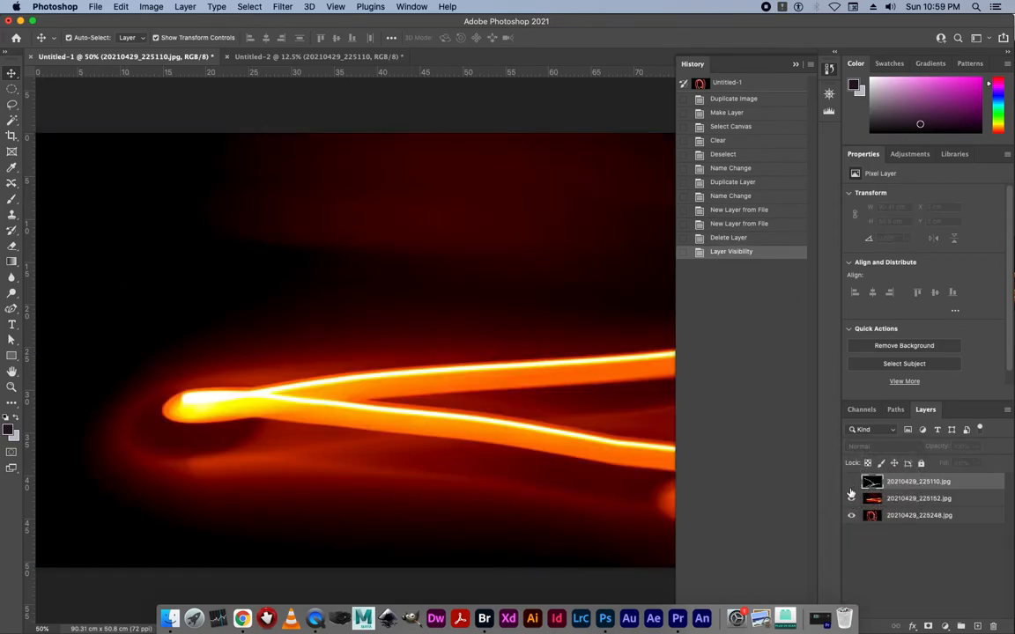
click(850, 497)
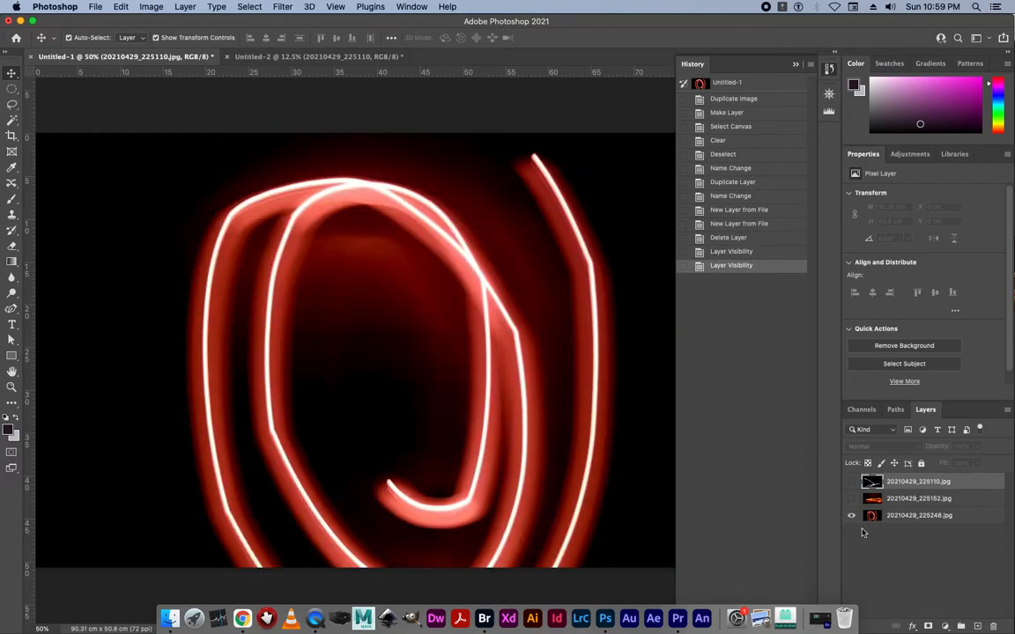
click(850, 480)
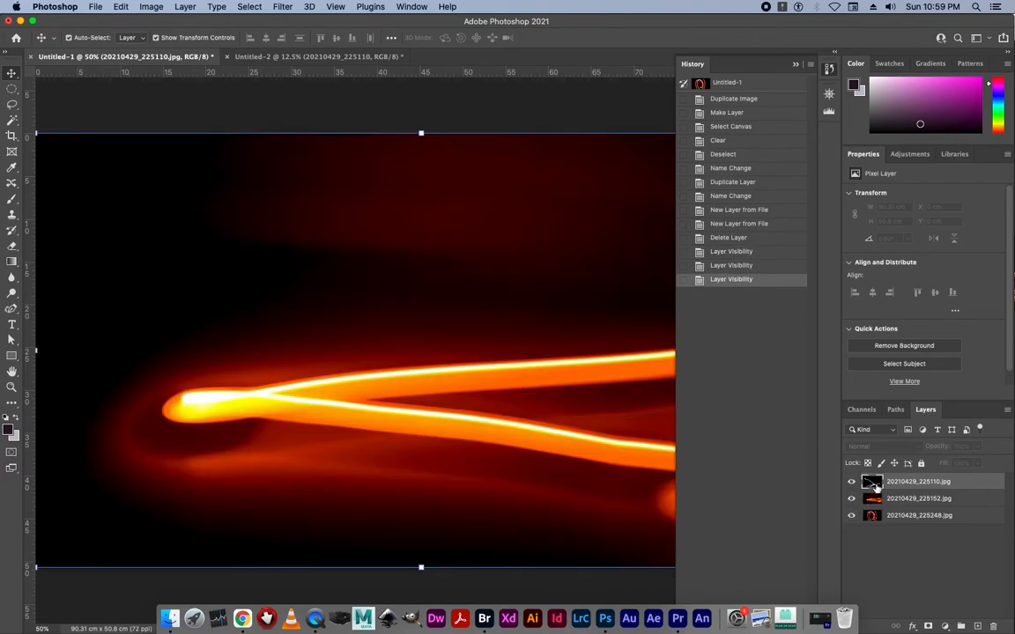
click(851, 481)
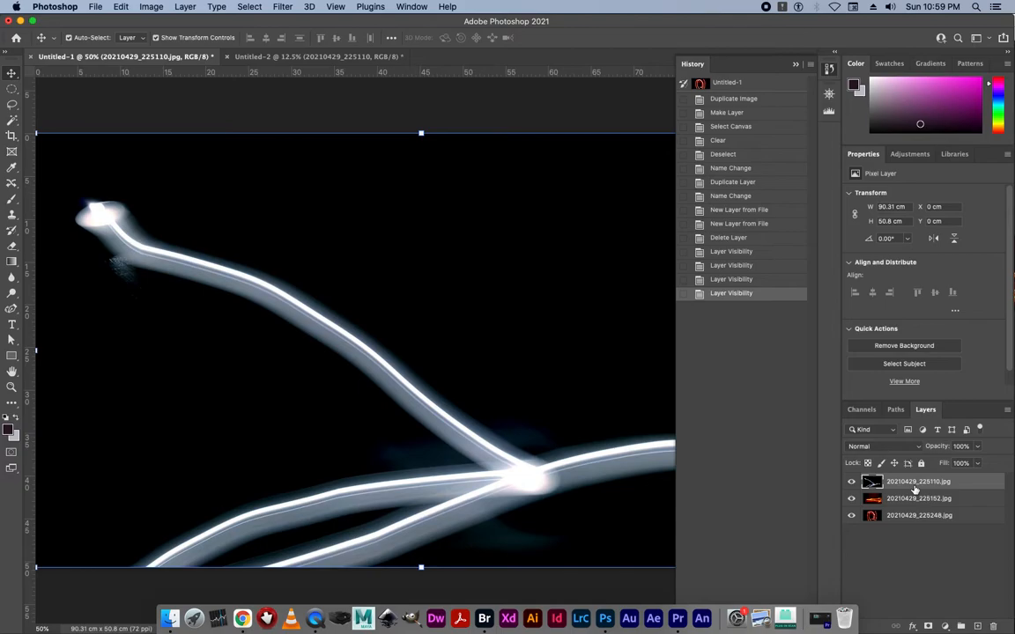
mouse_move(916, 490)
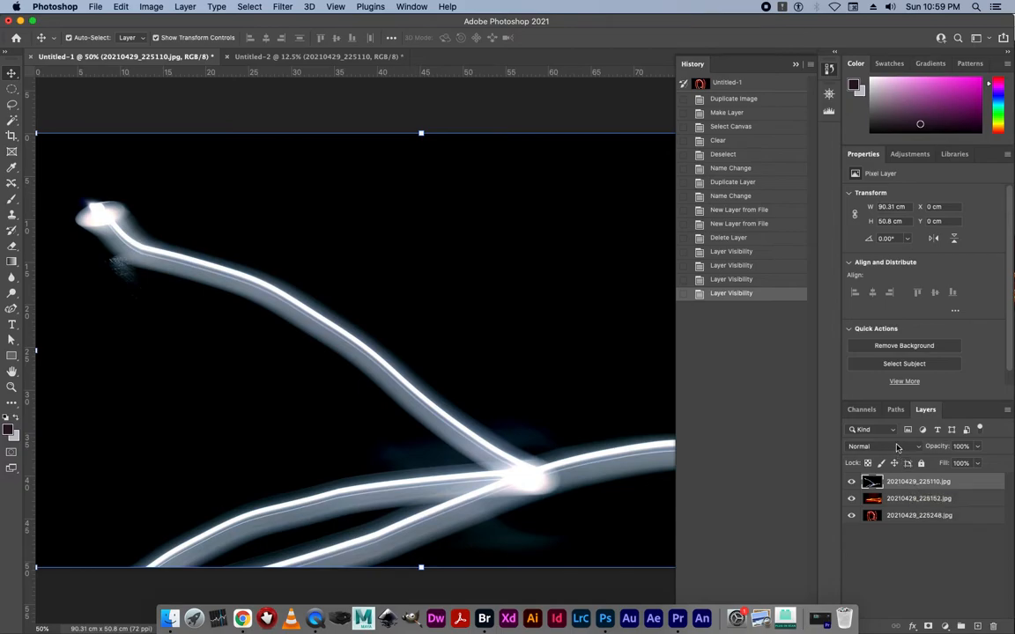
Step: Set both the white crossing-strokes and orange streak layers to Lighten blend mode
click(877, 446)
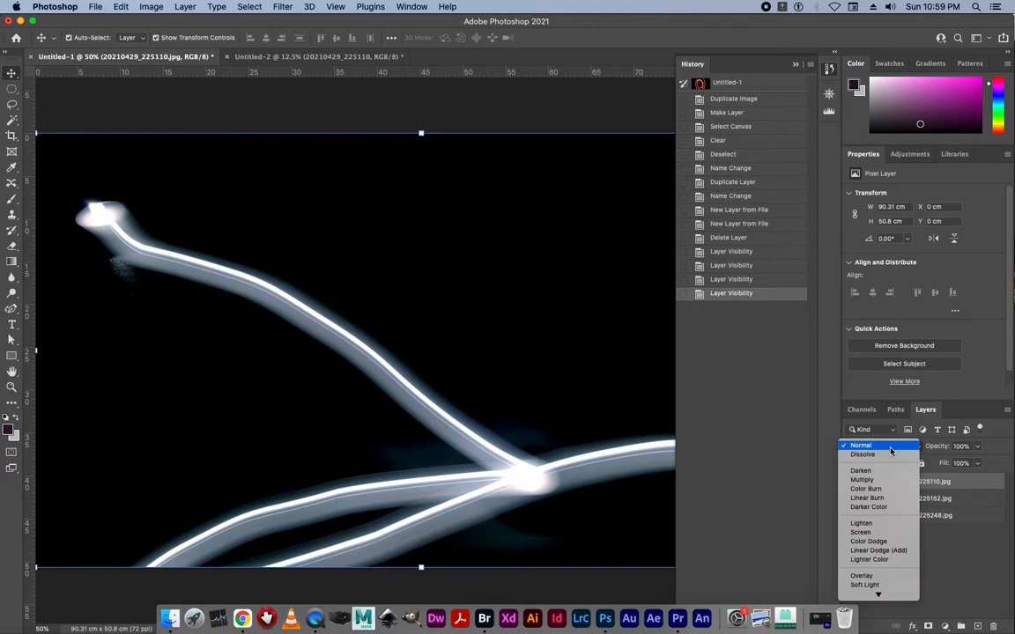
click(860, 469)
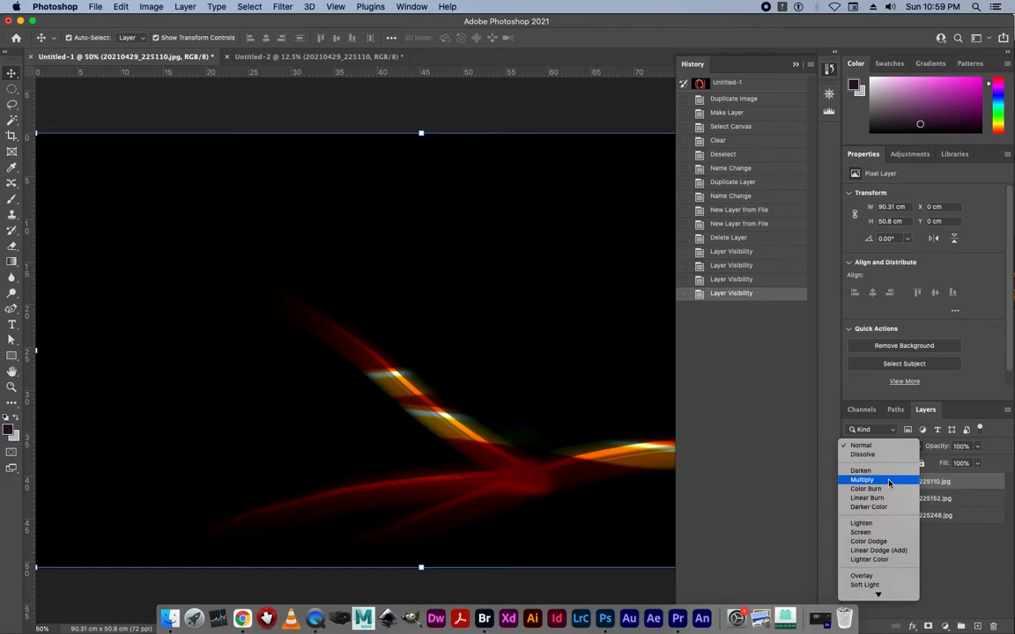
click(865, 489)
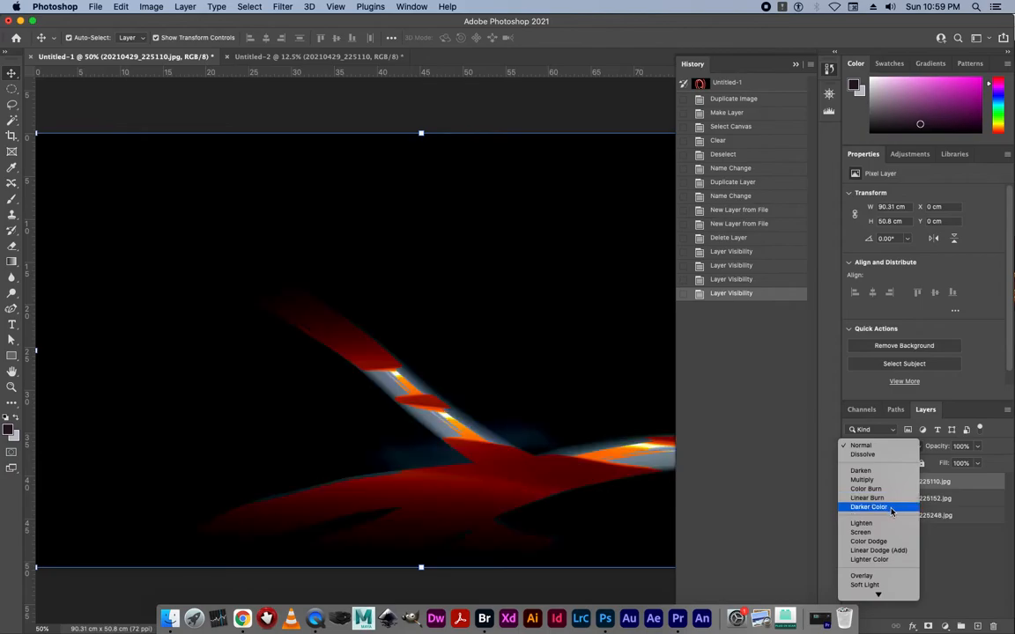
click(861, 522)
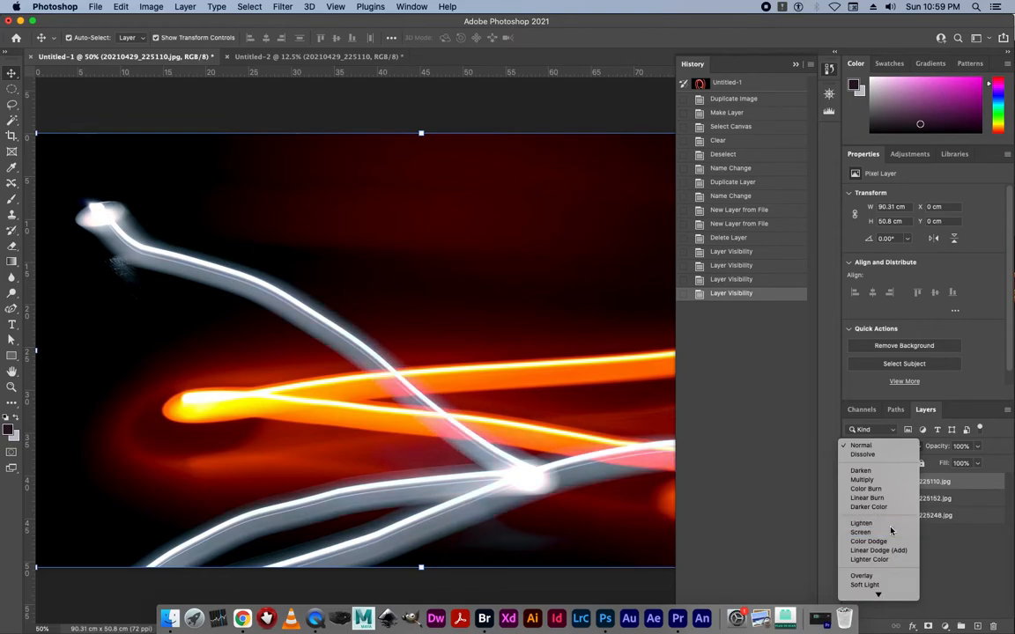
click(861, 522)
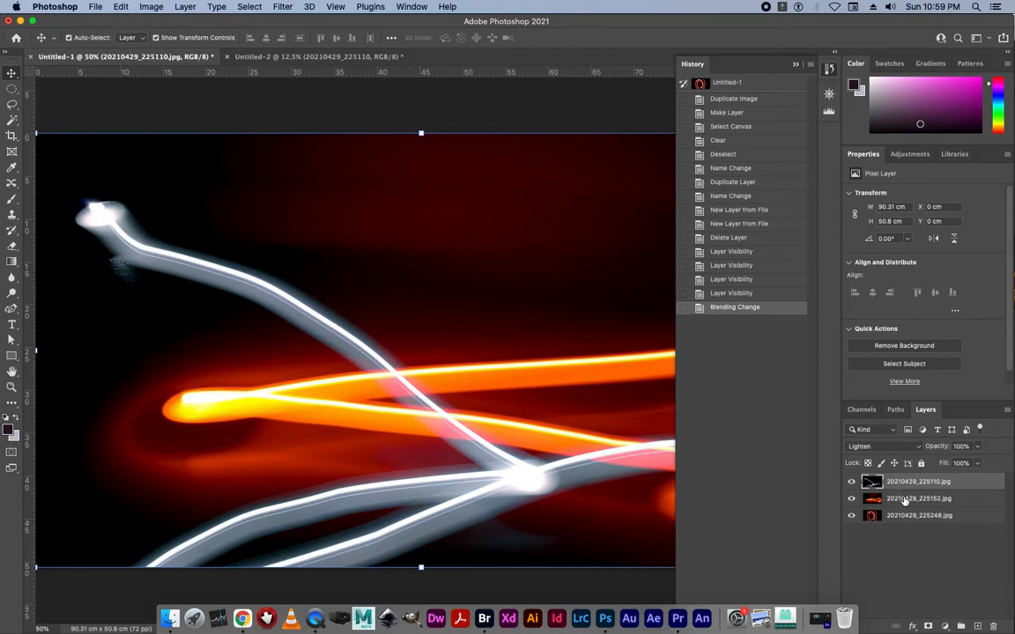
click(880, 446)
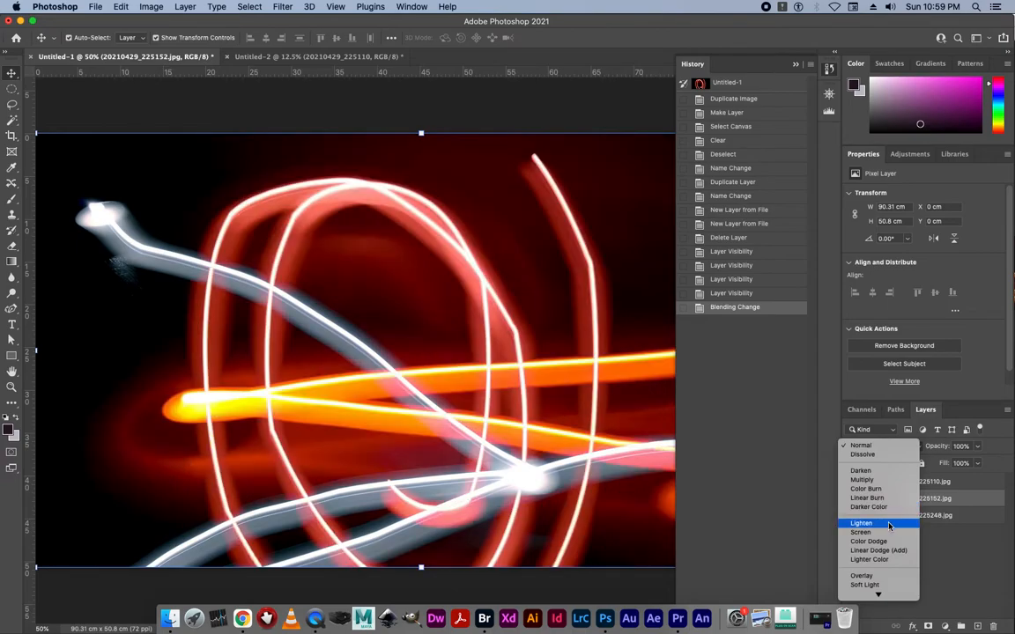
click(861, 522)
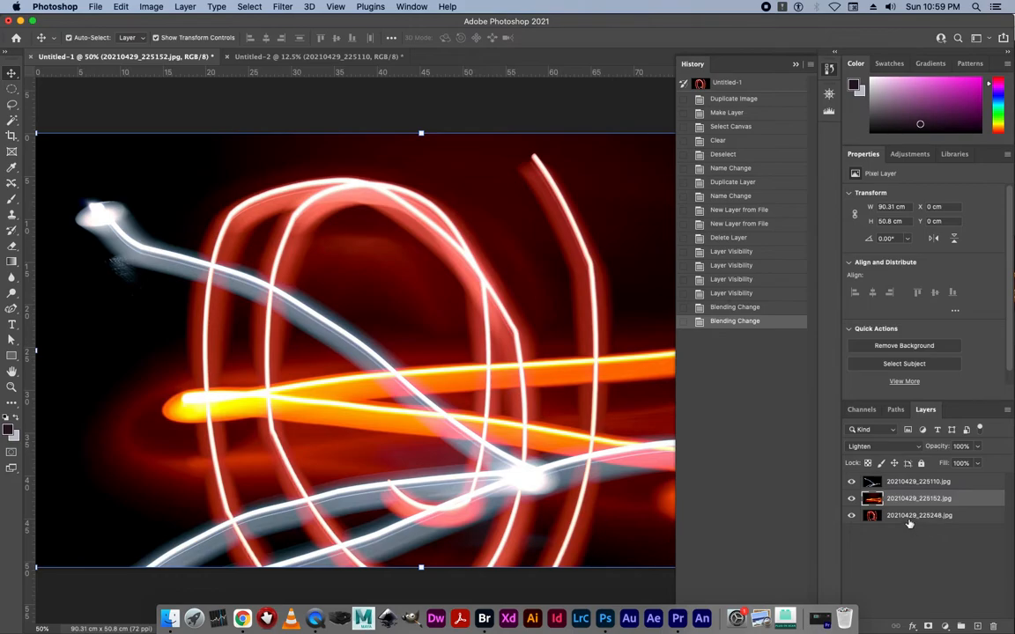
mouse_move(919, 516)
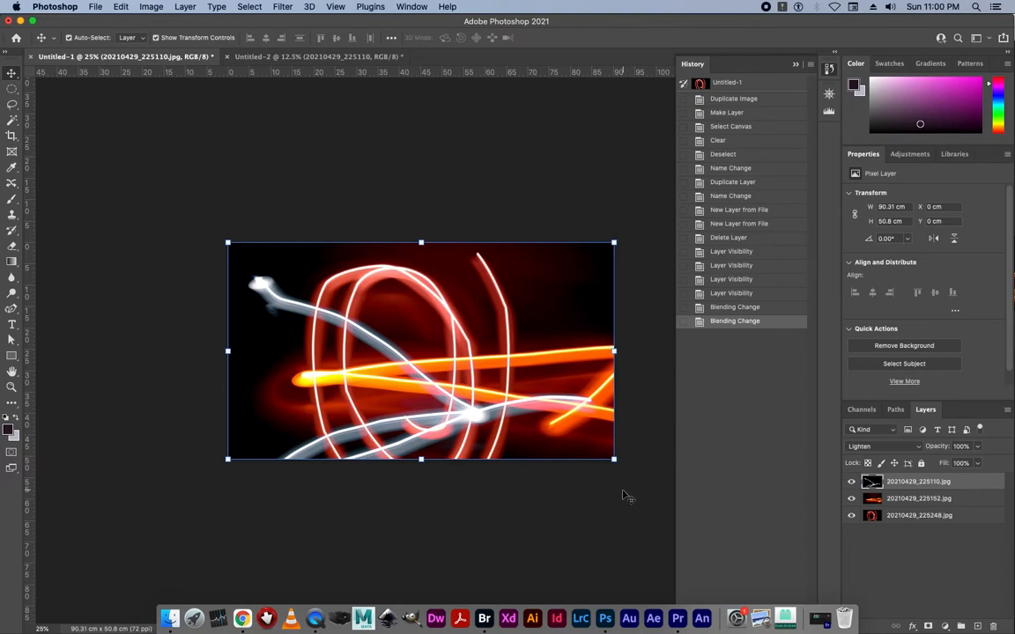
mouse_move(227, 262)
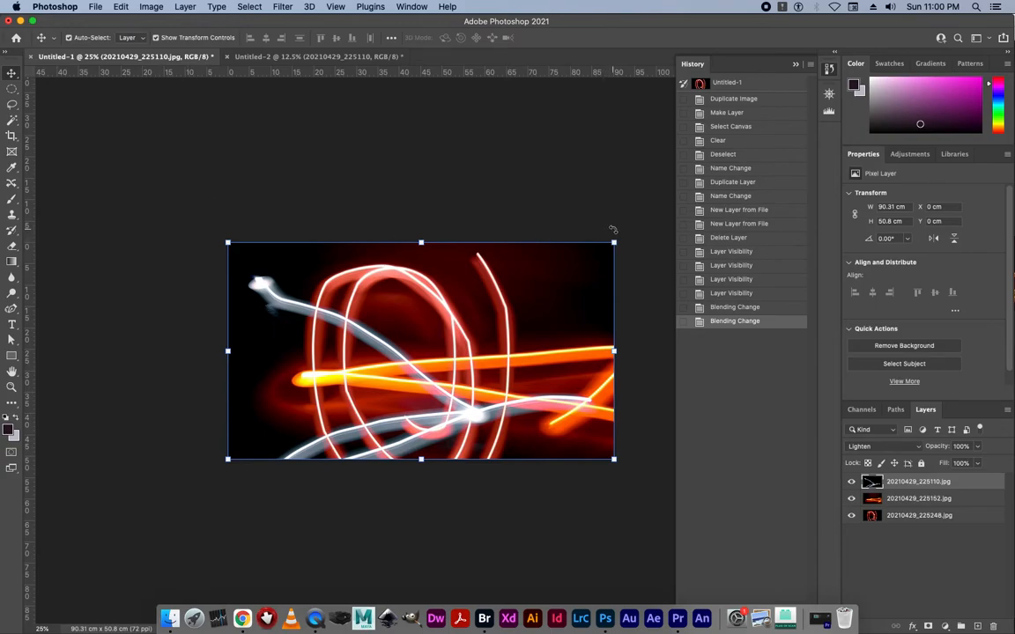
mouse_move(619, 232)
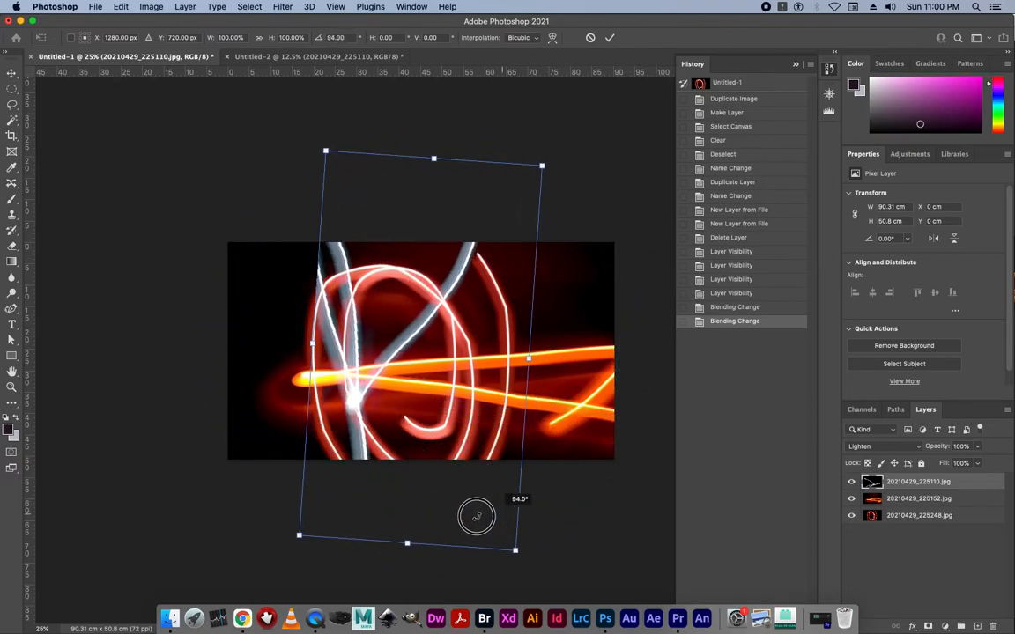
Step: Rotate the white streak layer to about 94, then 120, then back to 15 degrees
drag(475, 517, 456, 507)
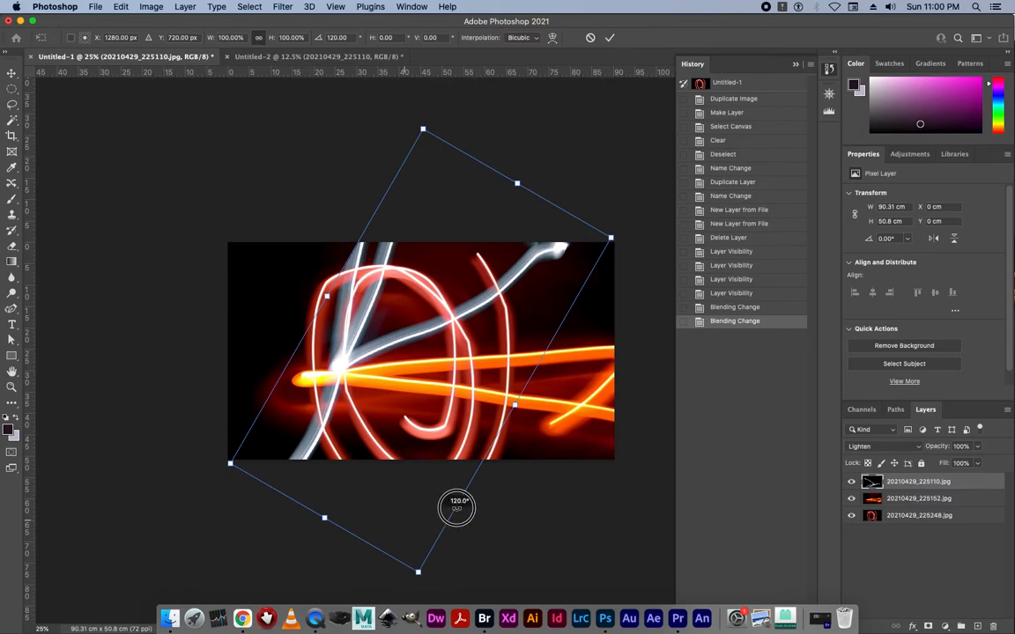
drag(457, 506, 598, 324)
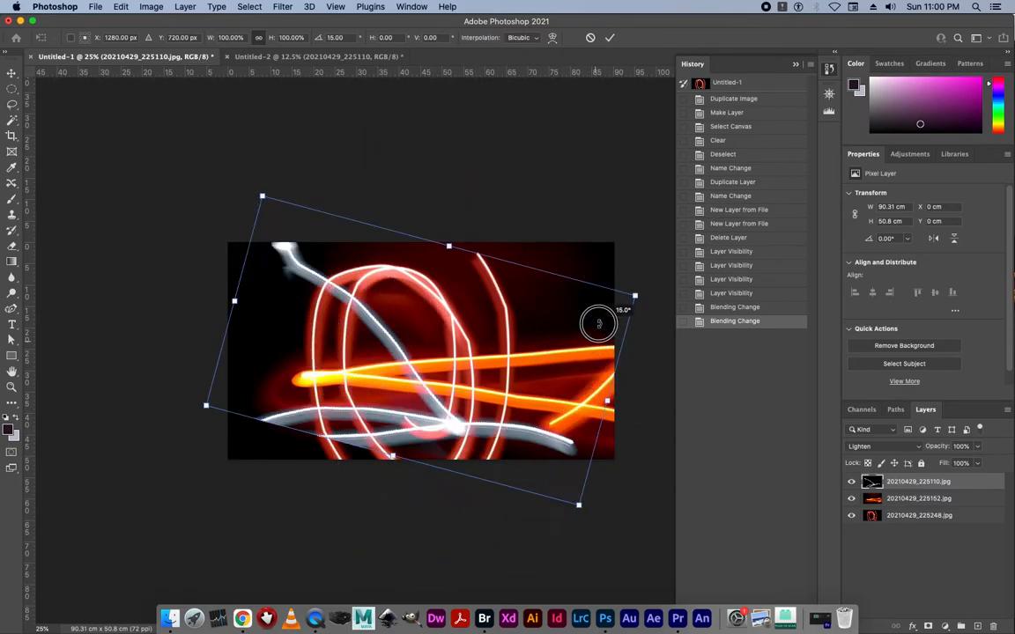
drag(599, 324, 438, 426)
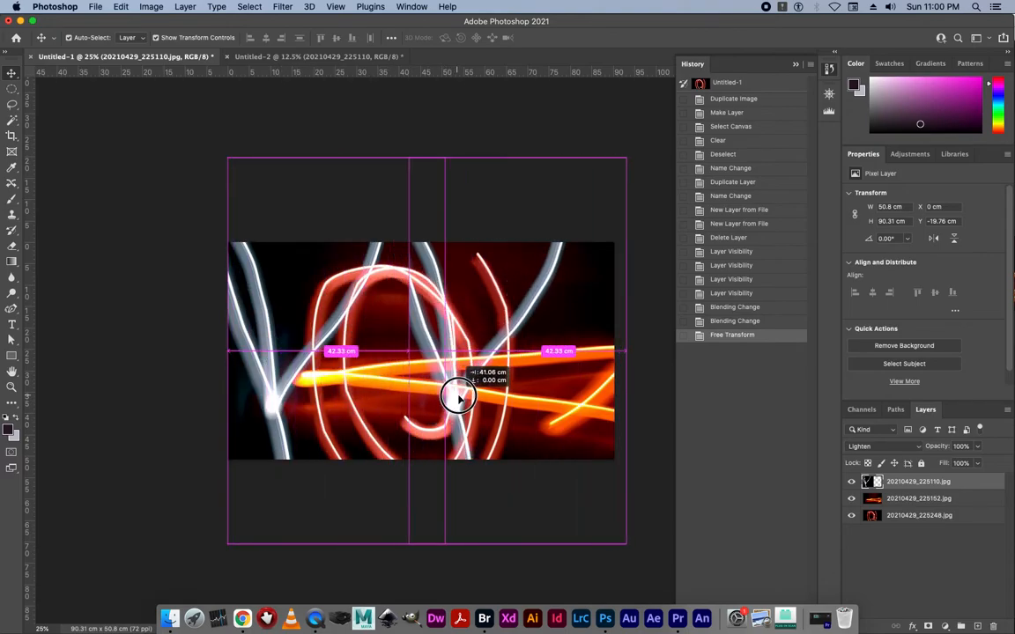
Step: Flip the 20210429_225110.jpg copy horizontally and move it to the composite's right side
drag(456, 396, 471, 396)
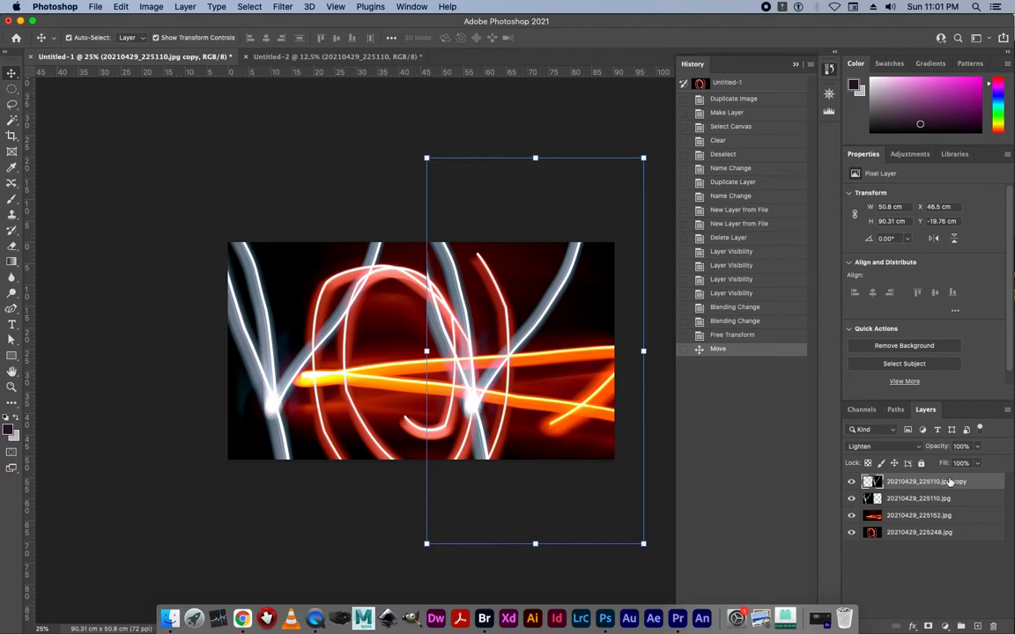
mouse_move(952, 482)
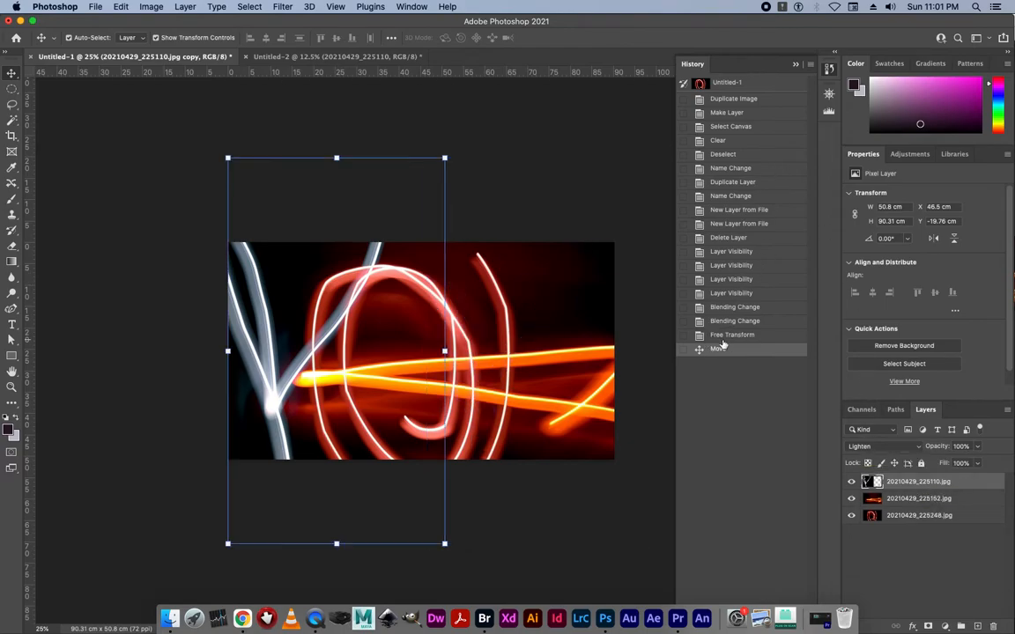
right_click(918, 481)
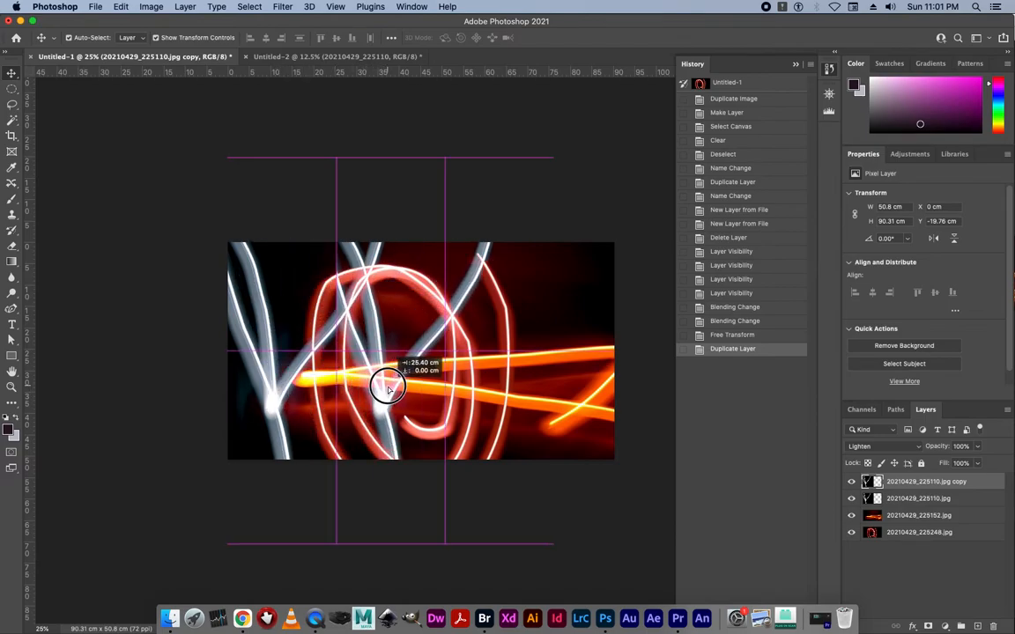
drag(388, 388, 482, 392)
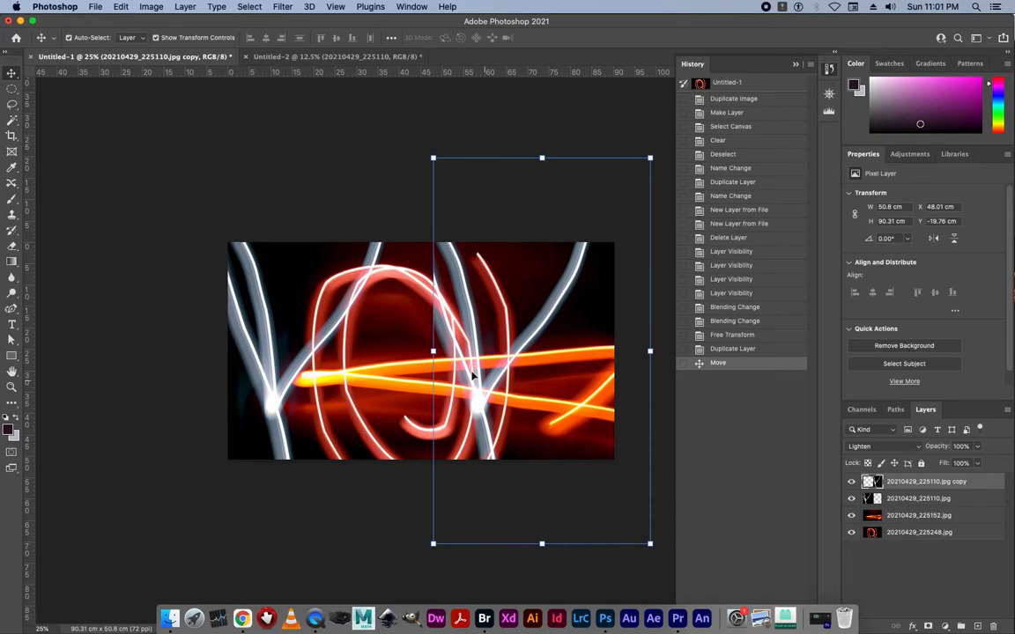
click(121, 6)
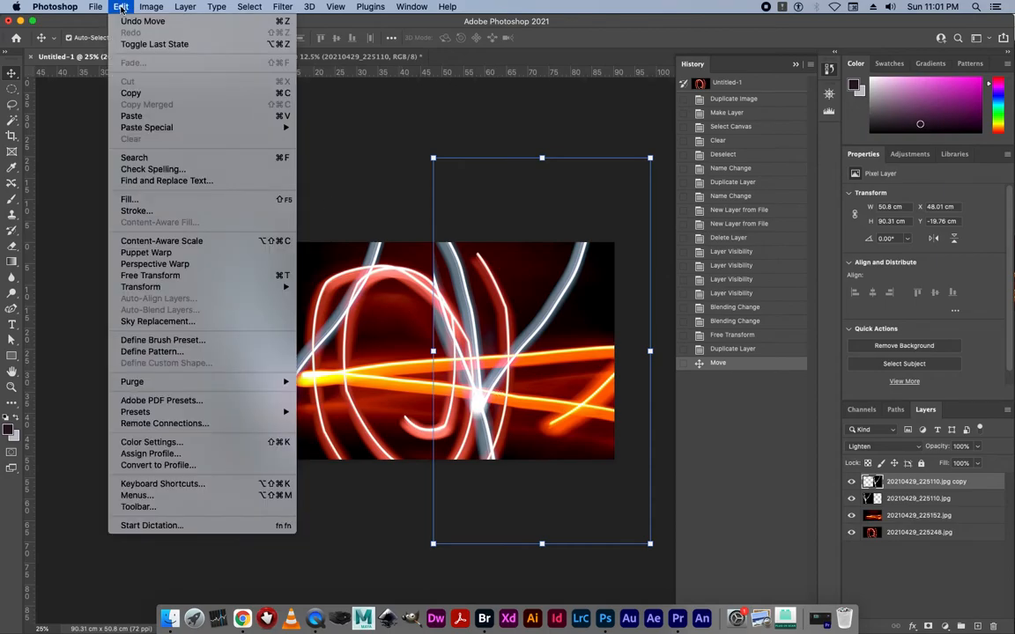
mouse_move(154, 263)
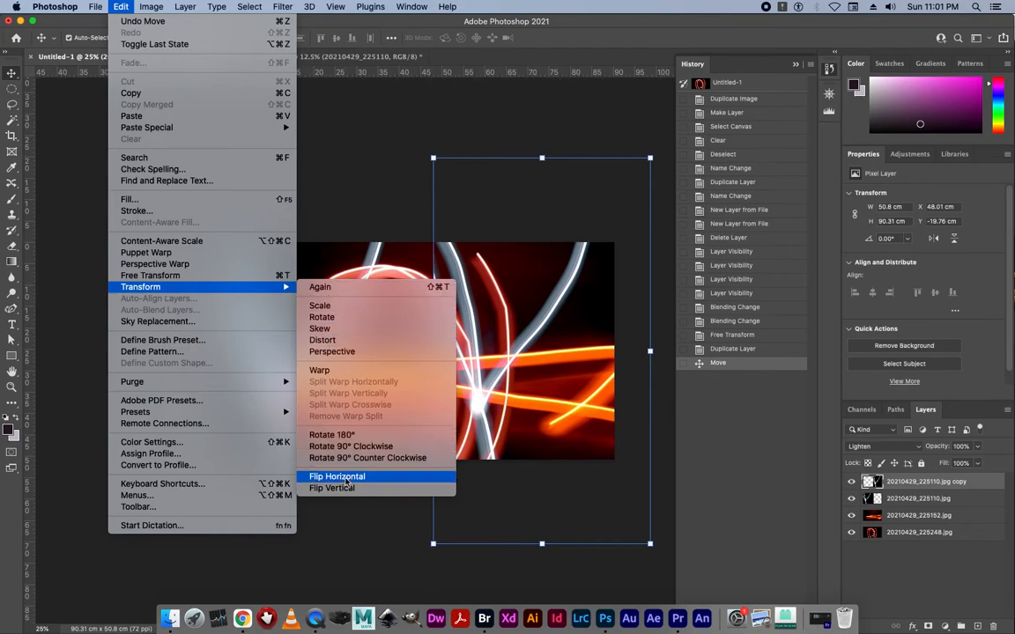
mouse_move(351, 482)
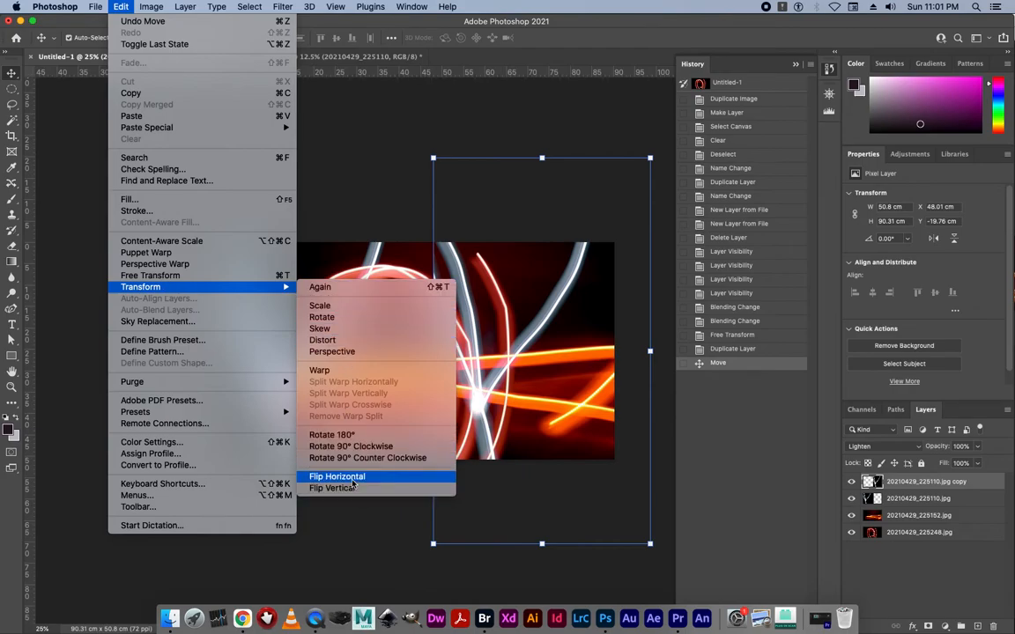
click(336, 476)
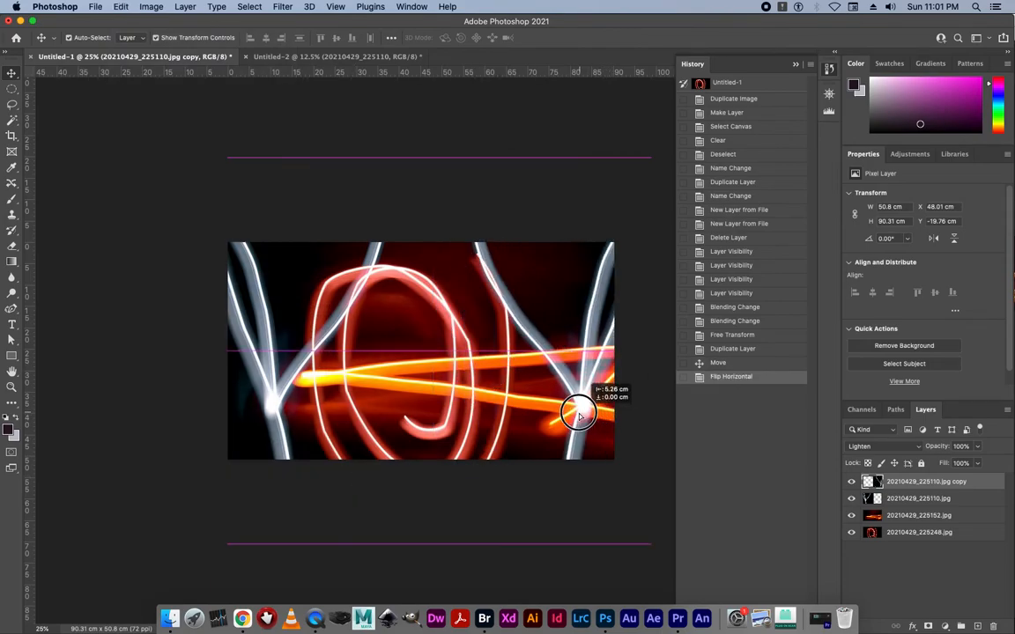
drag(580, 414, 572, 413)
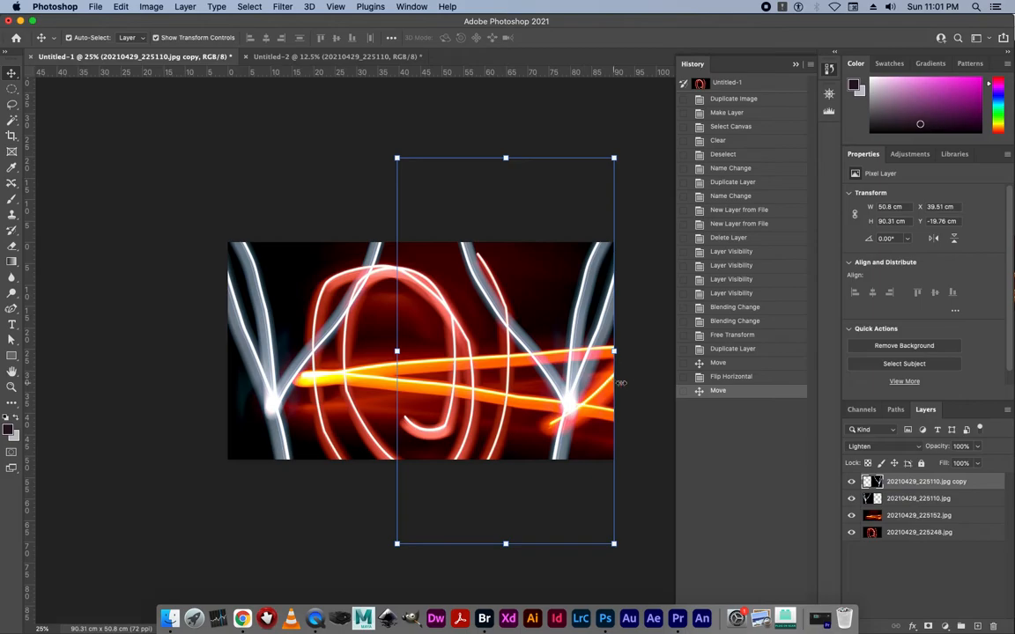
mouse_move(646, 398)
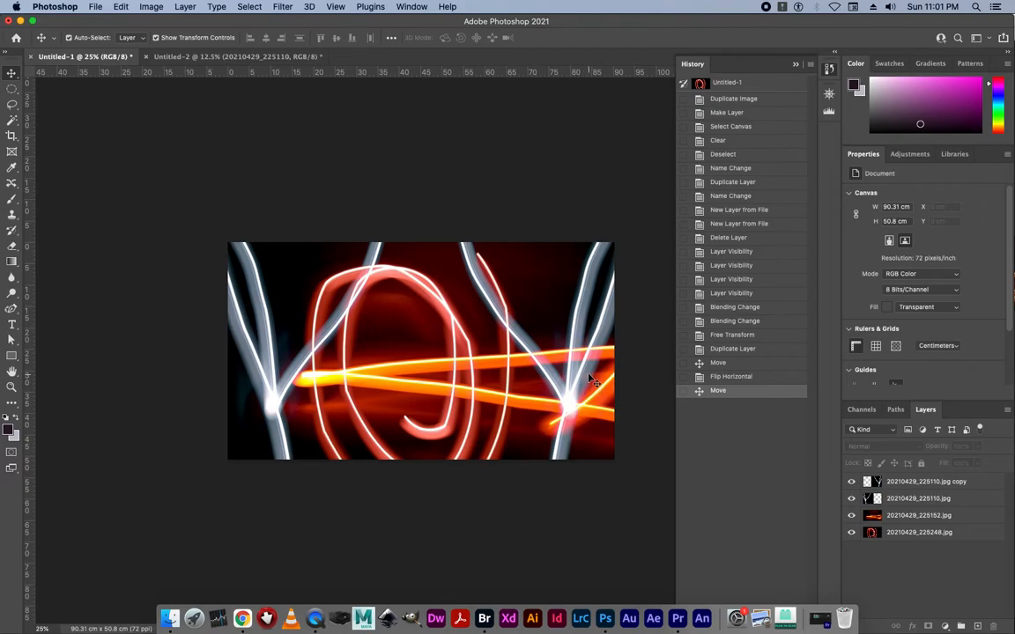
mouse_move(577, 374)
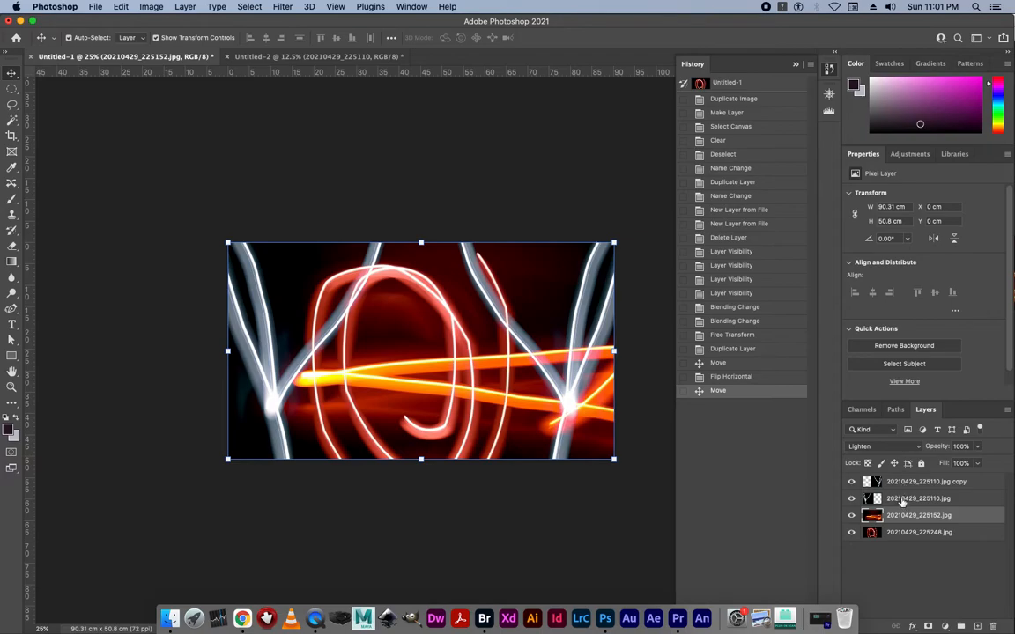
Step: Change the 20210429_225110.jpg copy's blend mode from Lighten to Difference
click(925, 481)
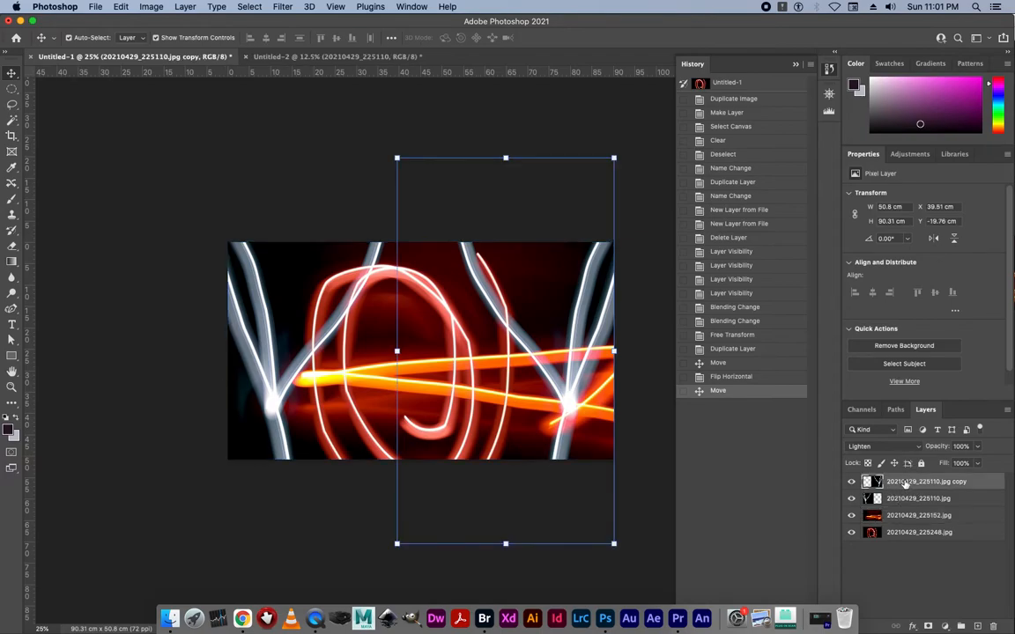
click(881, 445)
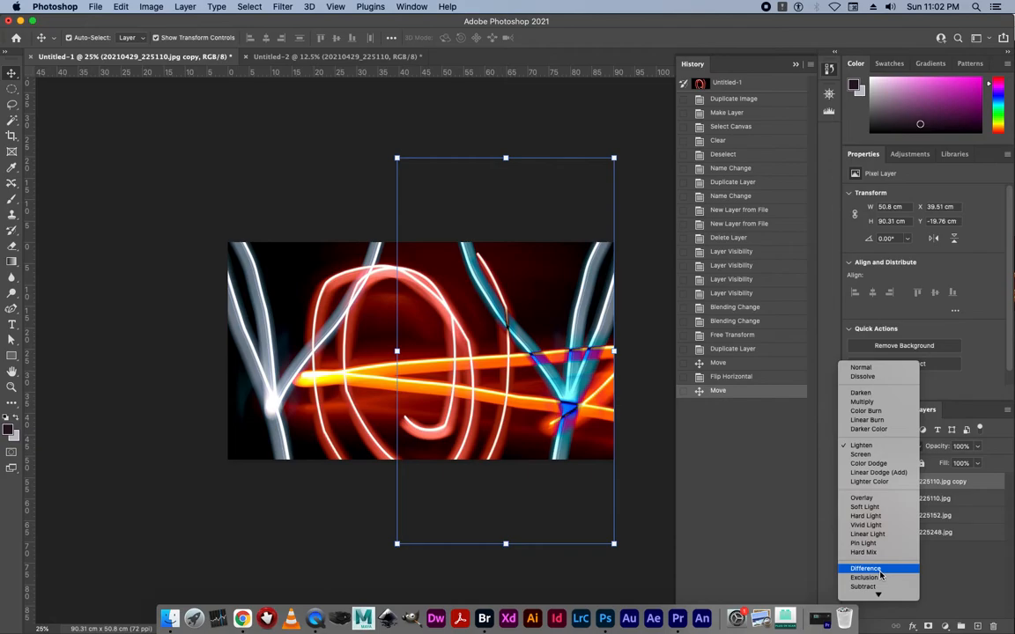
click(865, 567)
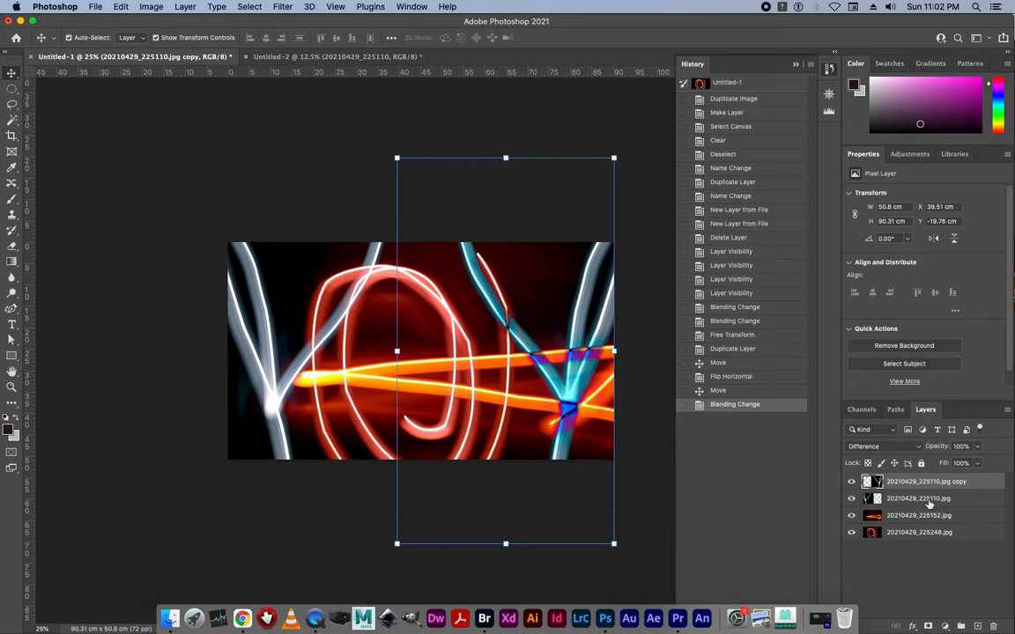
click(918, 515)
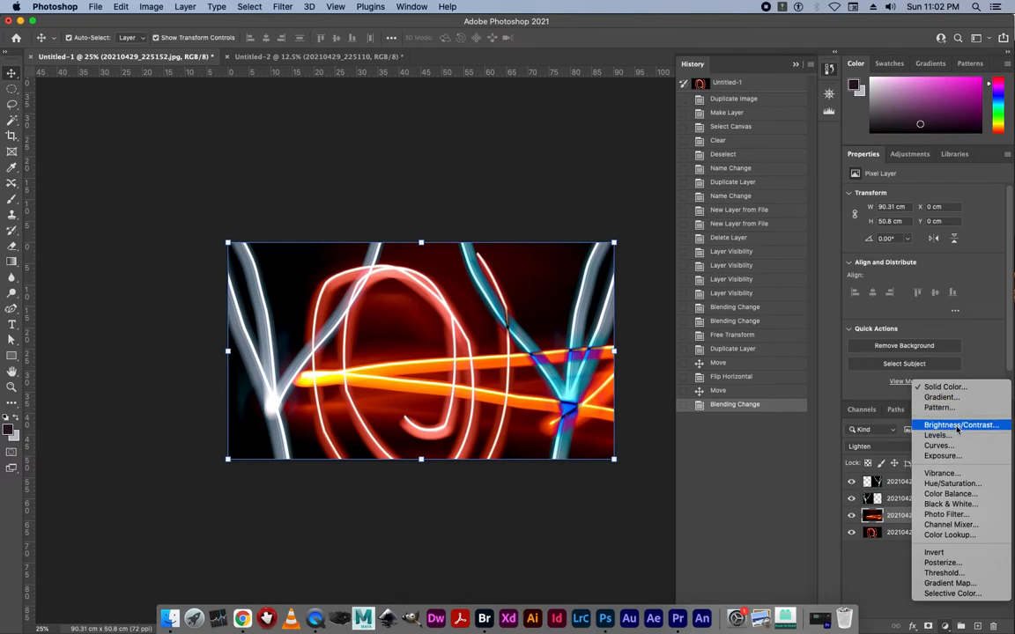
mouse_move(936, 435)
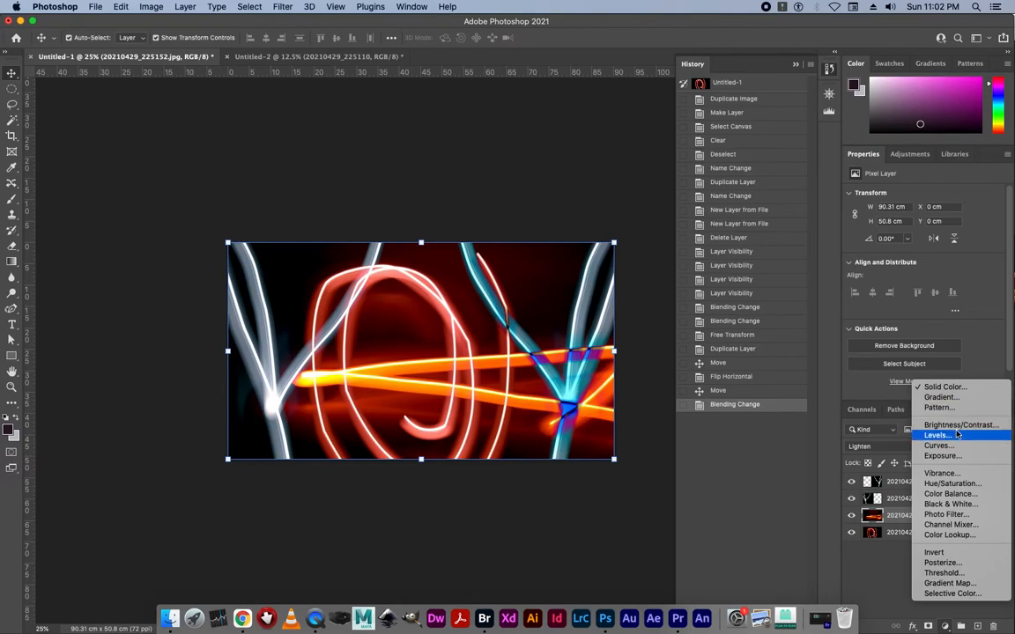
mouse_move(960, 424)
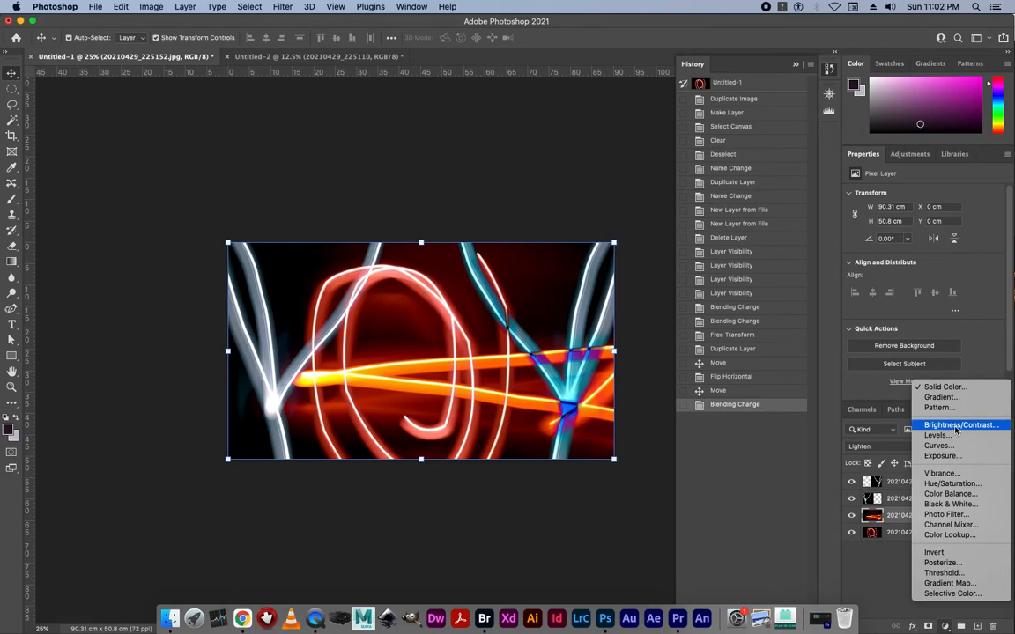
Step: Add a default Brightness/Contrast adjustment layer above 20210429_225152.jpg
click(959, 425)
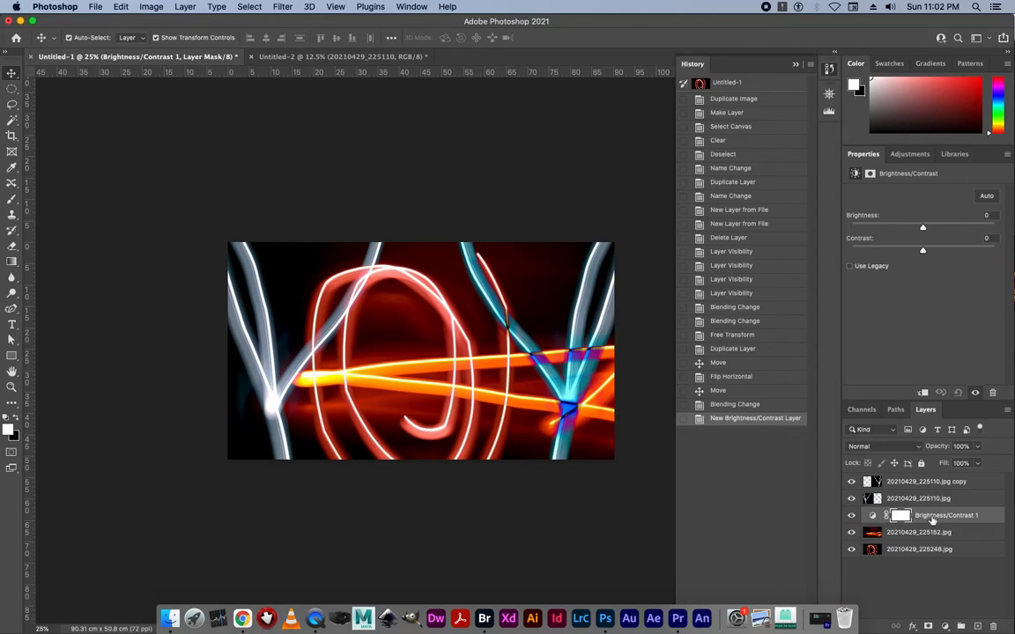
mouse_move(931, 519)
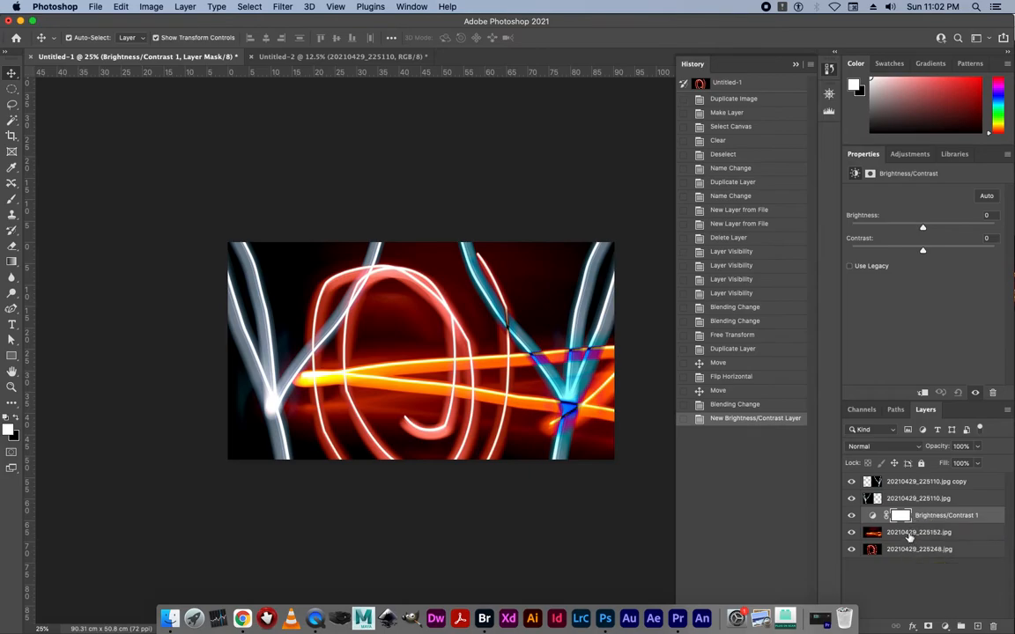
mouse_move(900, 537)
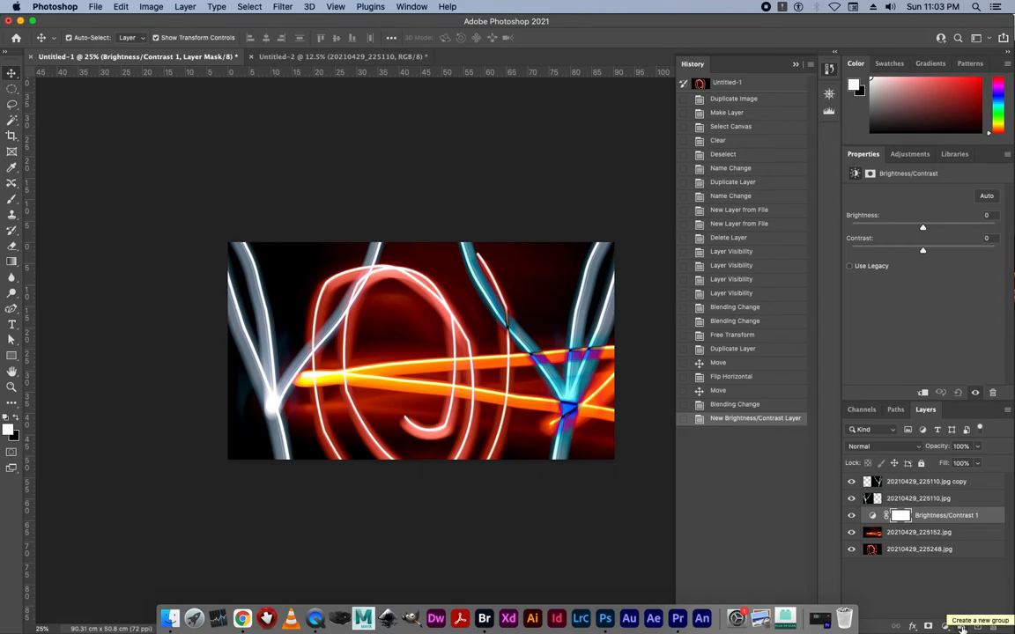
Step: Put 20210429_225152.jpg and Brightness/Contrast 1 in Group 1, clipping the adjustment to the photo
click(959, 625)
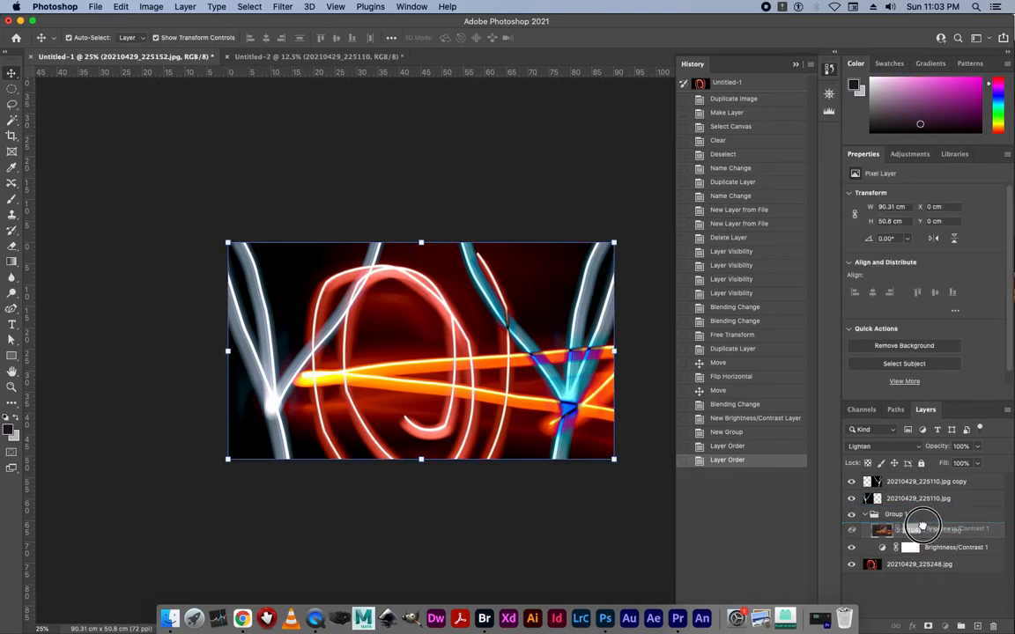
right_click(920, 529)
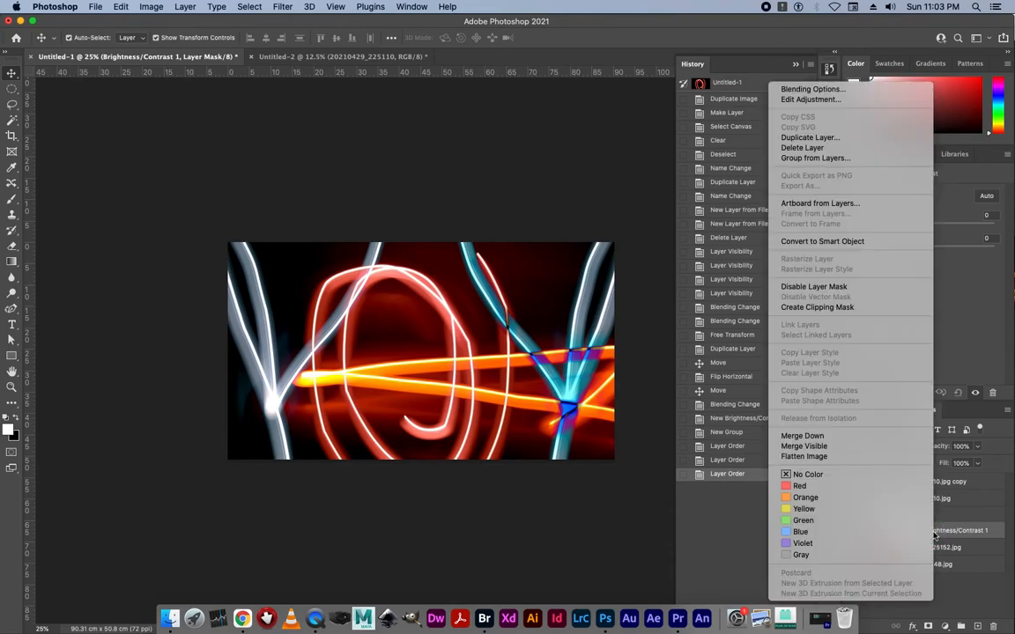
mouse_move(813, 287)
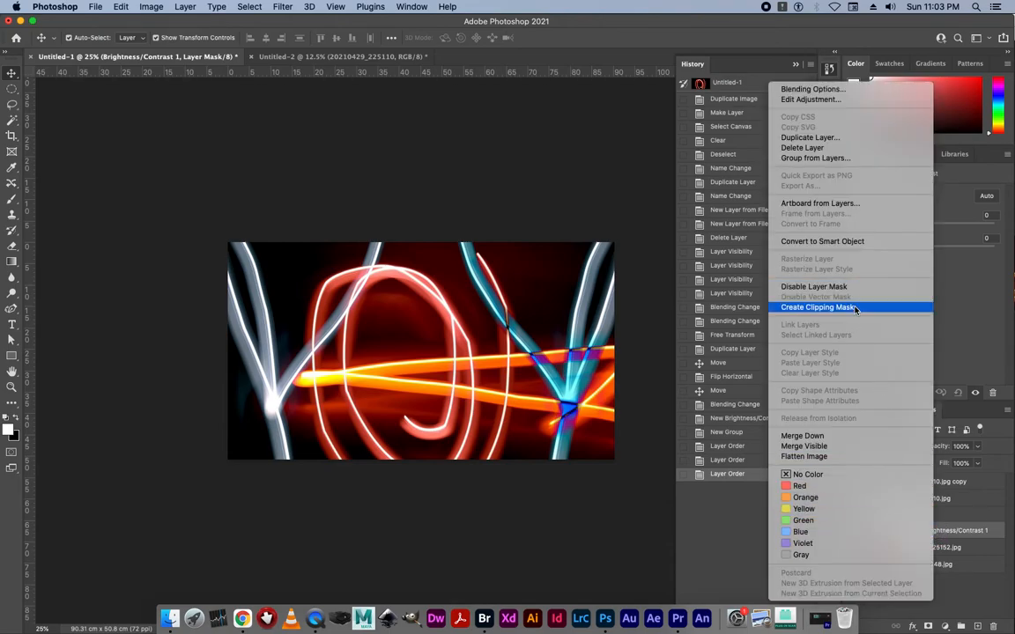
click(819, 306)
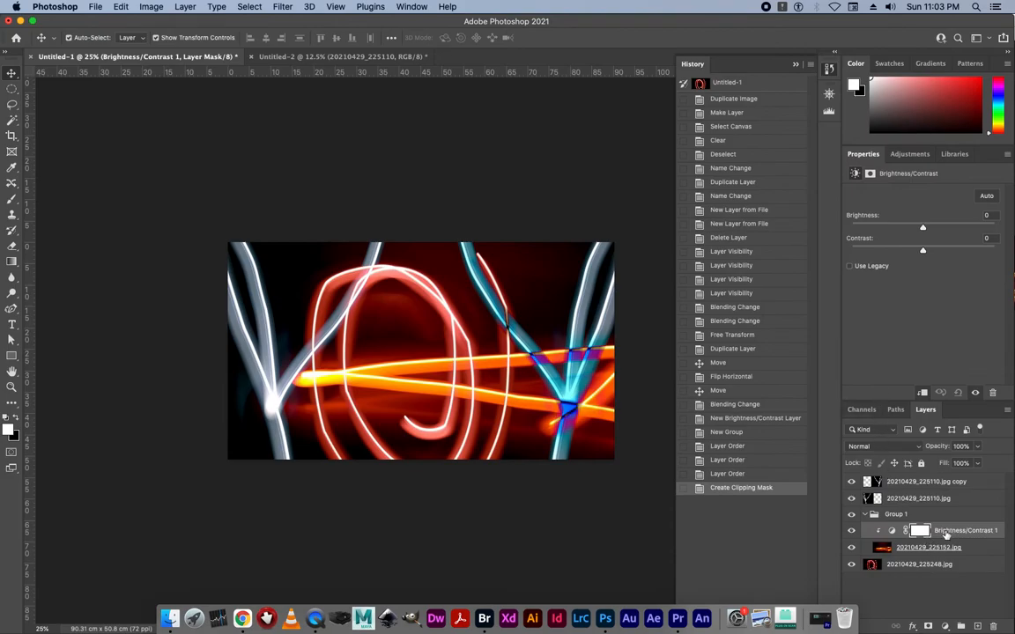
click(928, 547)
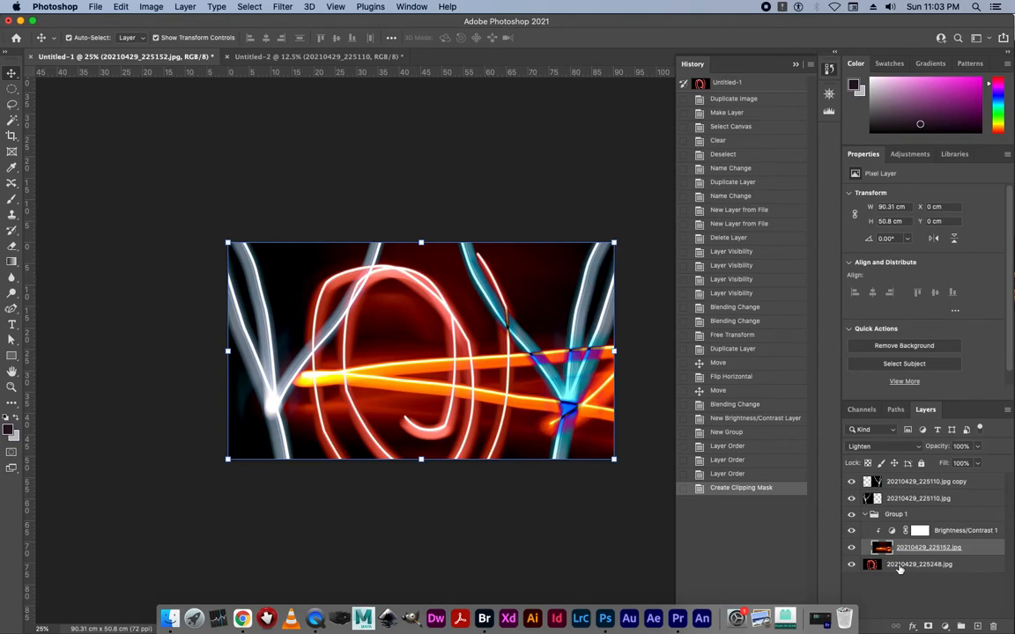
mouse_move(933, 537)
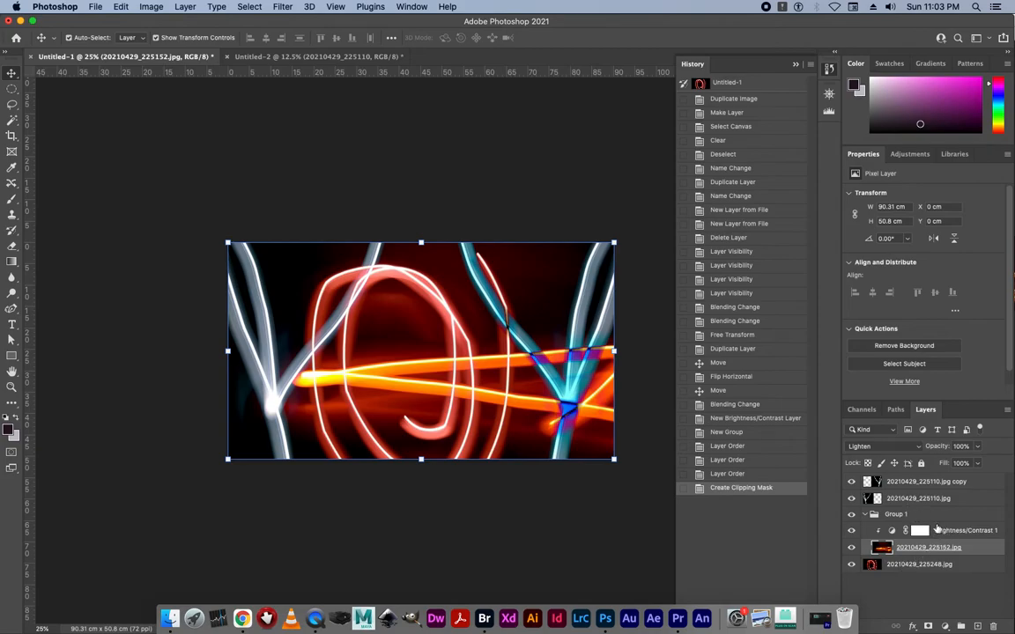
click(919, 529)
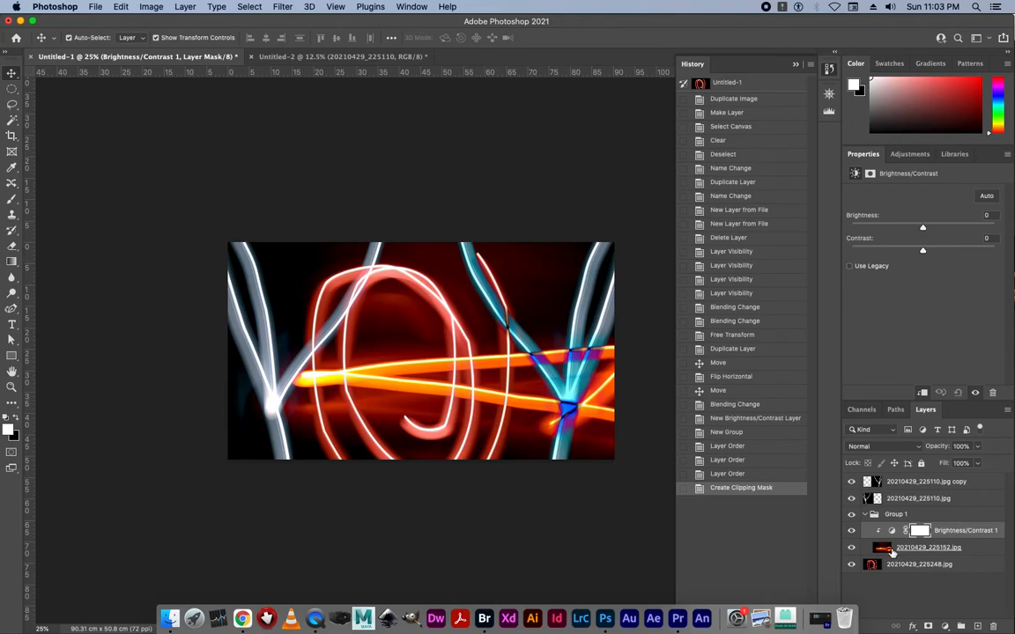
click(850, 547)
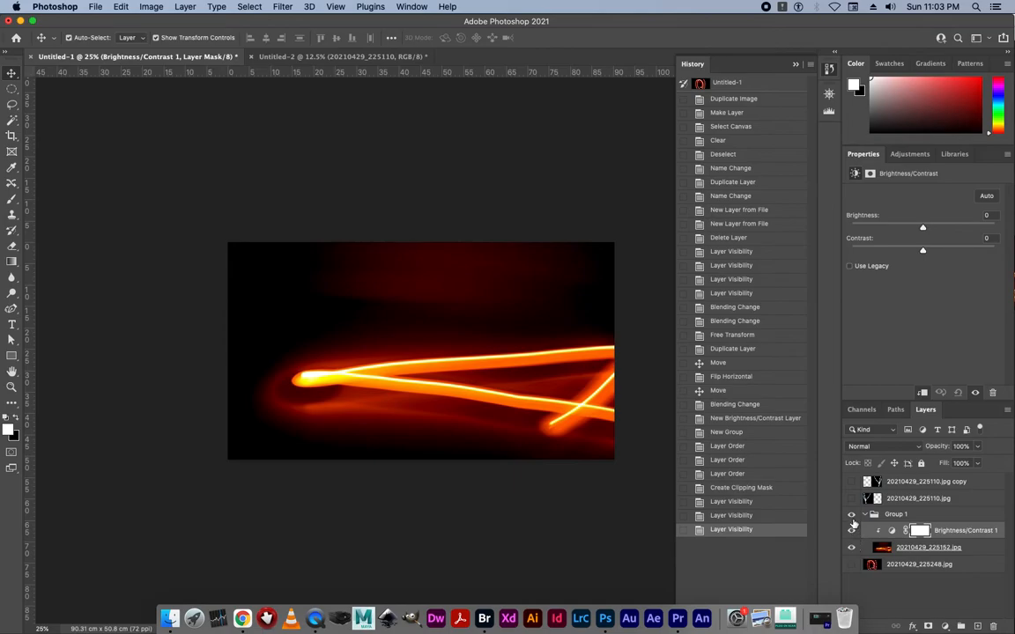
mouse_move(947, 534)
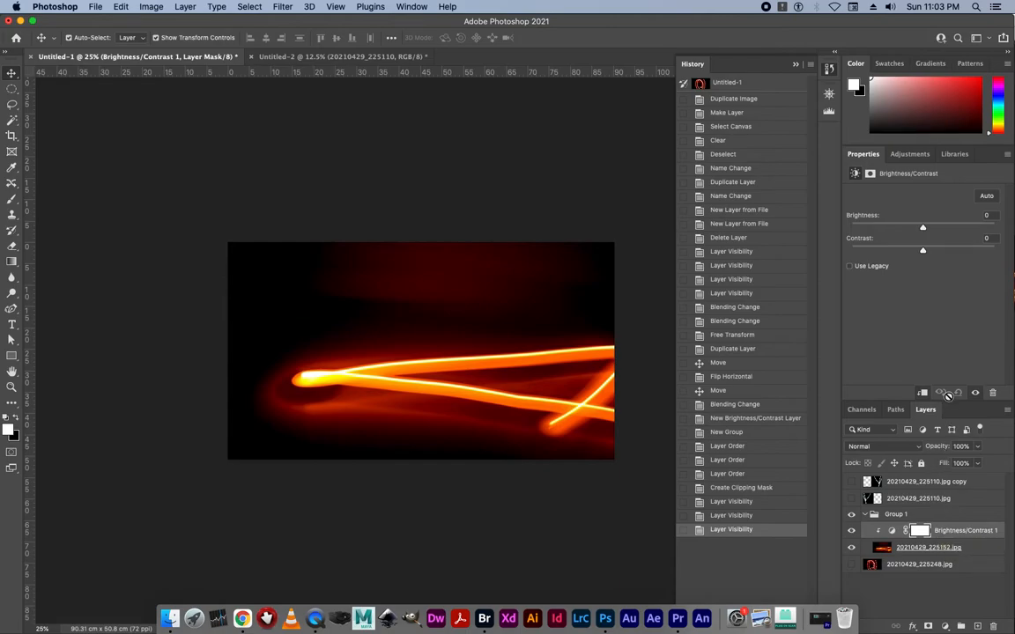
Step: Set the clipped Brightness/Contrast to brightness 28 and contrast -34
drag(922, 227, 939, 227)
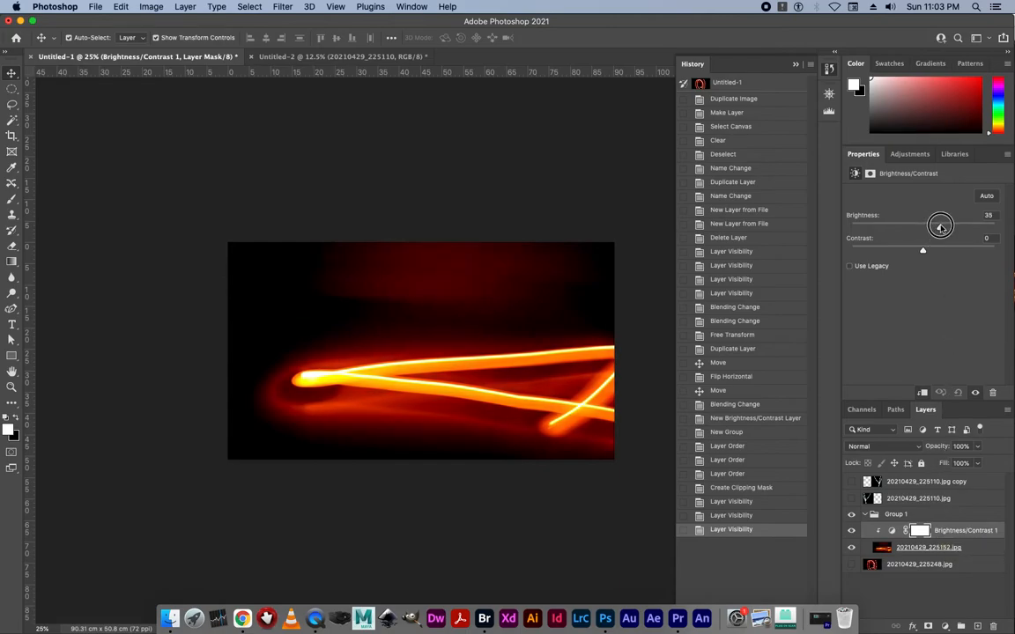
drag(940, 226, 942, 226)
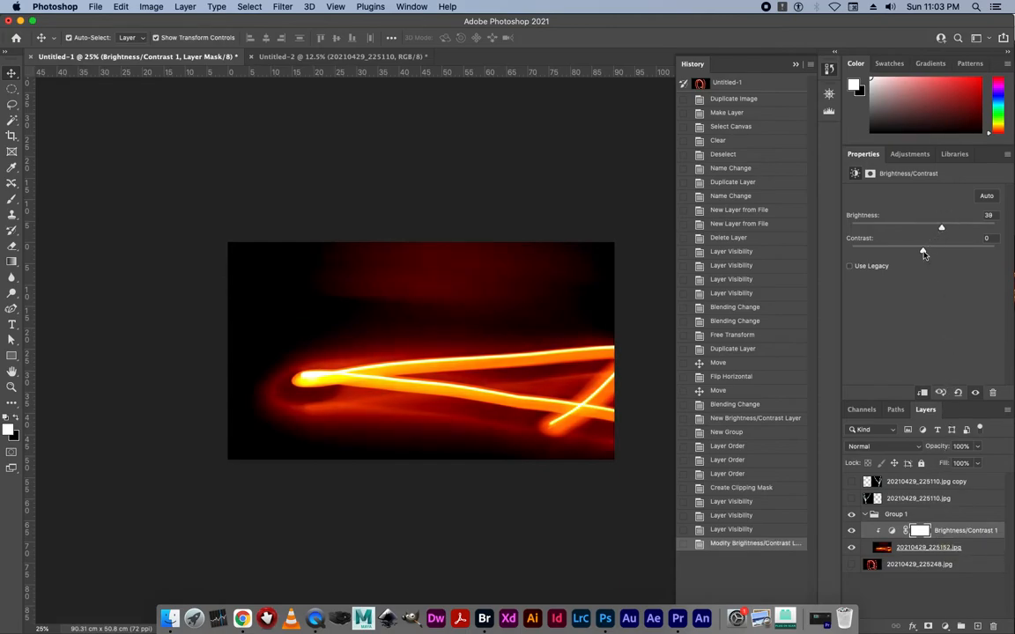
drag(940, 248, 874, 248)
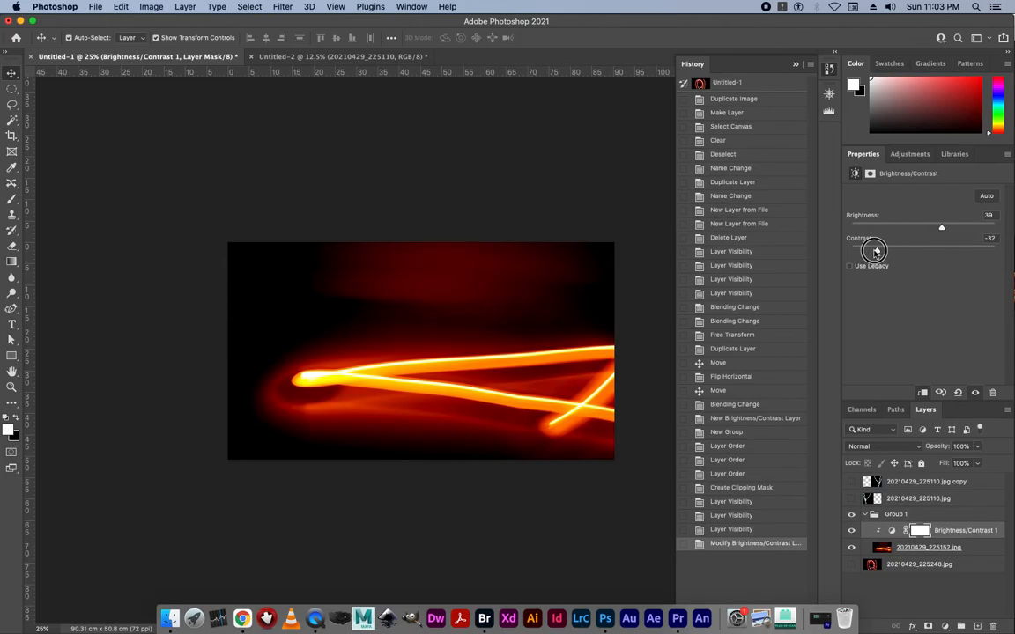
drag(940, 226, 954, 227)
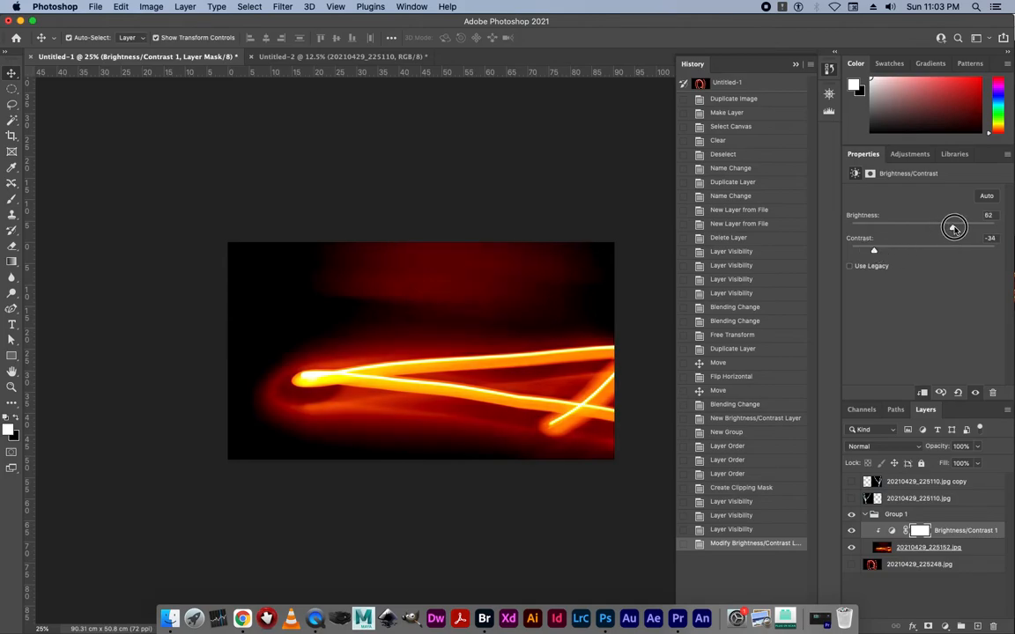
drag(954, 229, 874, 229)
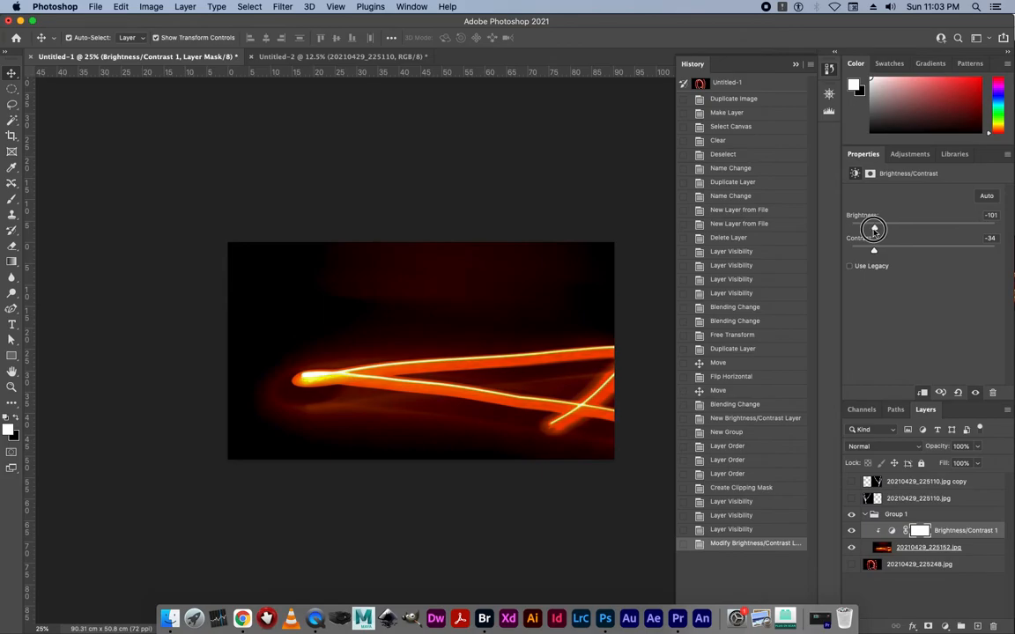
drag(873, 229, 924, 229)
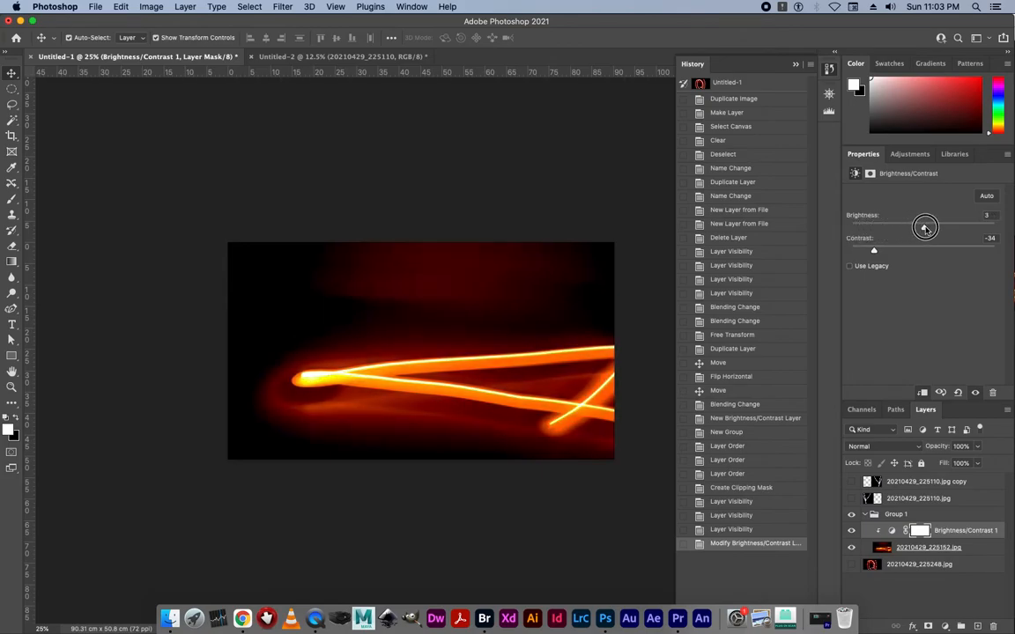
drag(925, 226, 936, 226)
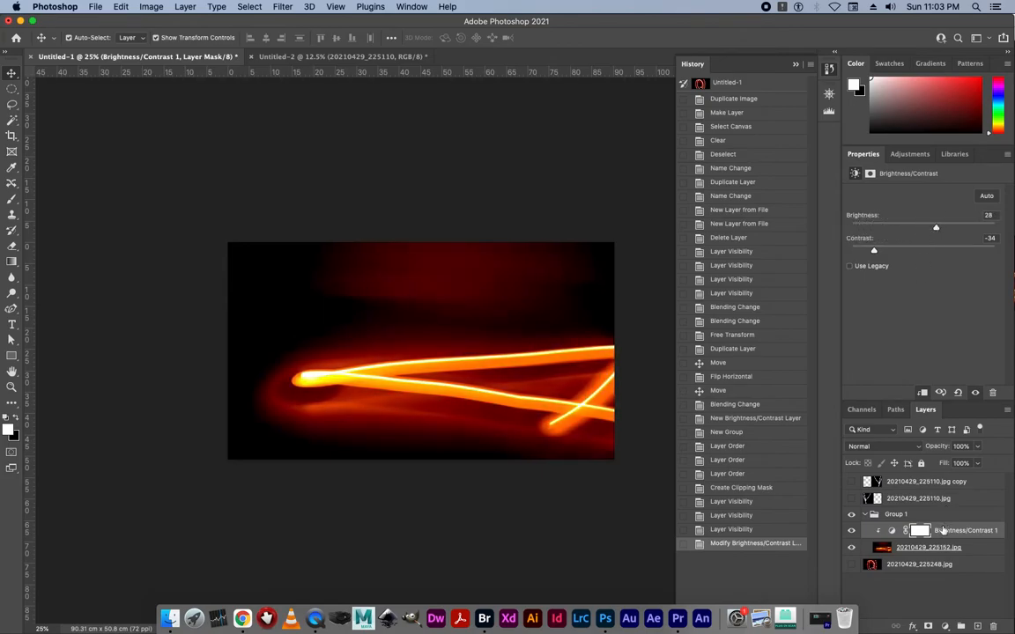
click(928, 547)
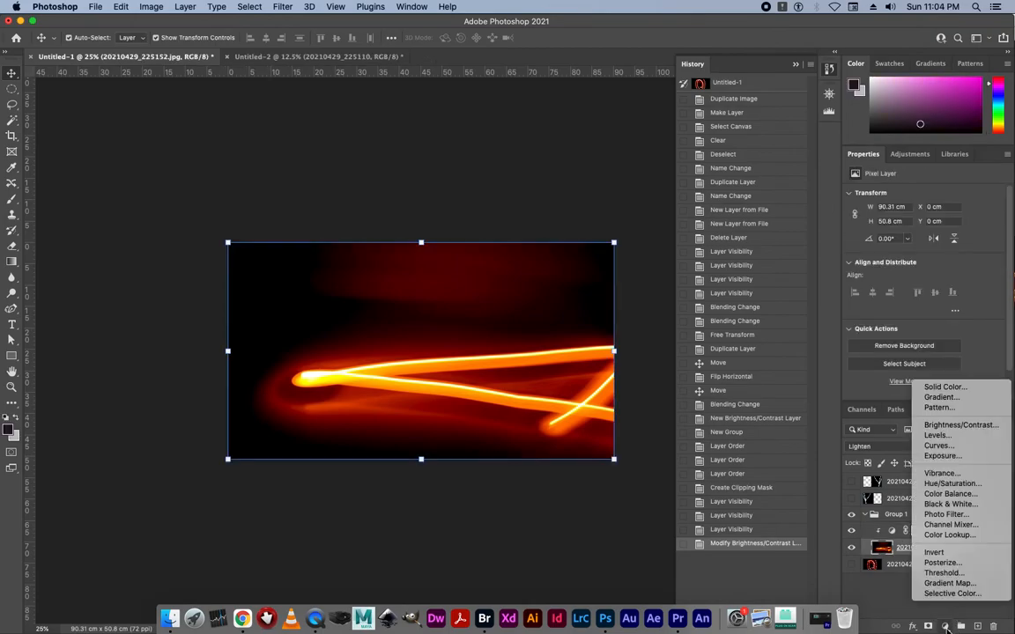
mouse_move(952, 483)
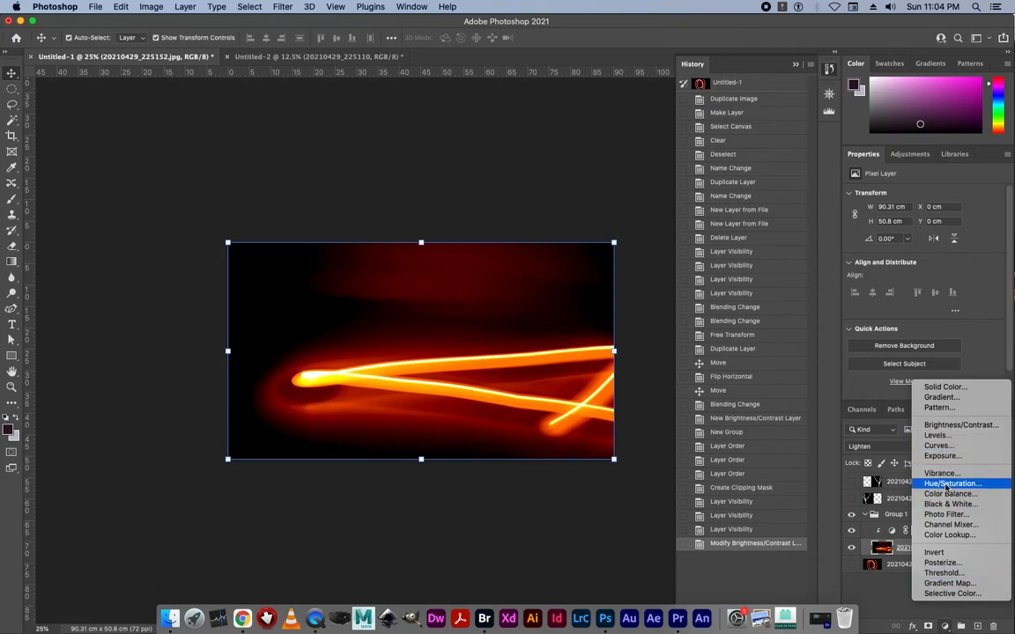
mouse_move(949, 494)
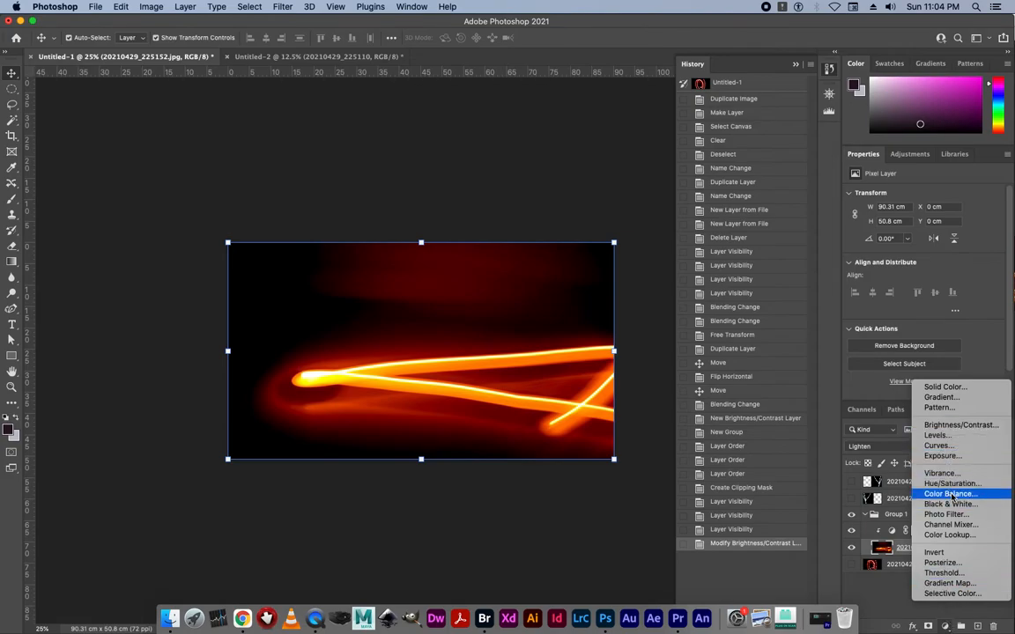
mouse_move(951, 482)
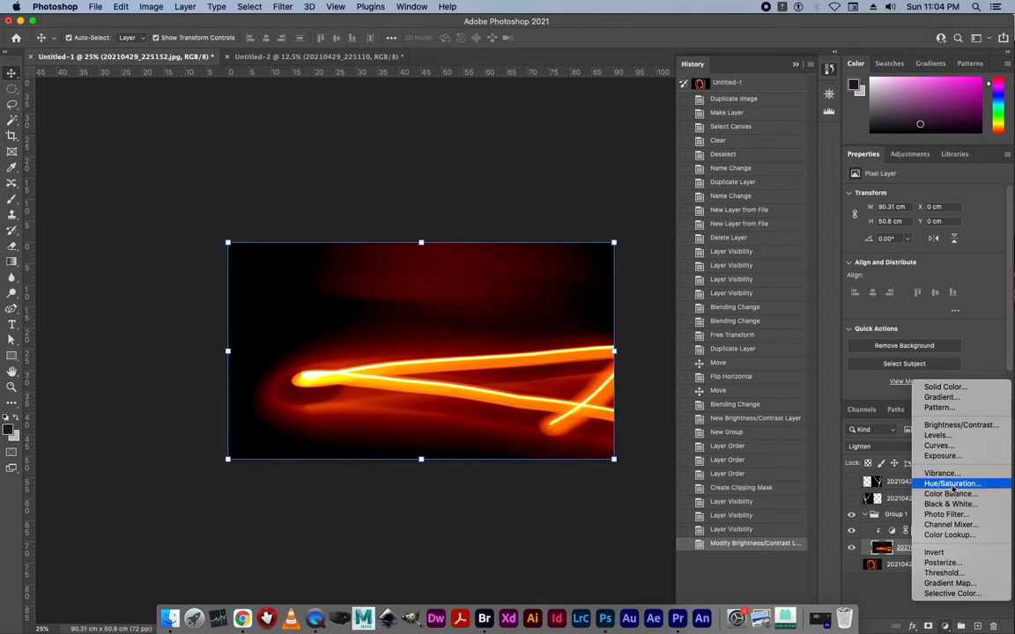
mouse_move(937, 446)
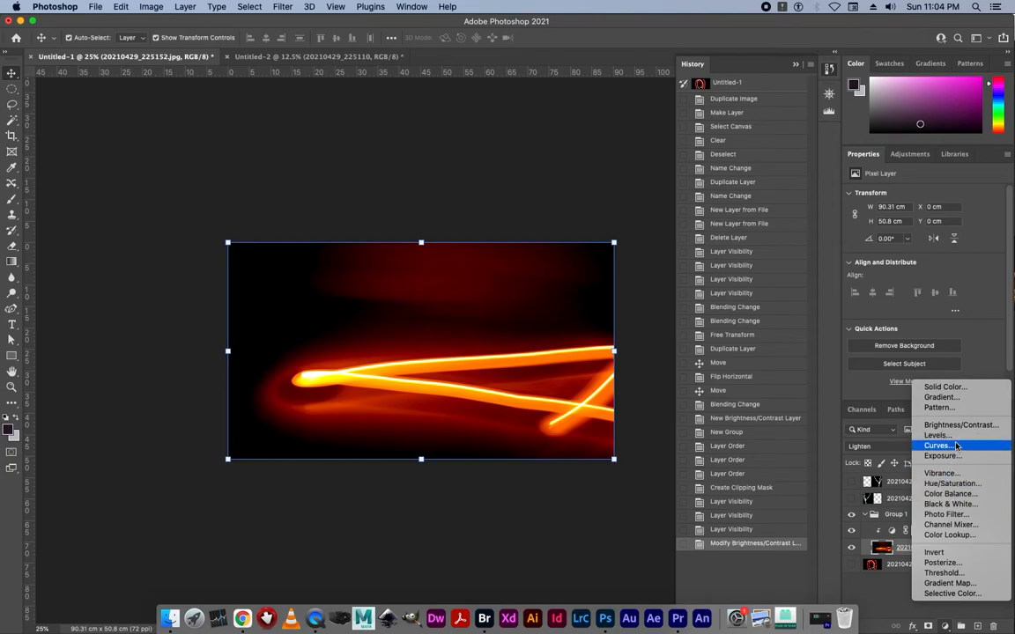
mouse_move(960, 425)
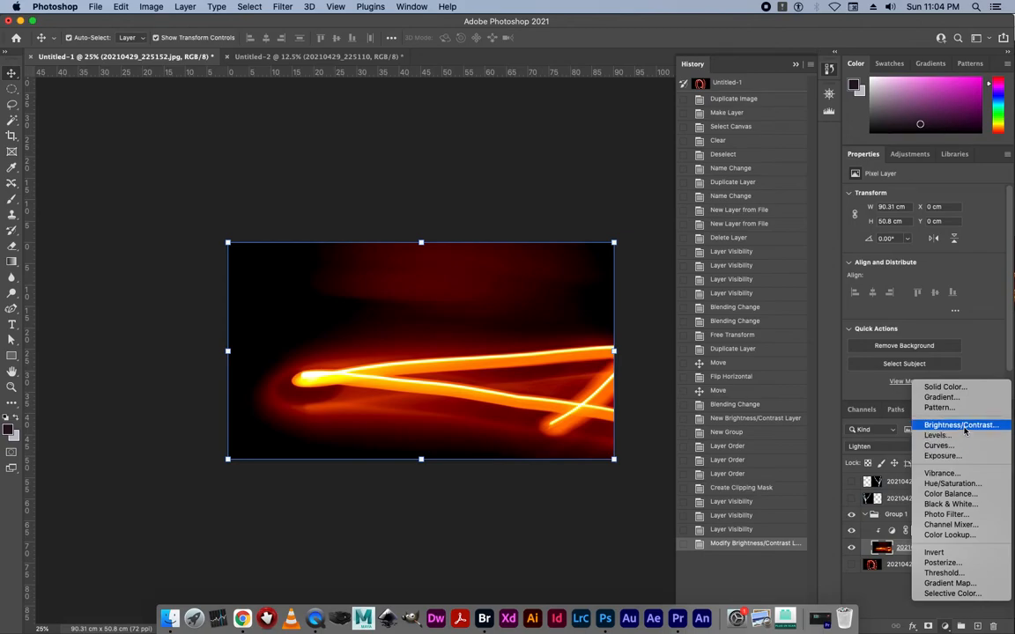
Step: Add a default Hue/Saturation adjustment clipped to 20210429_225152.jpg in Group 1
click(952, 483)
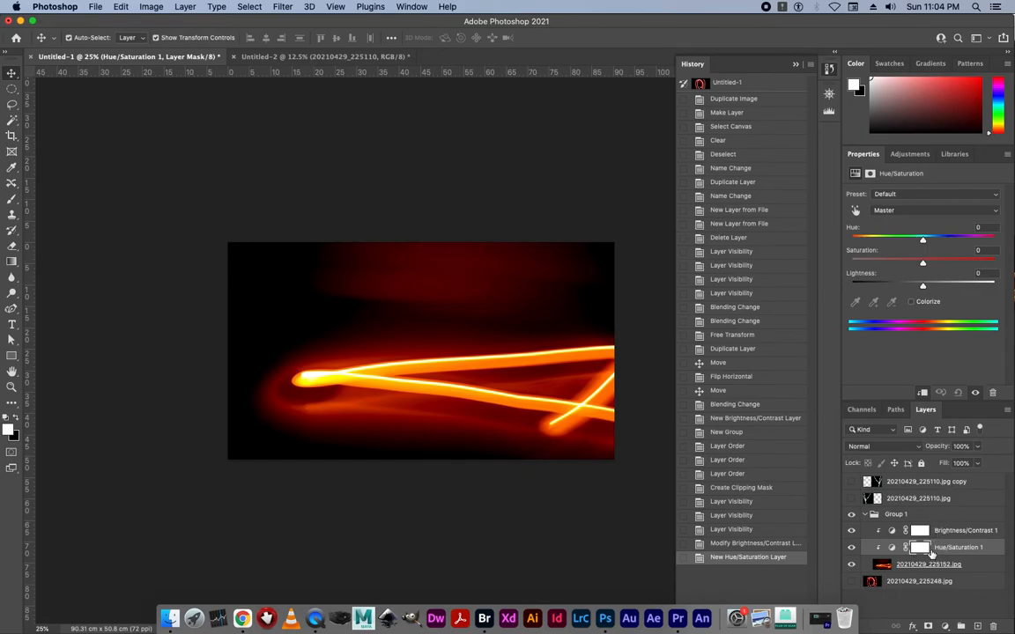
Step: Set the clipped Hue/Saturation hue to about -69, turning the orange trail magenta
drag(922, 239, 935, 239)
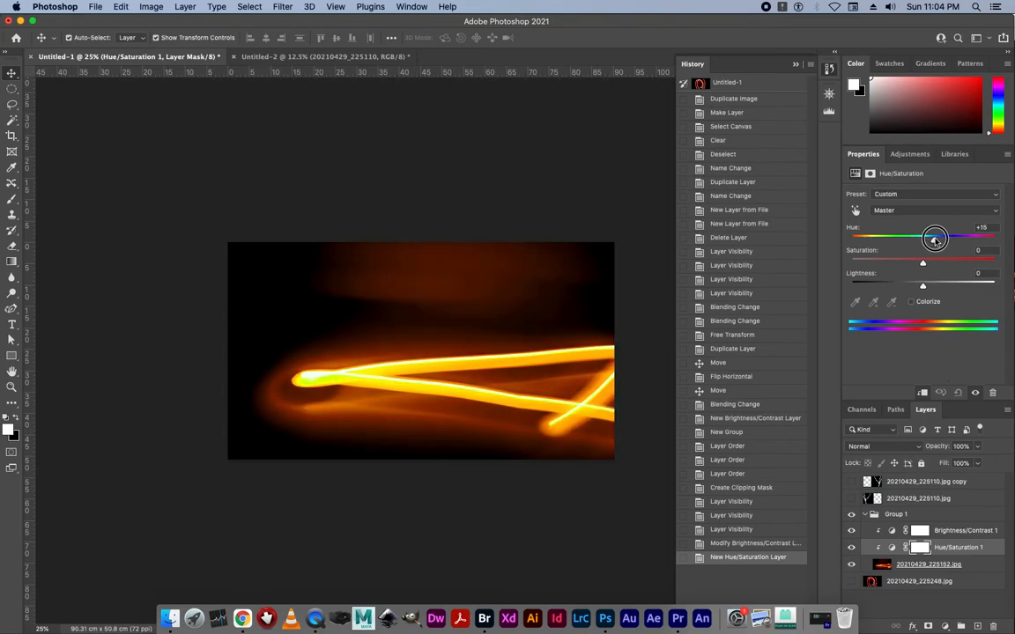
drag(934, 238, 894, 238)
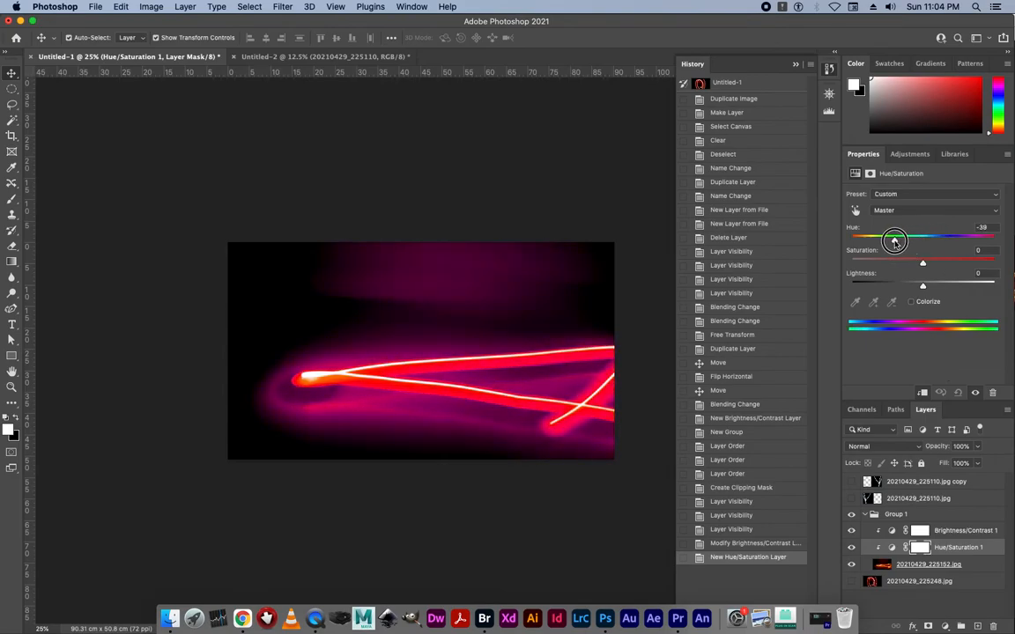
drag(893, 240, 883, 240)
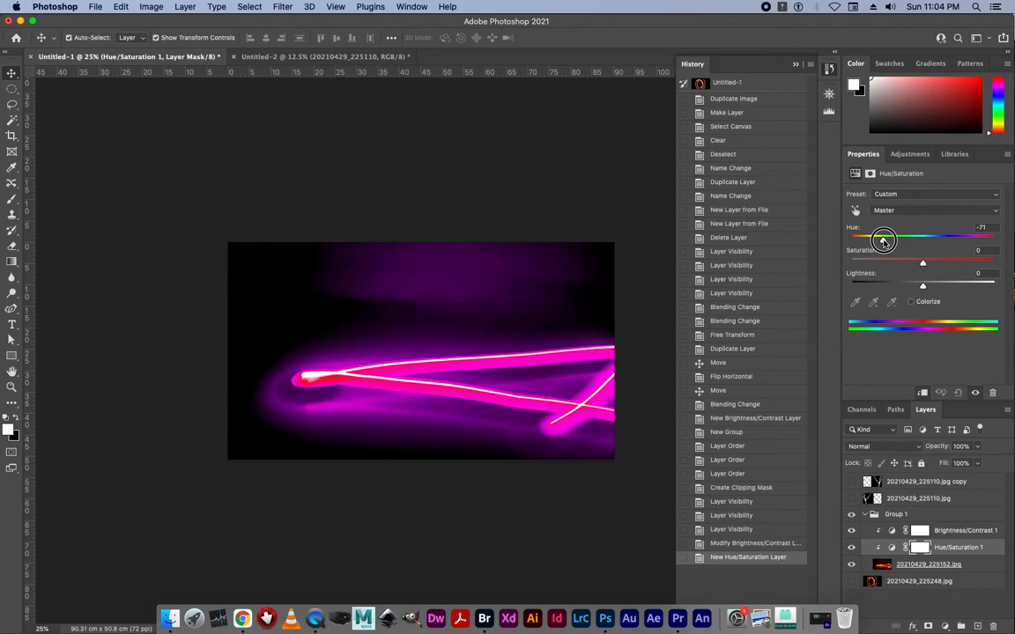
drag(882, 240, 885, 239)
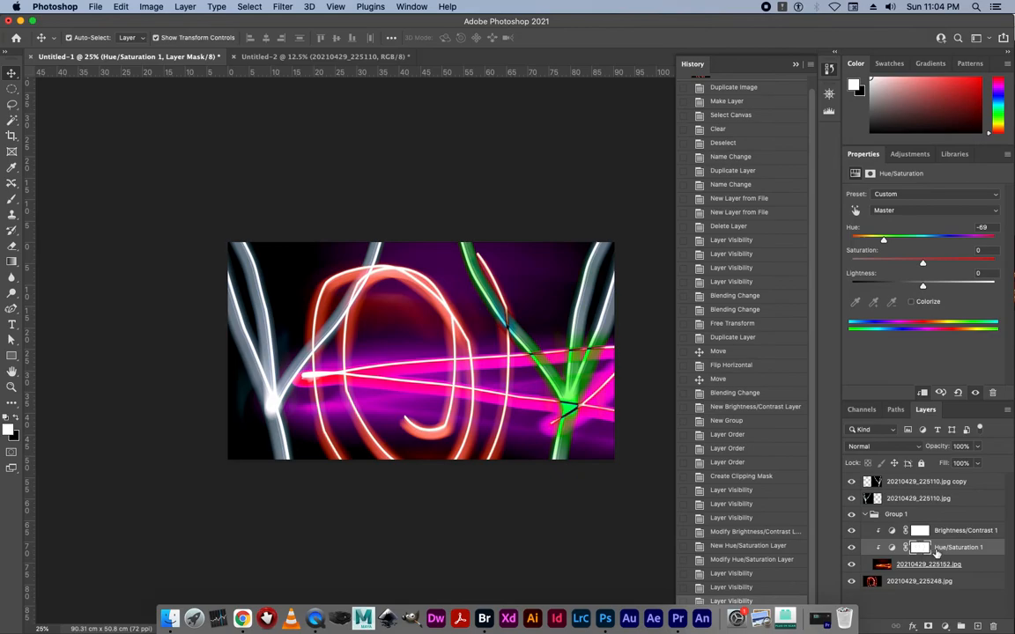
click(927, 564)
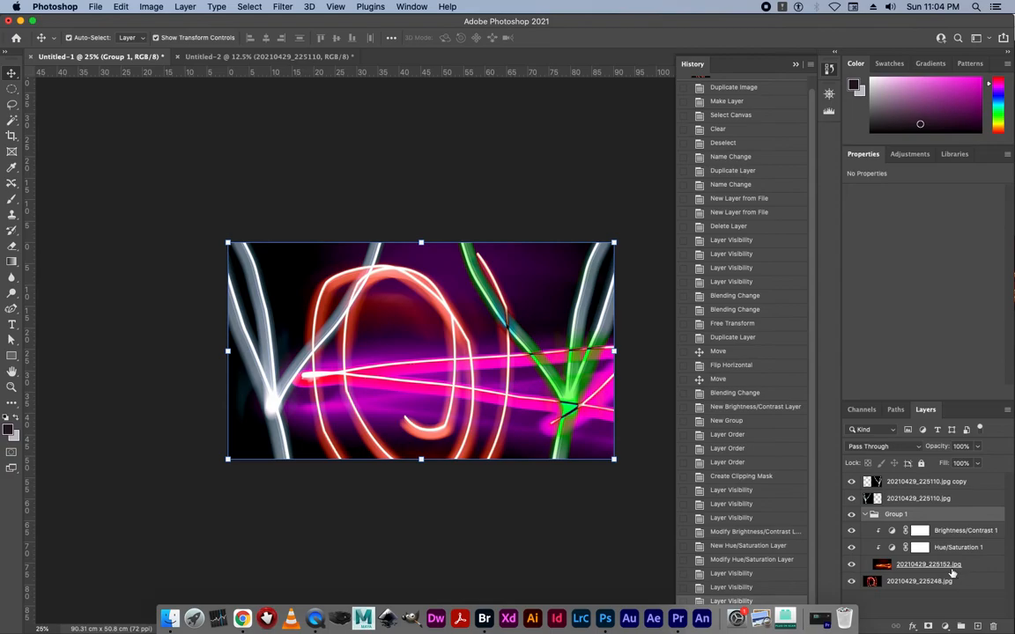
Step: Select the 20210429_225152.jpg orange light-trail layer
click(928, 563)
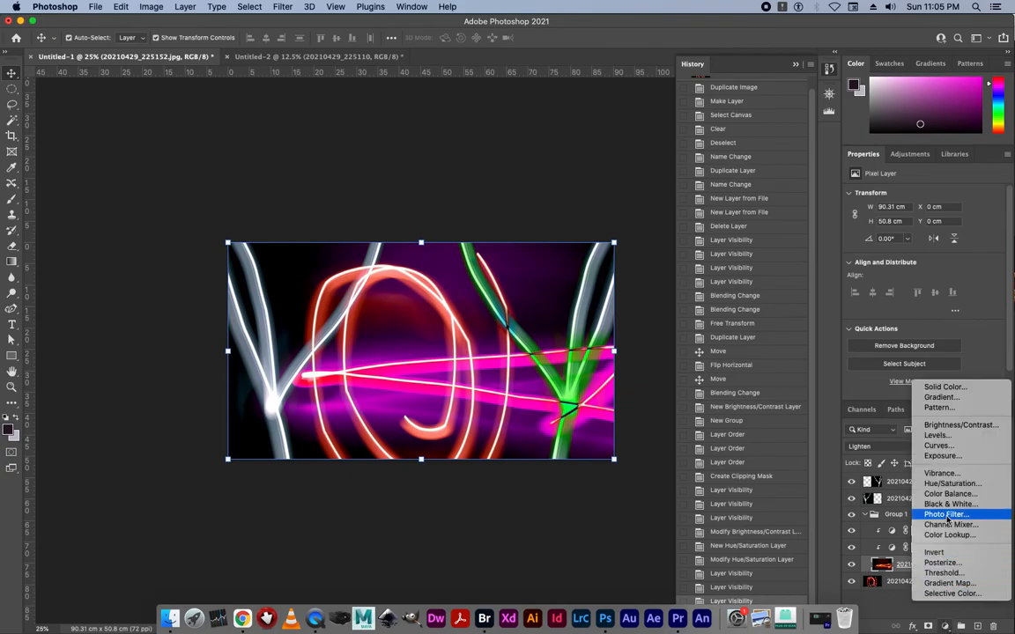
mouse_move(946, 517)
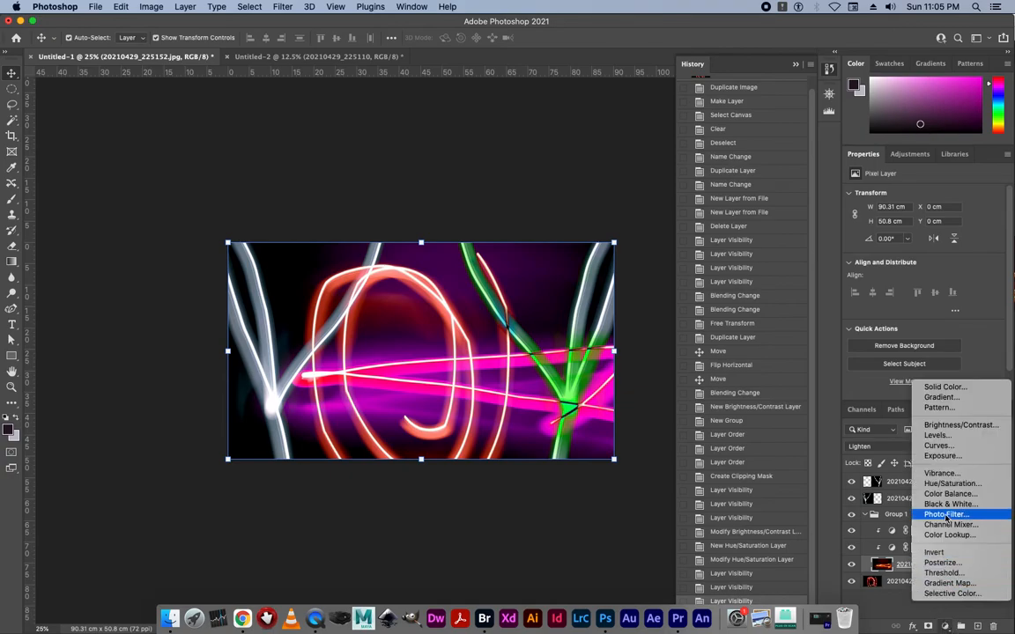
mouse_move(933, 552)
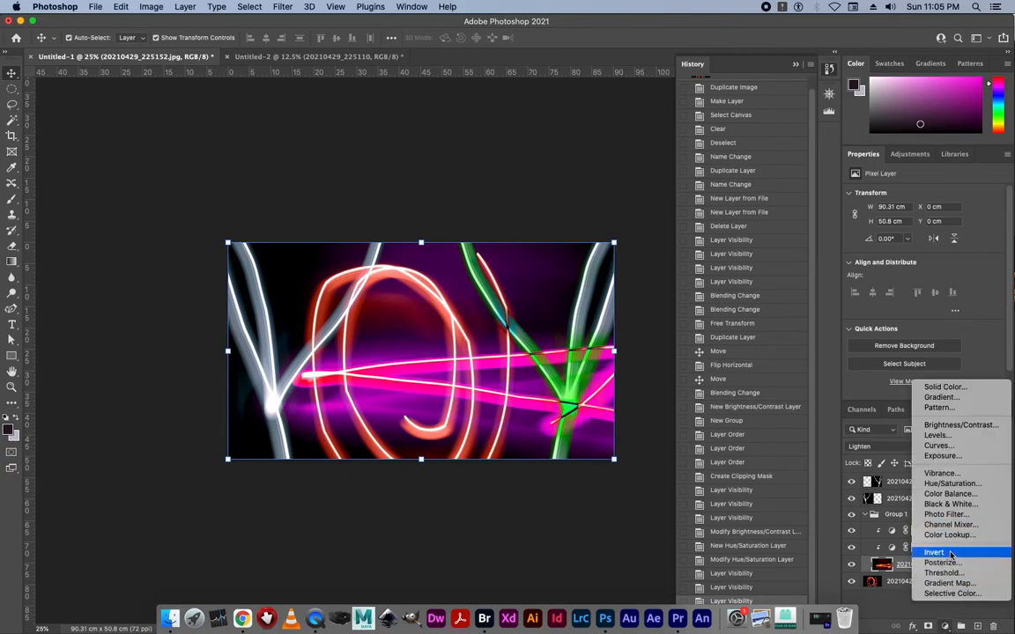
mouse_move(938, 445)
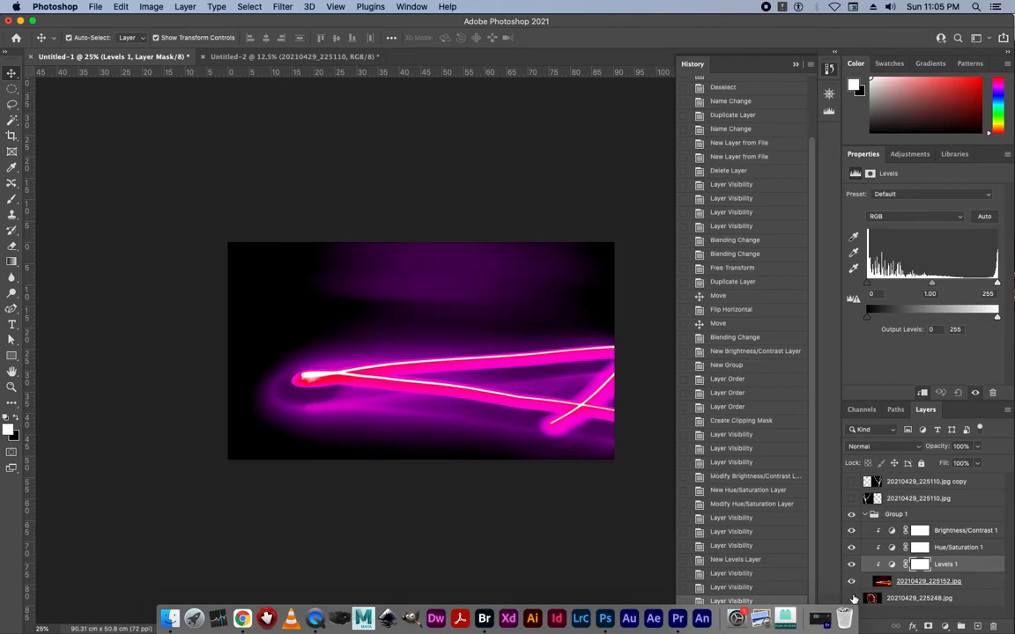
mouse_move(868, 288)
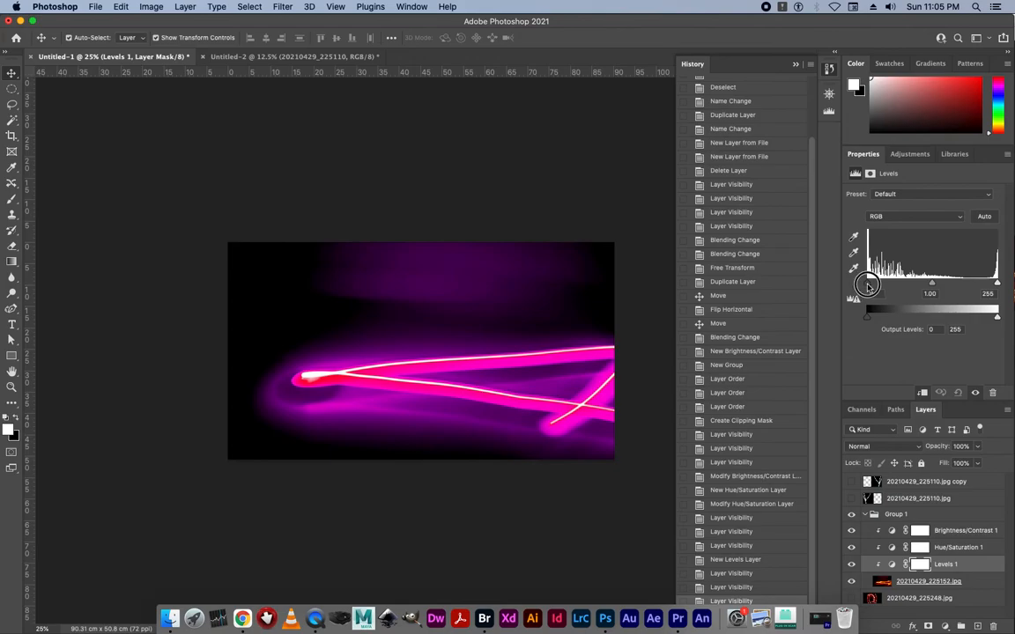
Step: Set the clipped Levels black input to 78 and midtones to about 0.65
drag(867, 286, 898, 286)
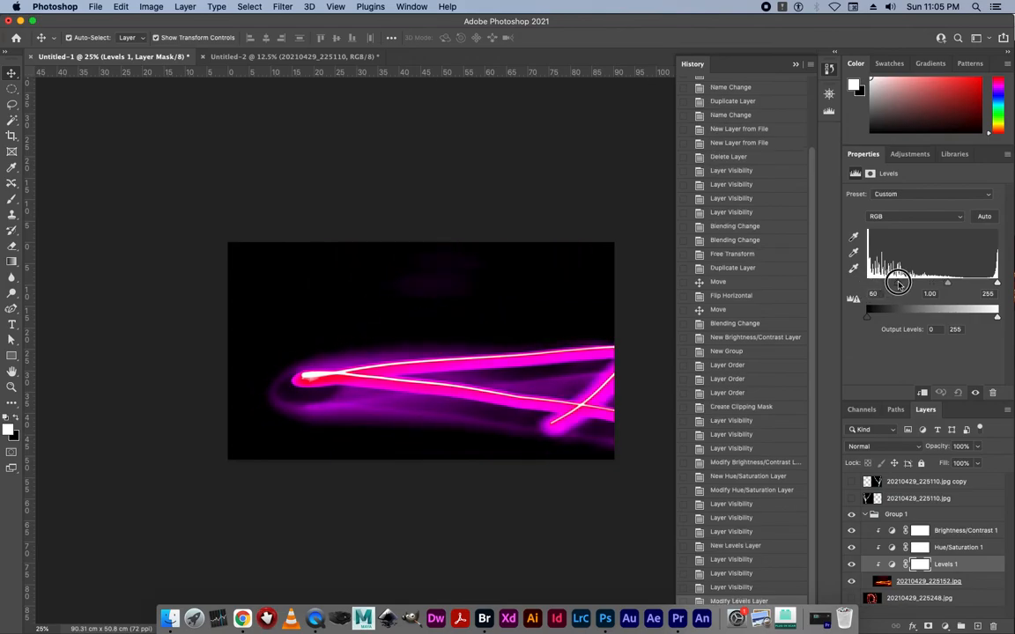
drag(887, 284, 906, 283)
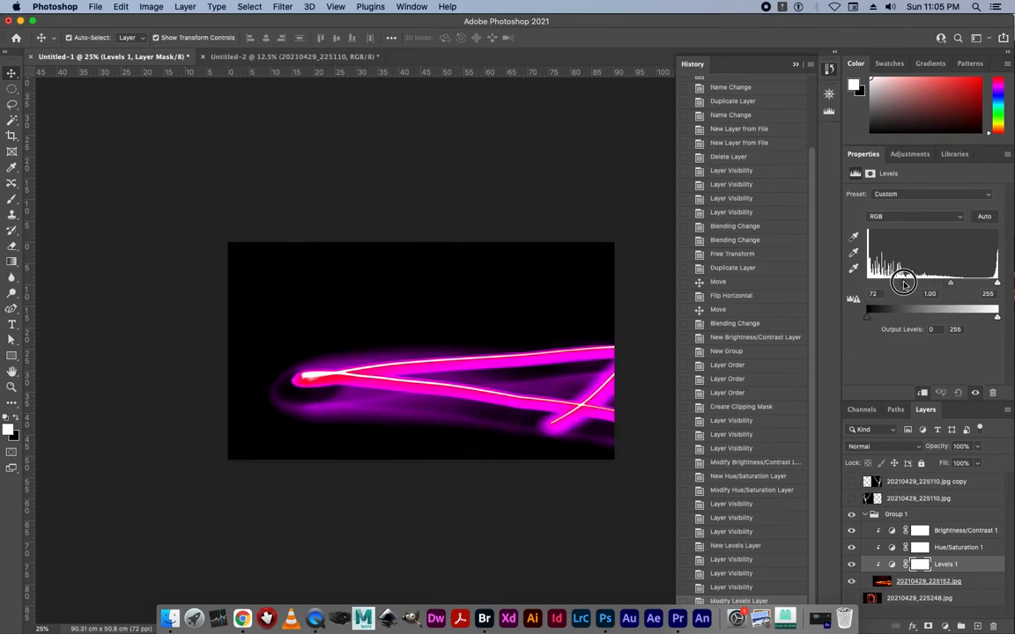
drag(905, 284, 950, 283)
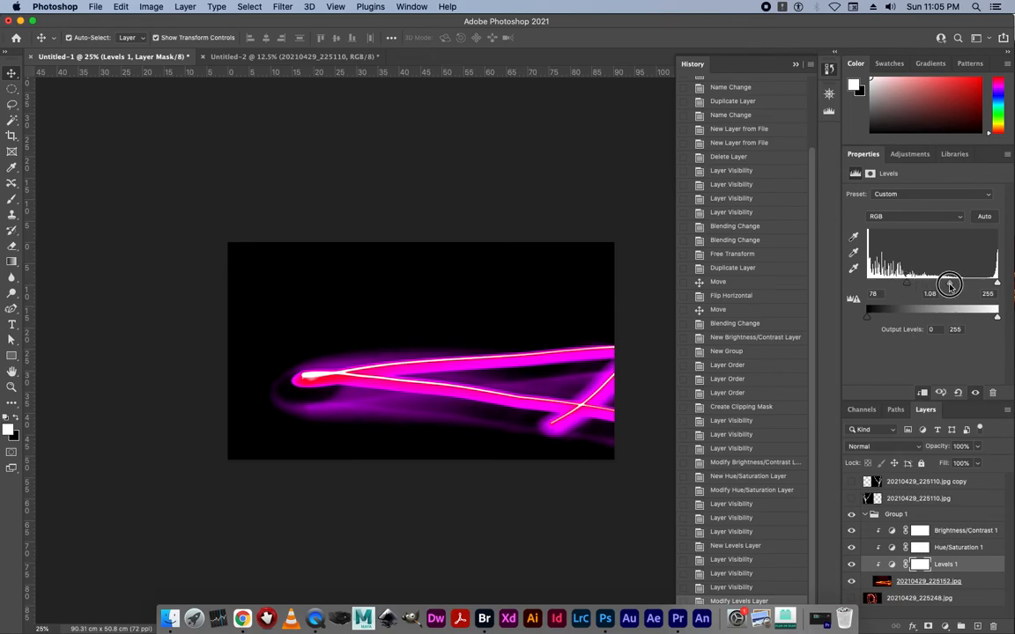
drag(950, 284, 965, 283)
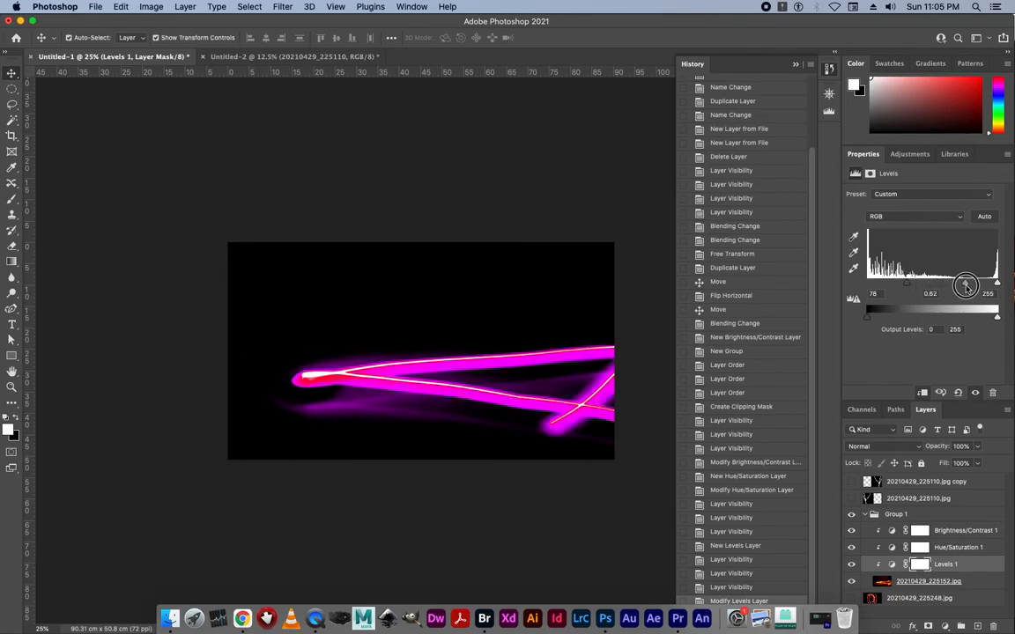
drag(965, 286, 962, 286)
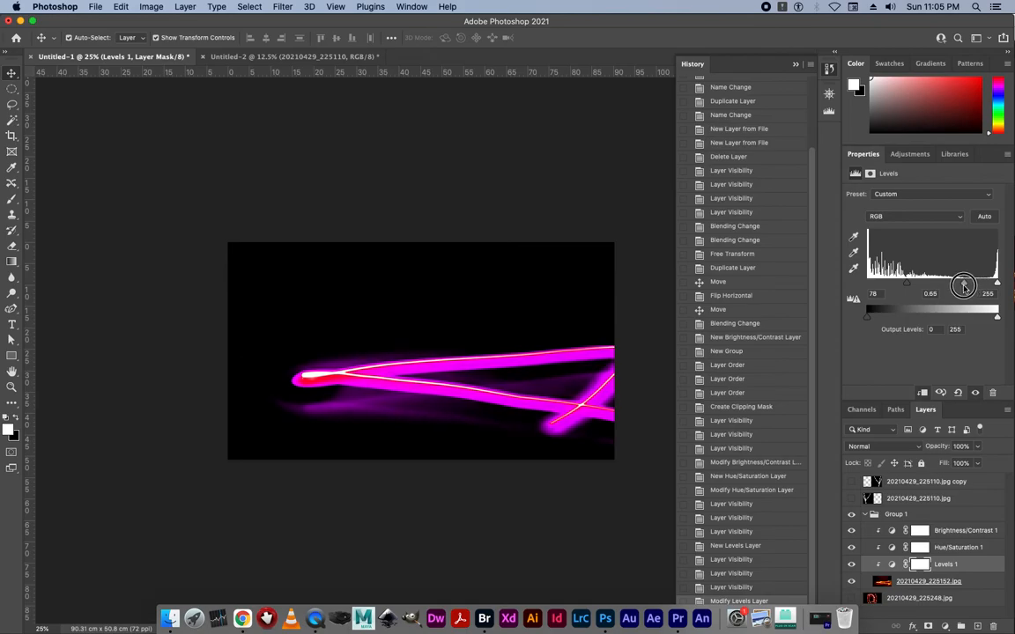
drag(963, 287, 955, 287)
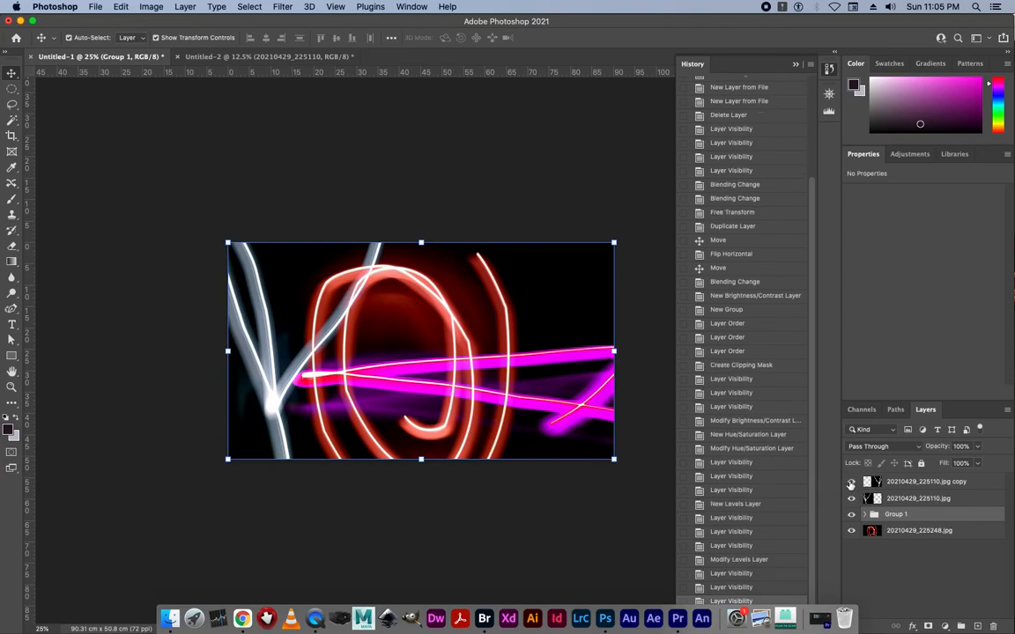
Step: Drag Levels 1 out of Group 1 to the top of the layer stack
click(863, 513)
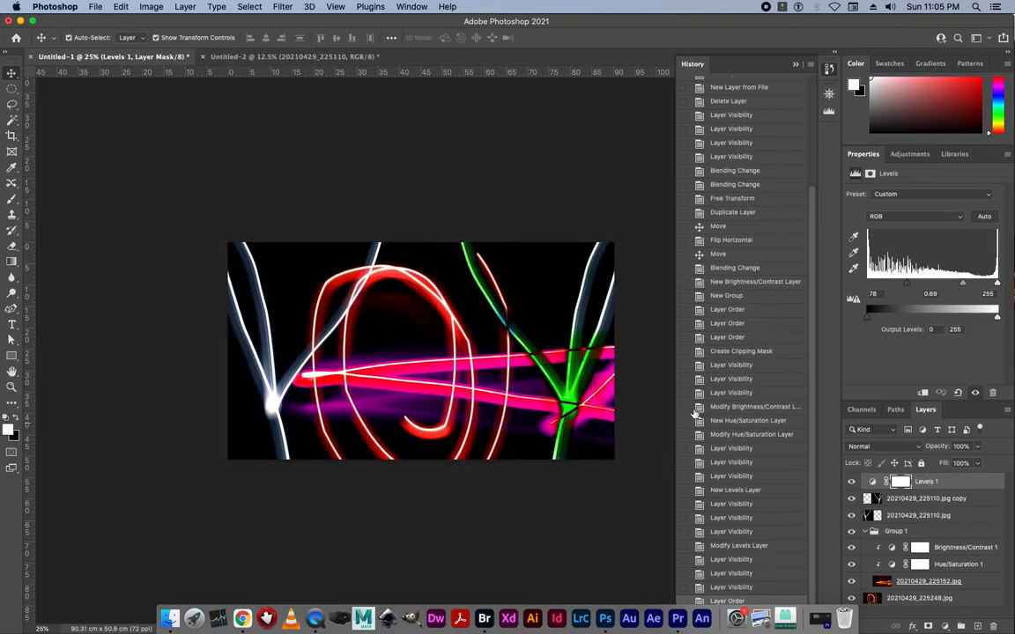
mouse_move(477, 384)
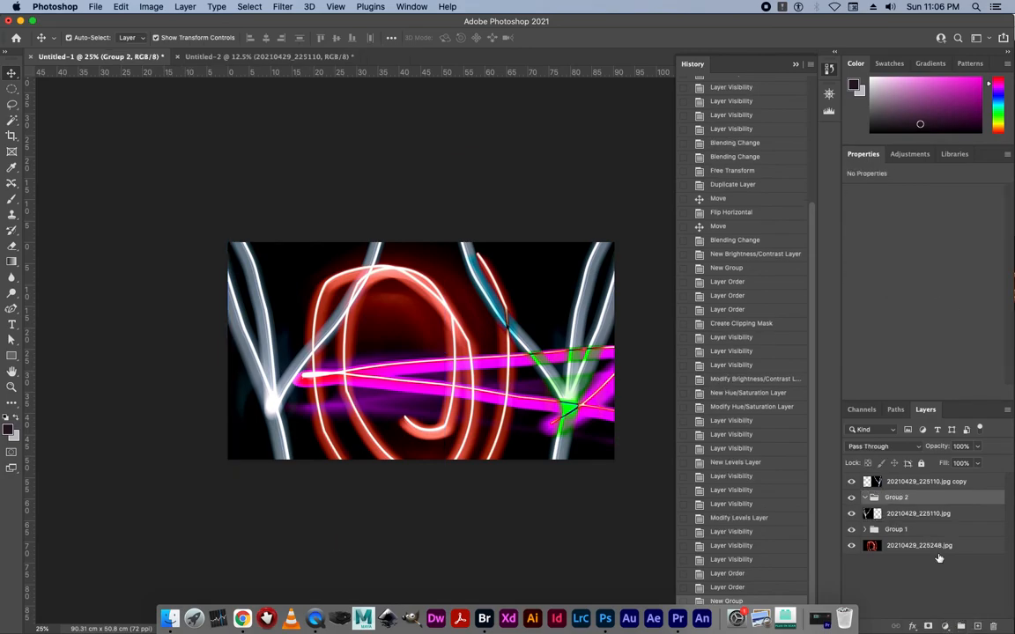
Step: Add a Gradient Map adjustment clipped to Group 2's white crossing-strokes layer, muting it grey-purple
click(918, 514)
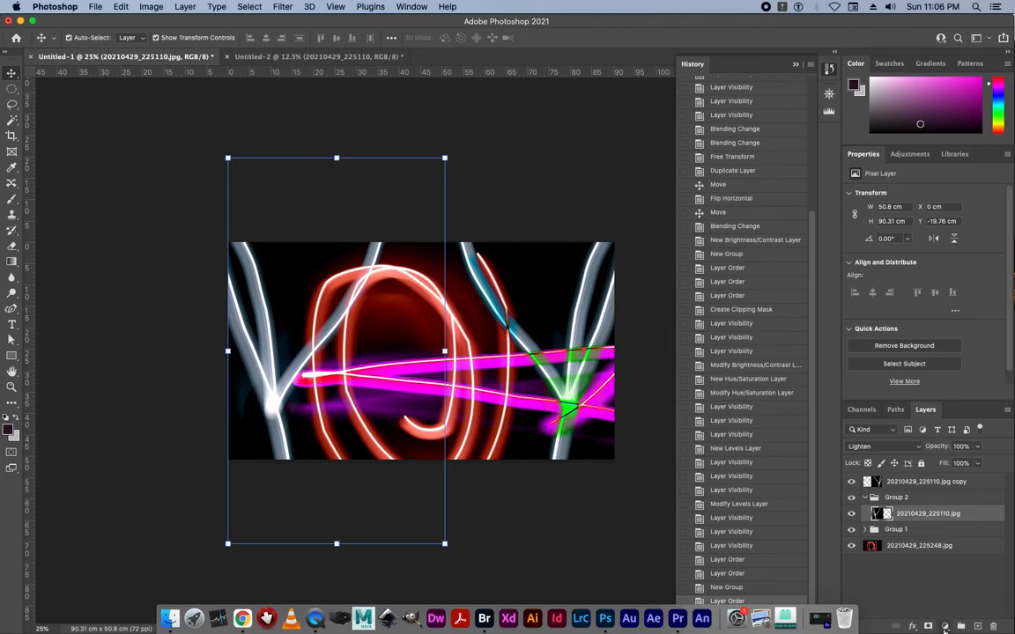
click(944, 625)
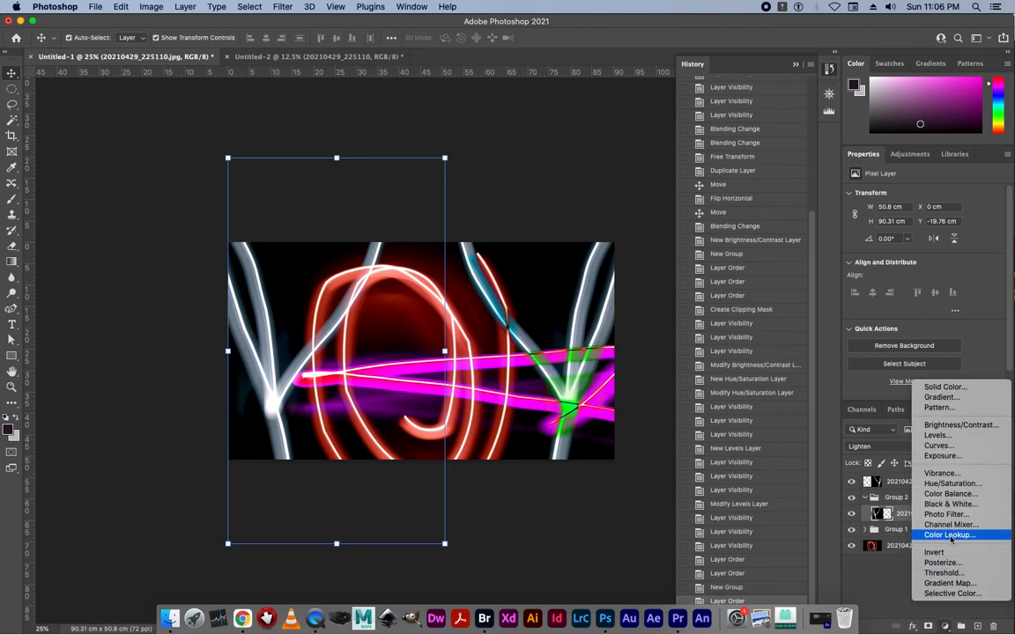
mouse_move(941, 456)
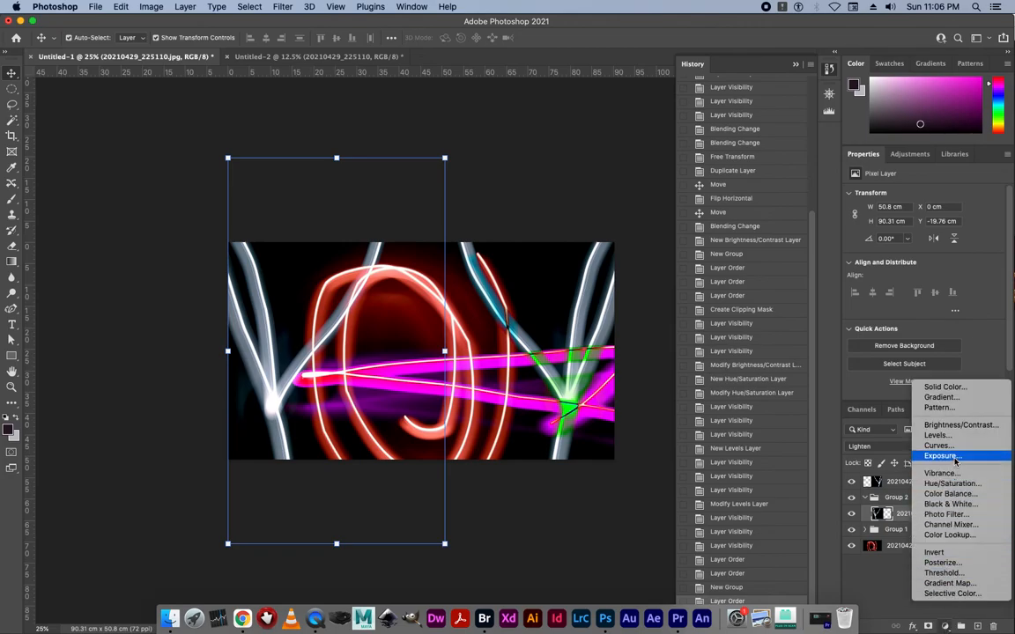
mouse_move(945, 513)
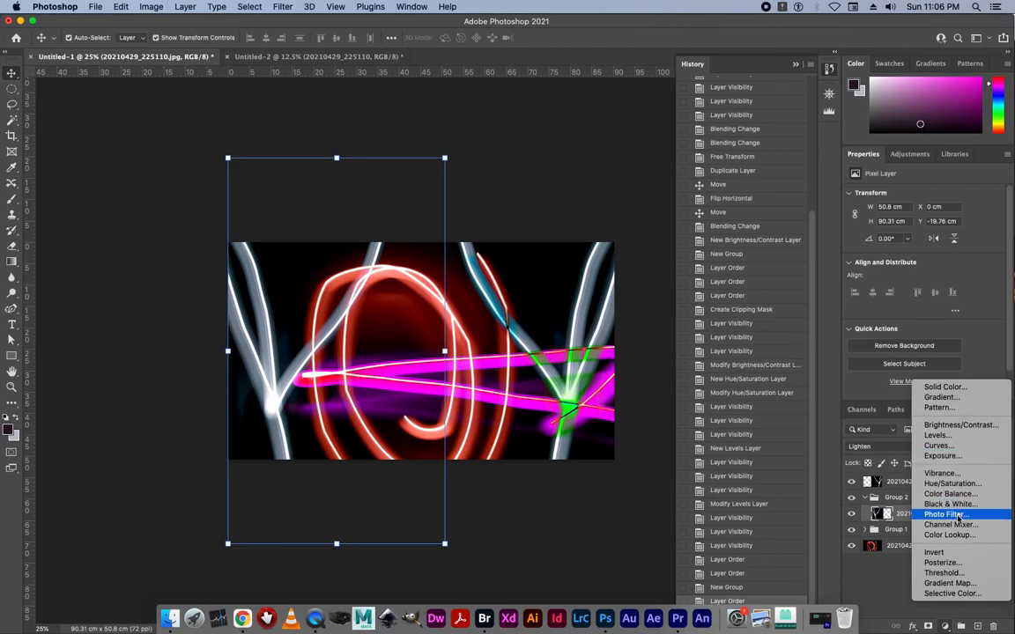
mouse_move(960, 562)
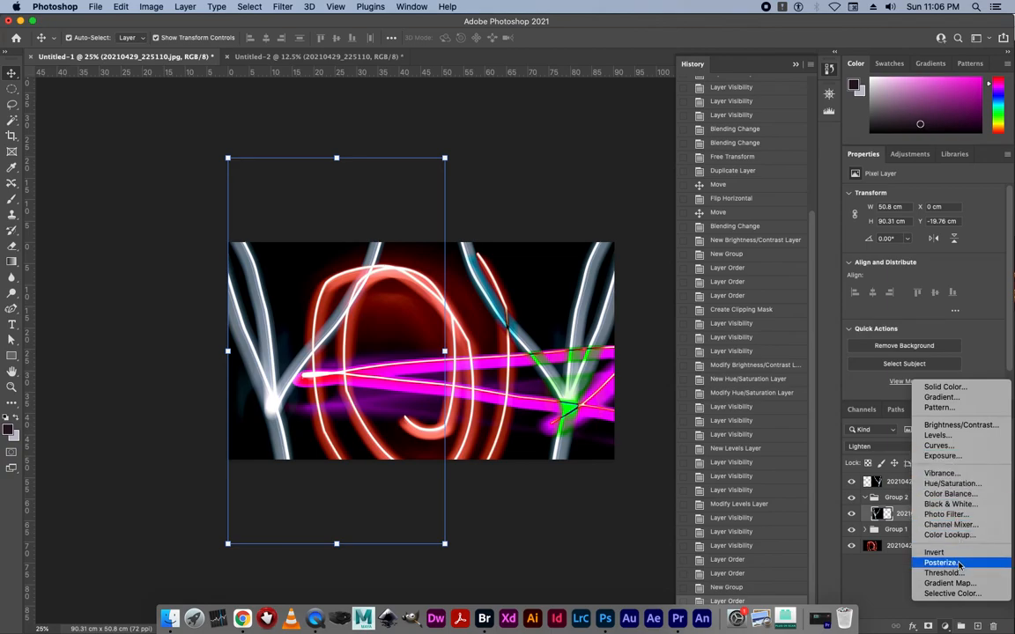
mouse_move(950, 583)
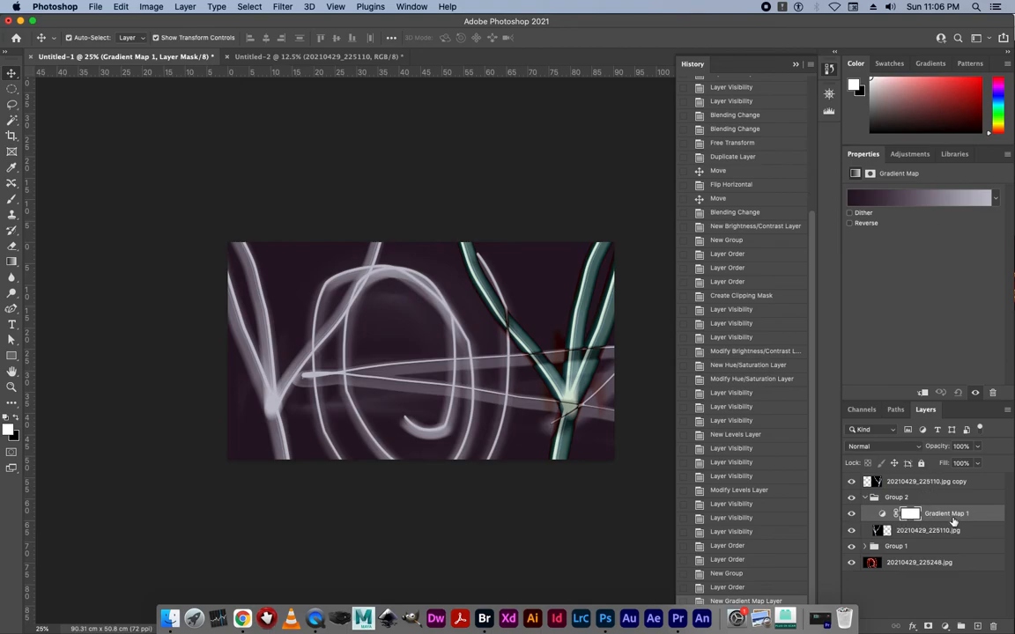
right_click(947, 513)
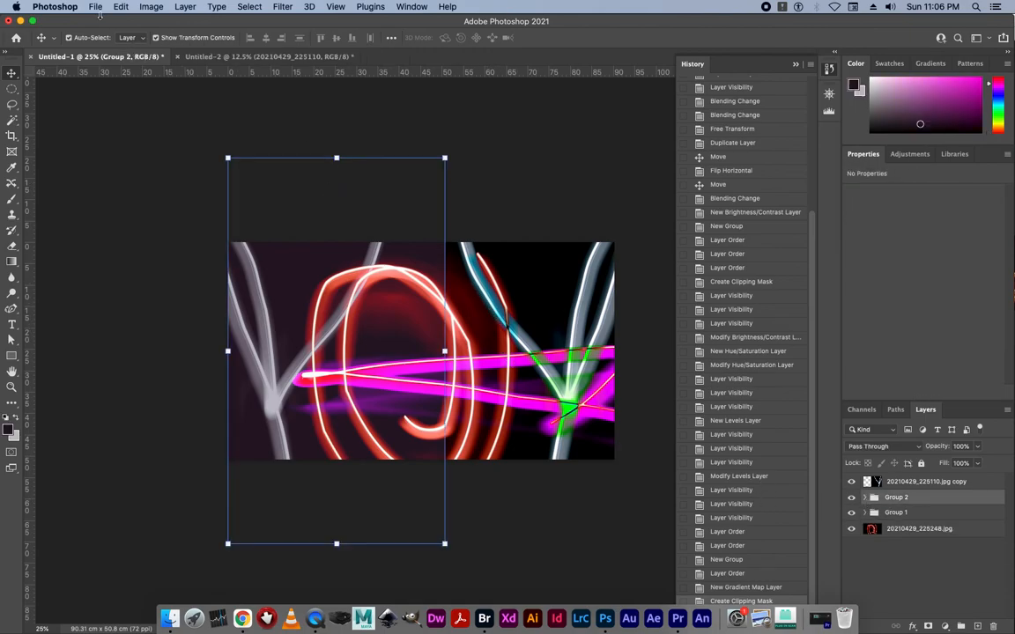
Step: Start Save As and append '_comp' to the file name
click(95, 6)
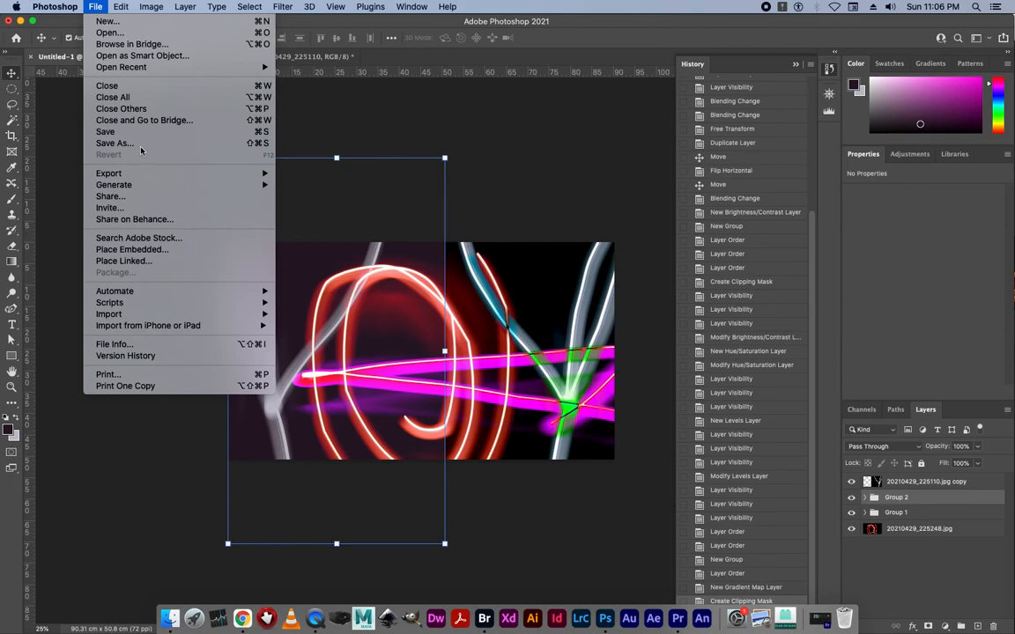
mouse_move(105, 132)
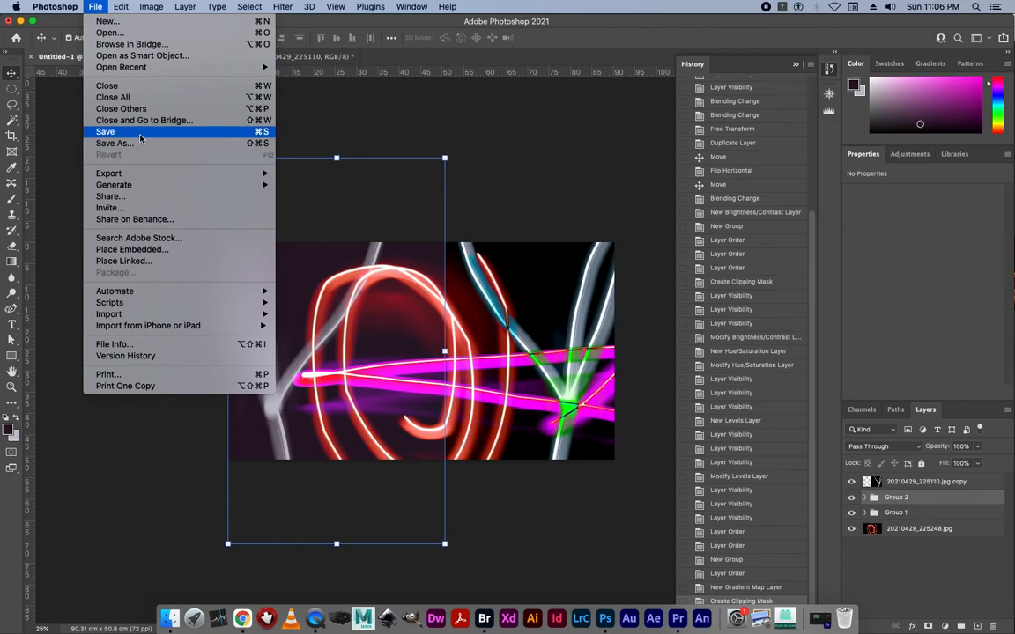
click(114, 143)
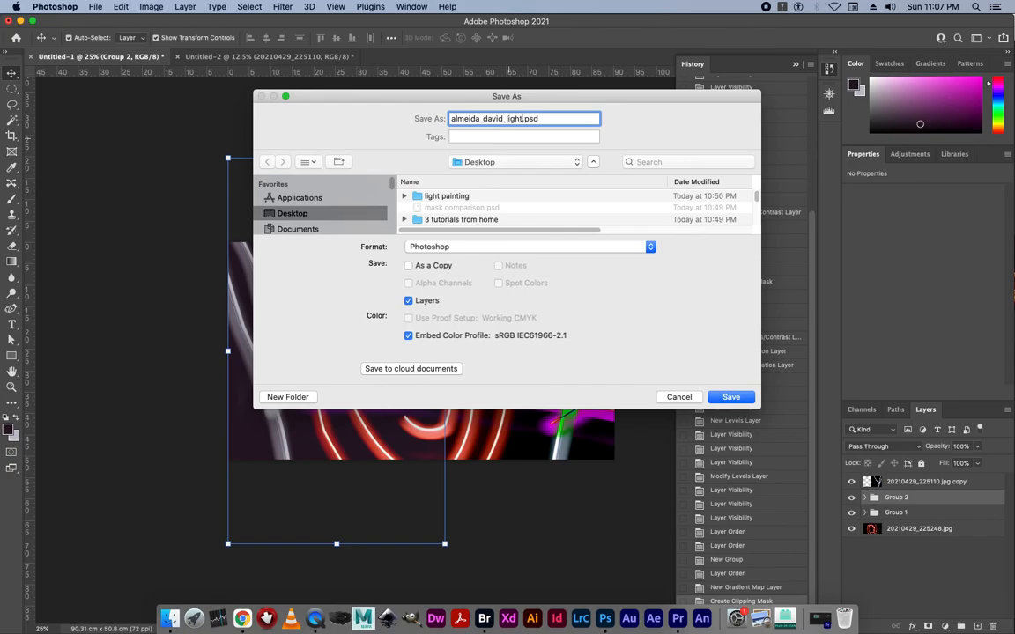
text(_)
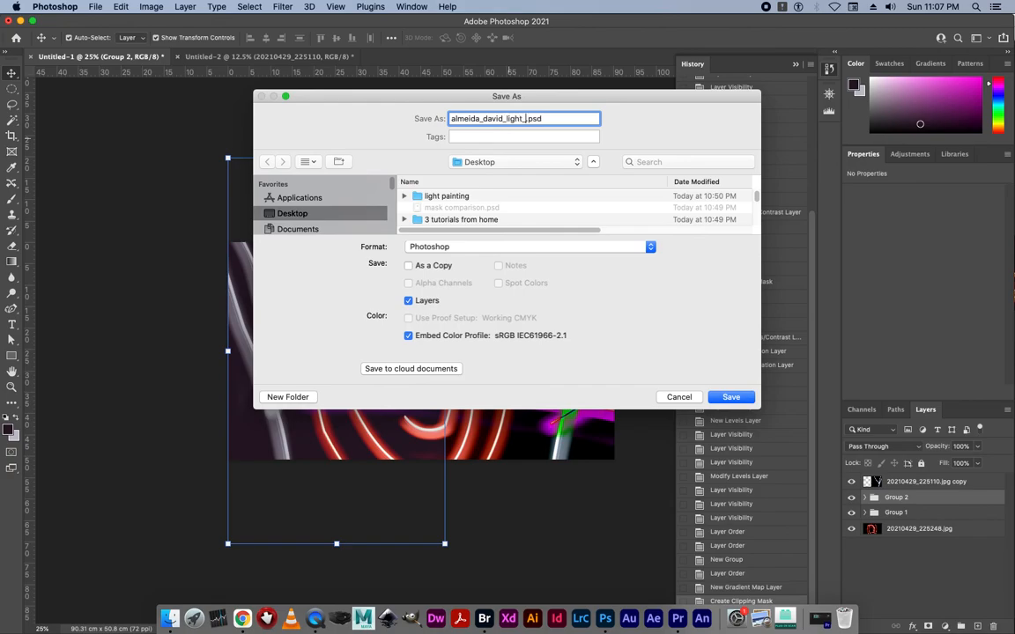
text(comp)
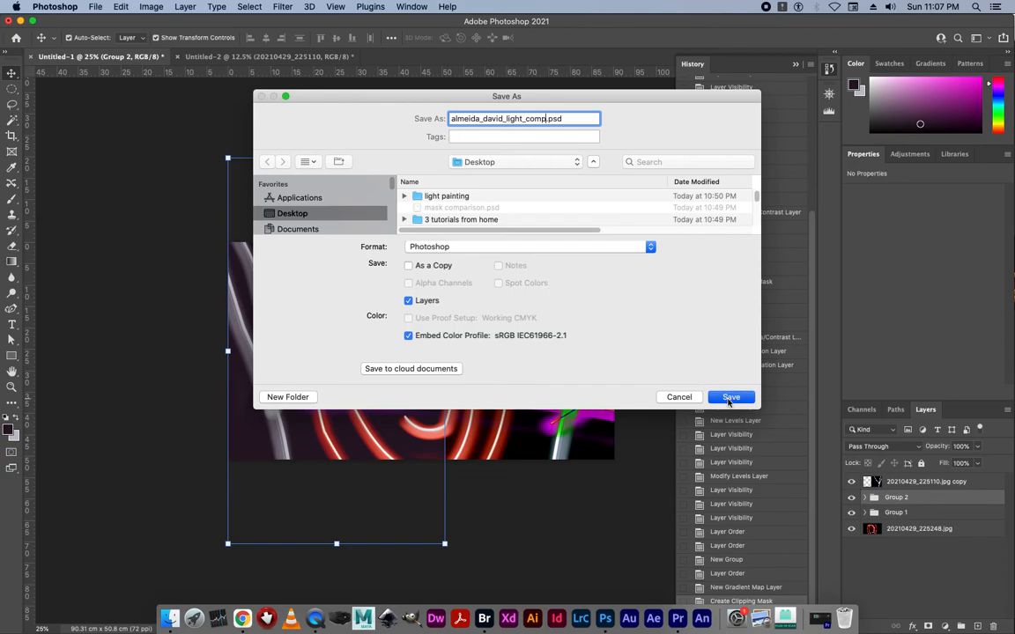
click(730, 396)
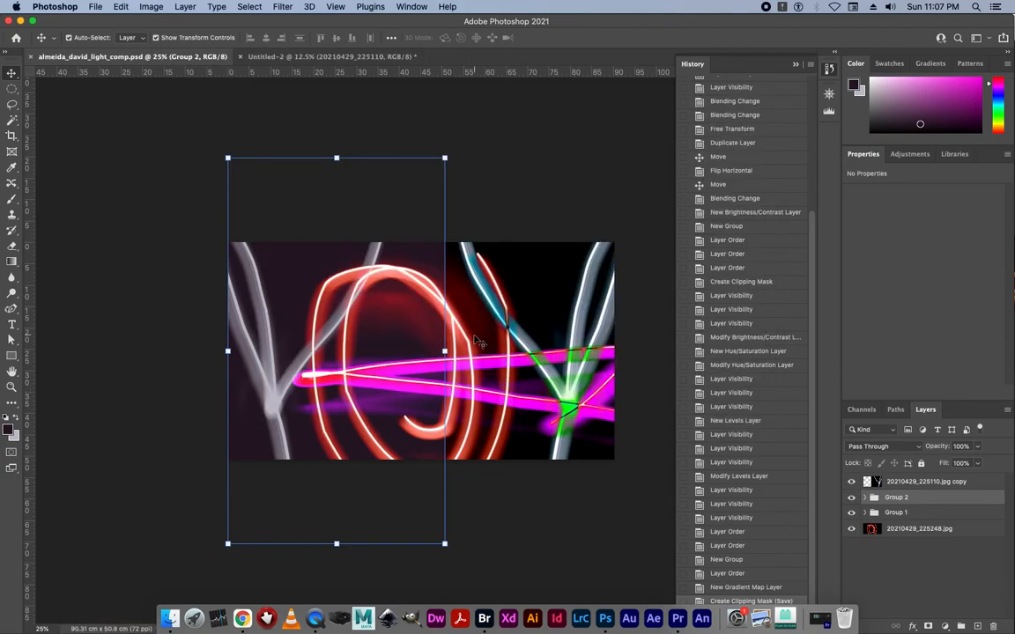
click(95, 6)
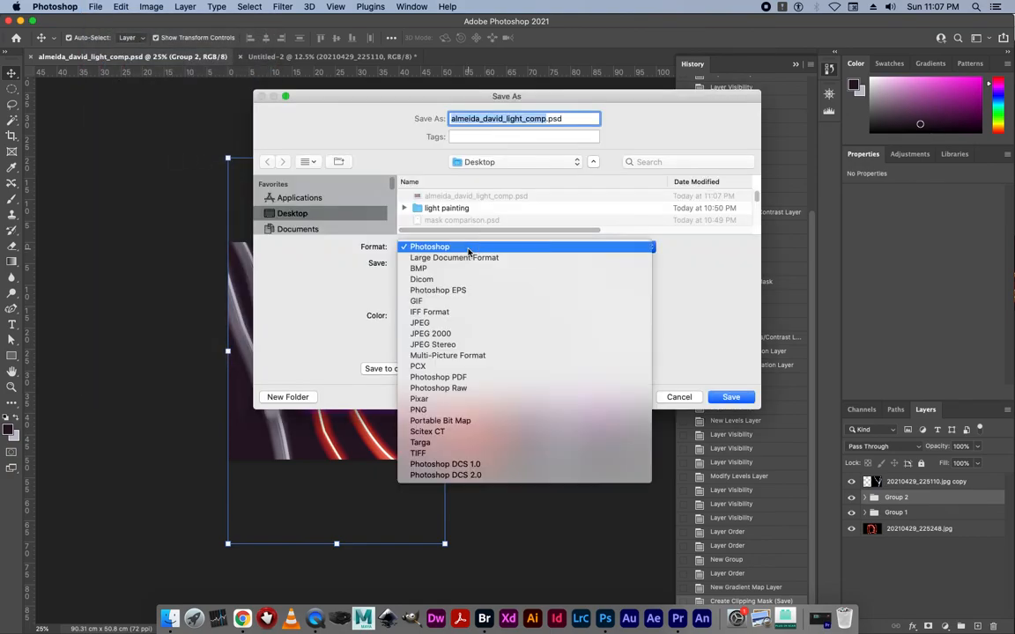
click(421, 322)
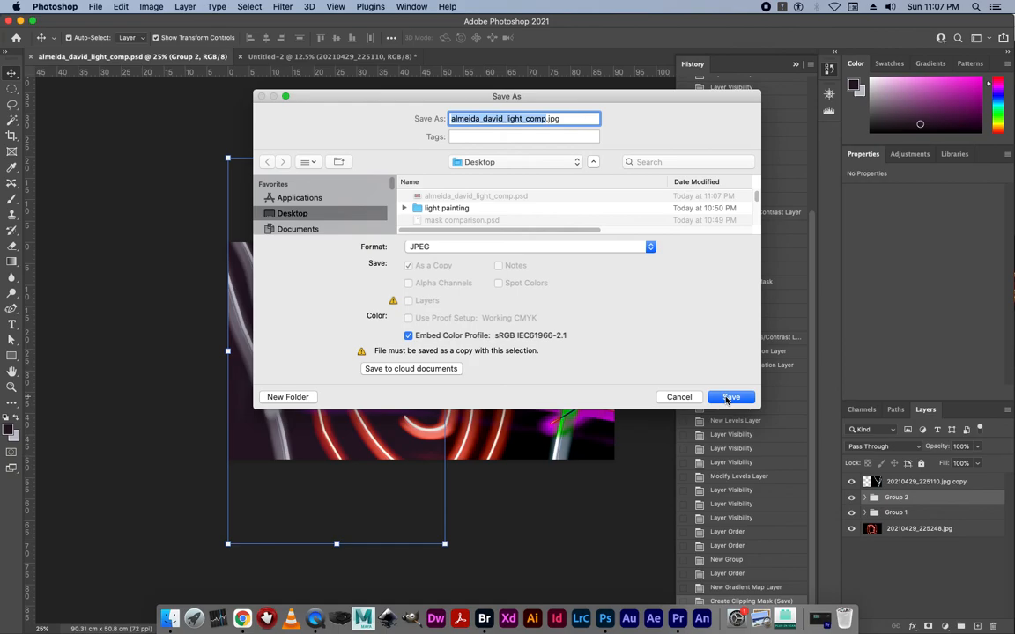
click(730, 397)
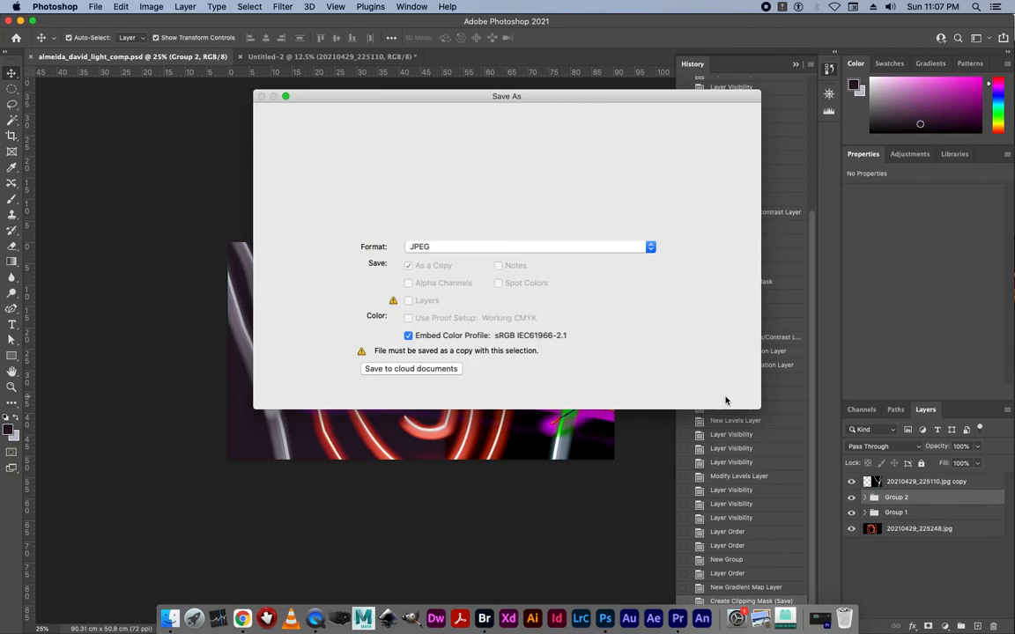
click(411, 368)
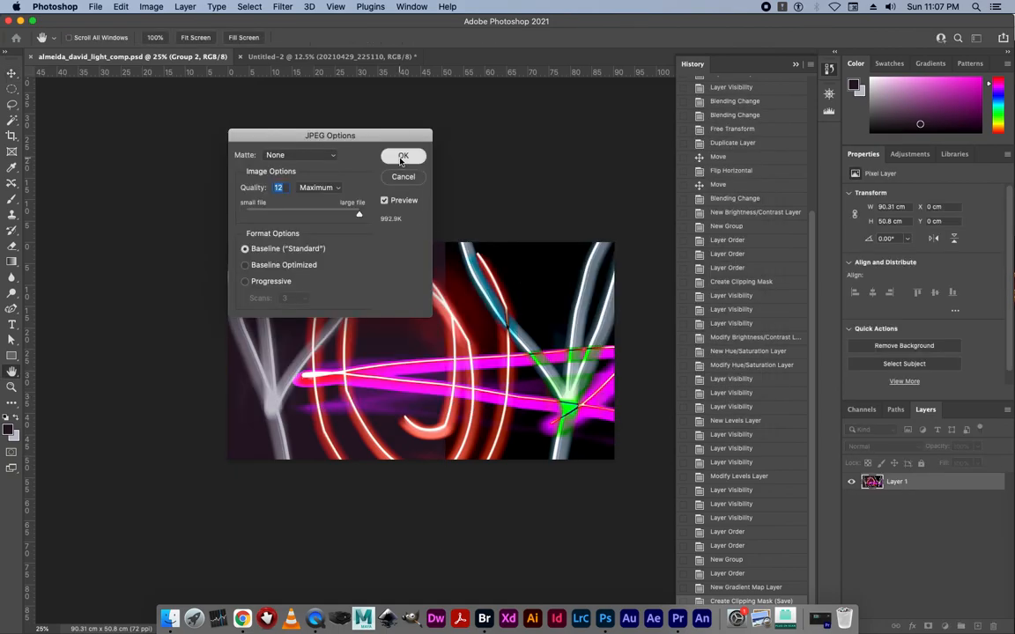
click(402, 156)
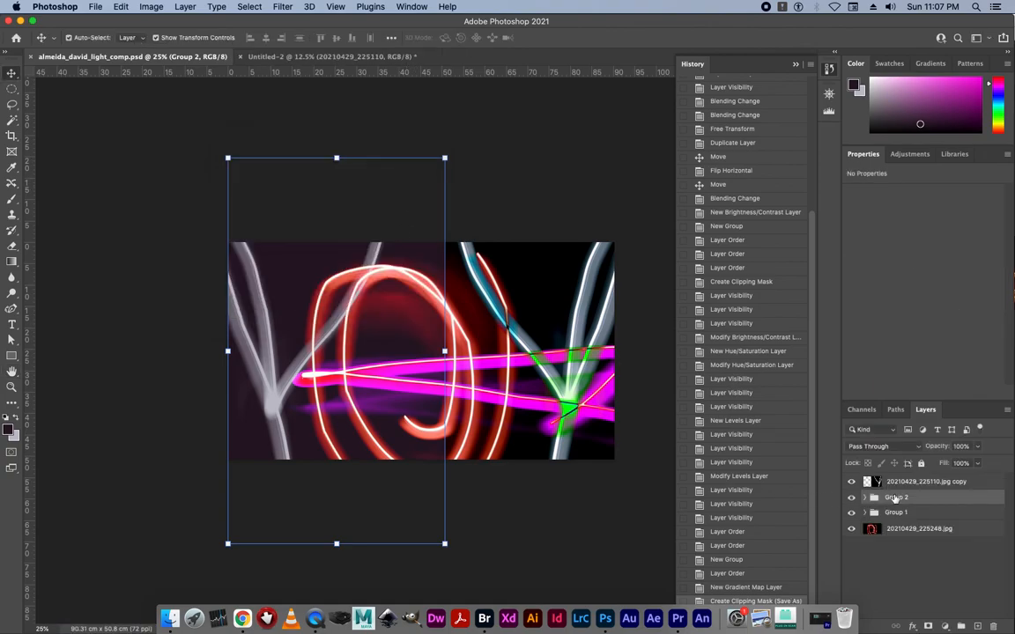
mouse_move(571, 330)
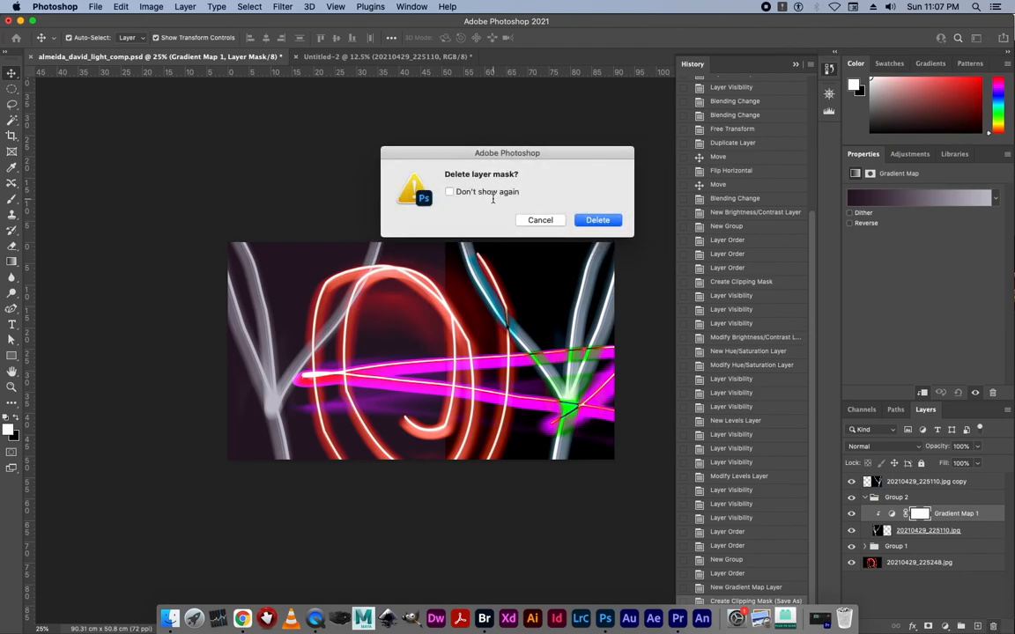
Step: Confirm deleting Gradient Map 1 and its layer mask from Group 2
click(597, 220)
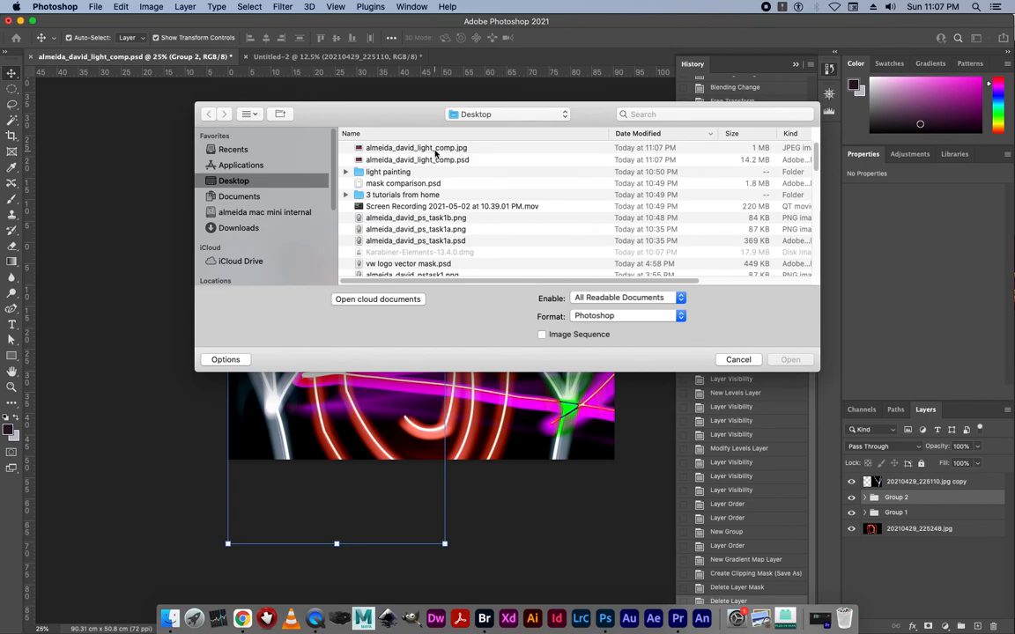
click(415, 147)
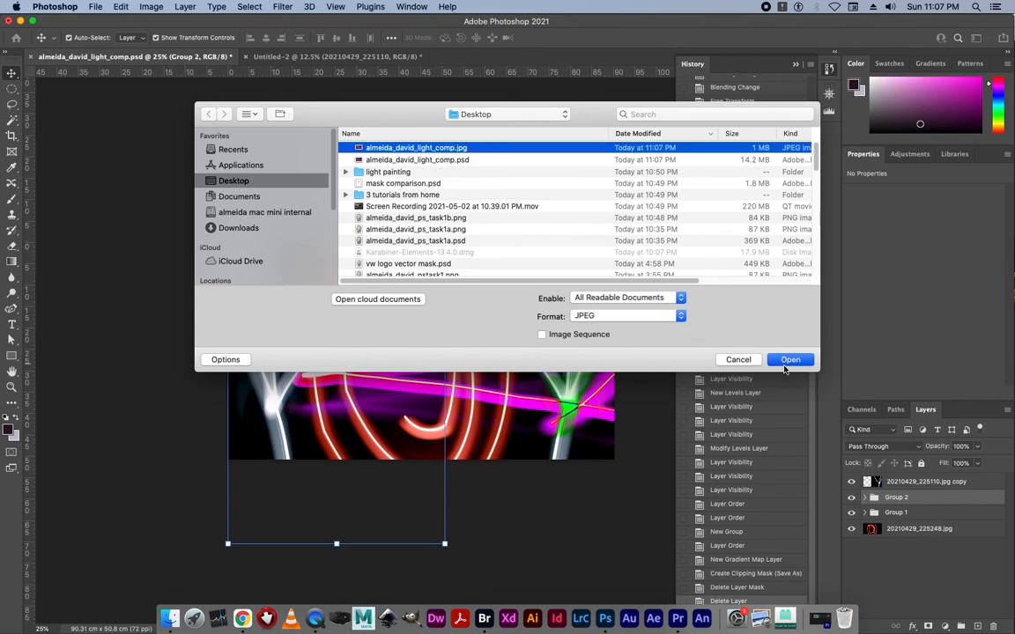
click(789, 359)
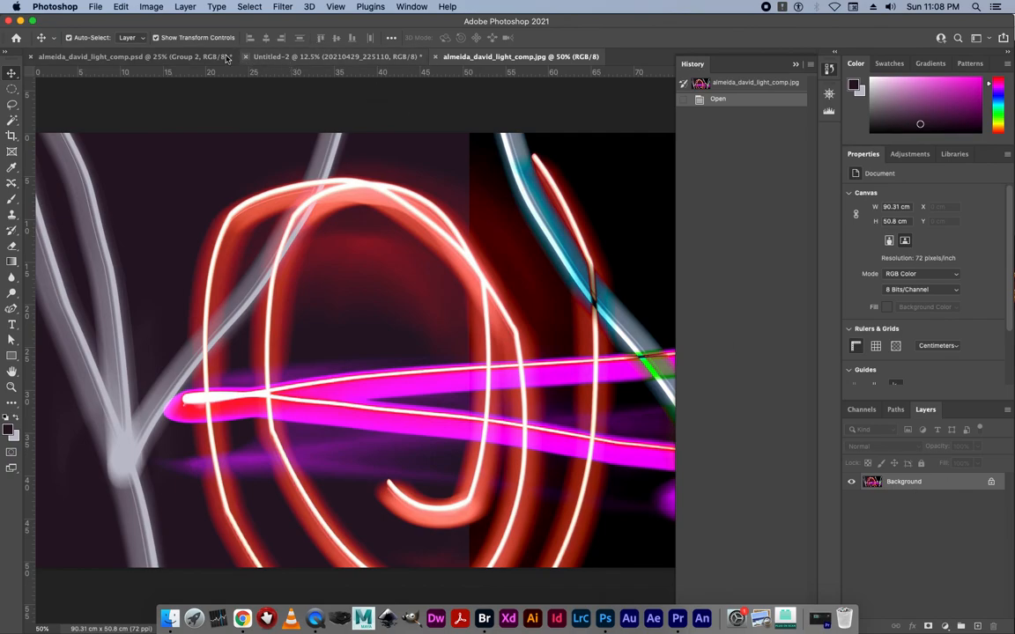
mouse_move(133, 57)
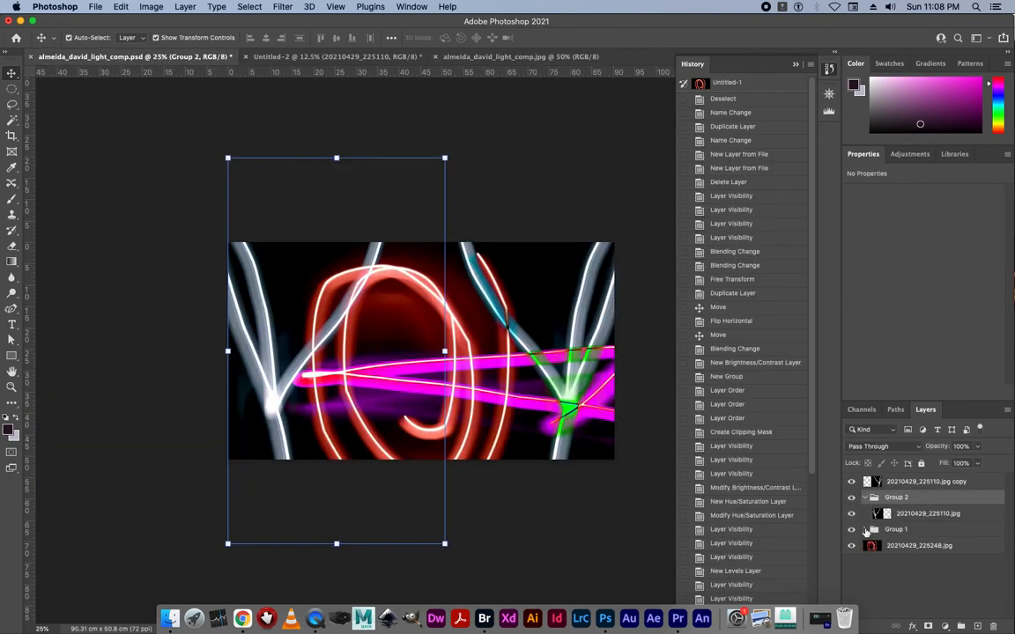
click(865, 529)
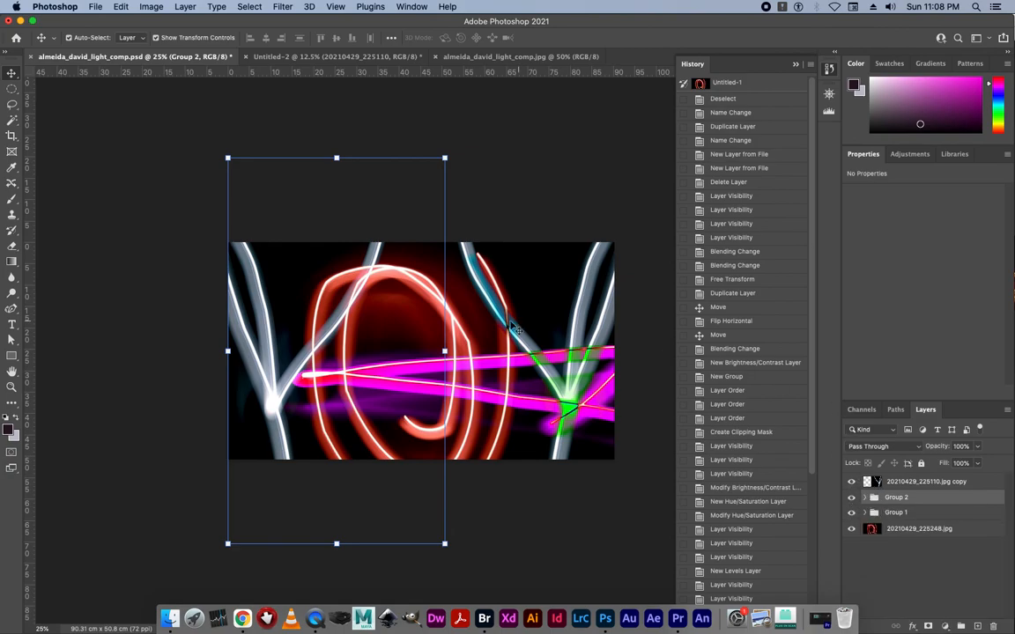
mouse_move(506, 320)
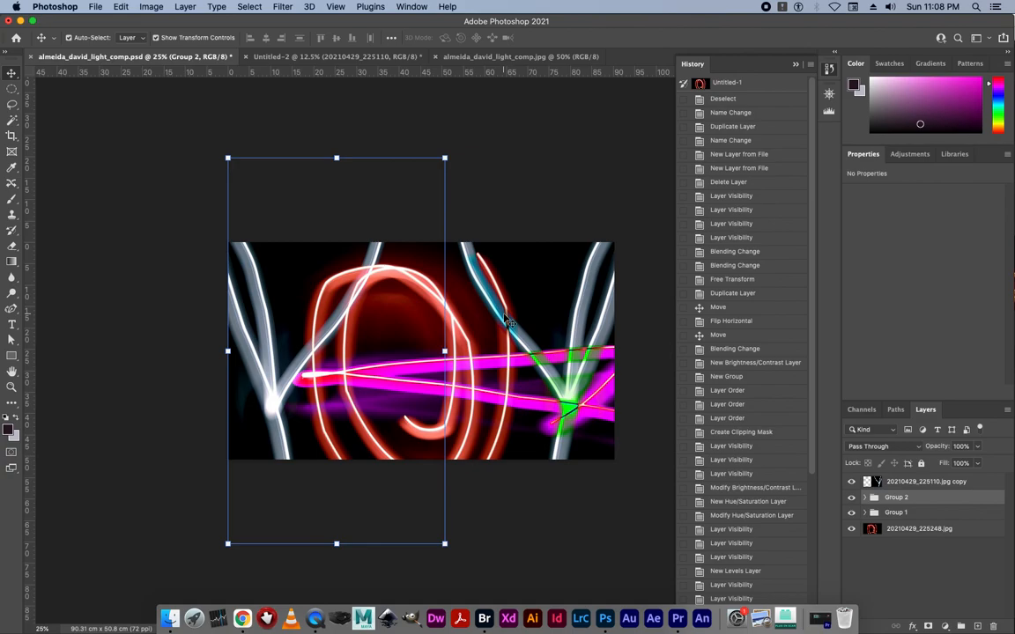